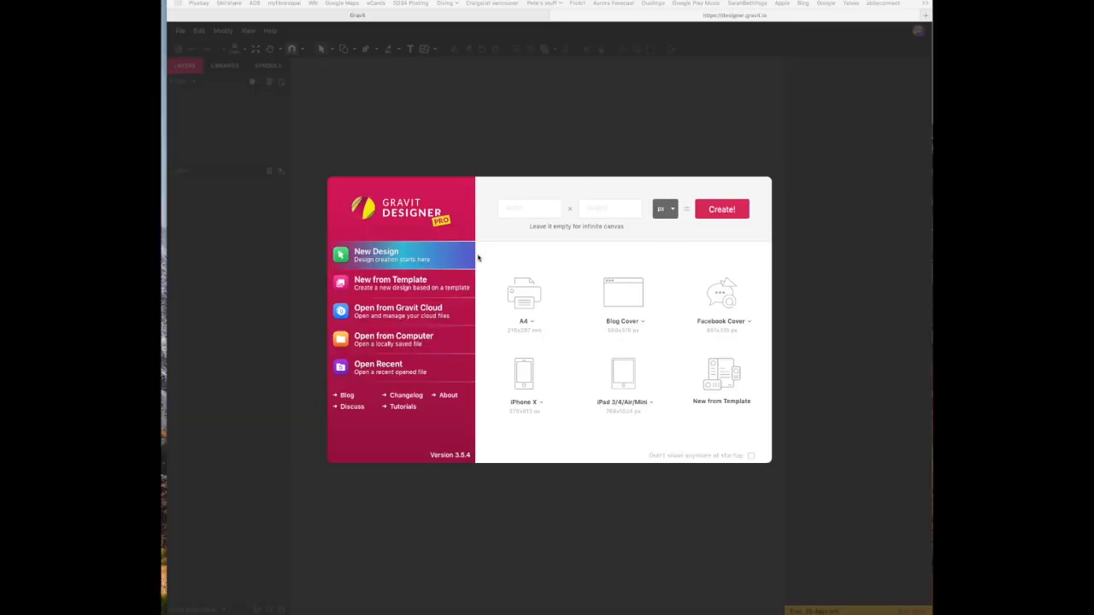
mouse_move(524, 213)
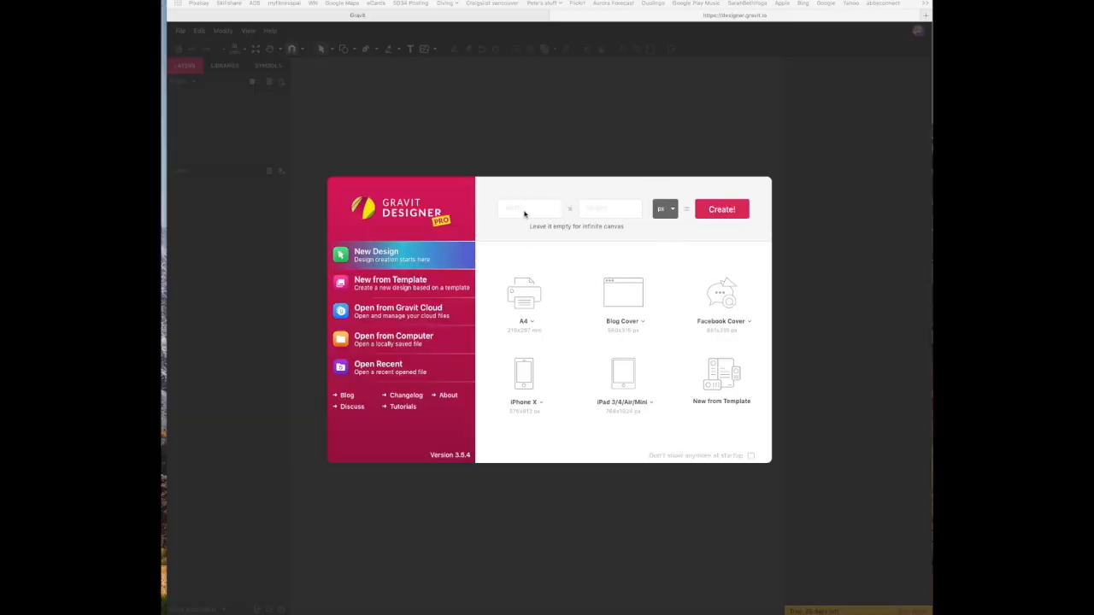
Set up a new design with width 6 and height 6, measured in inches.
click(529, 209)
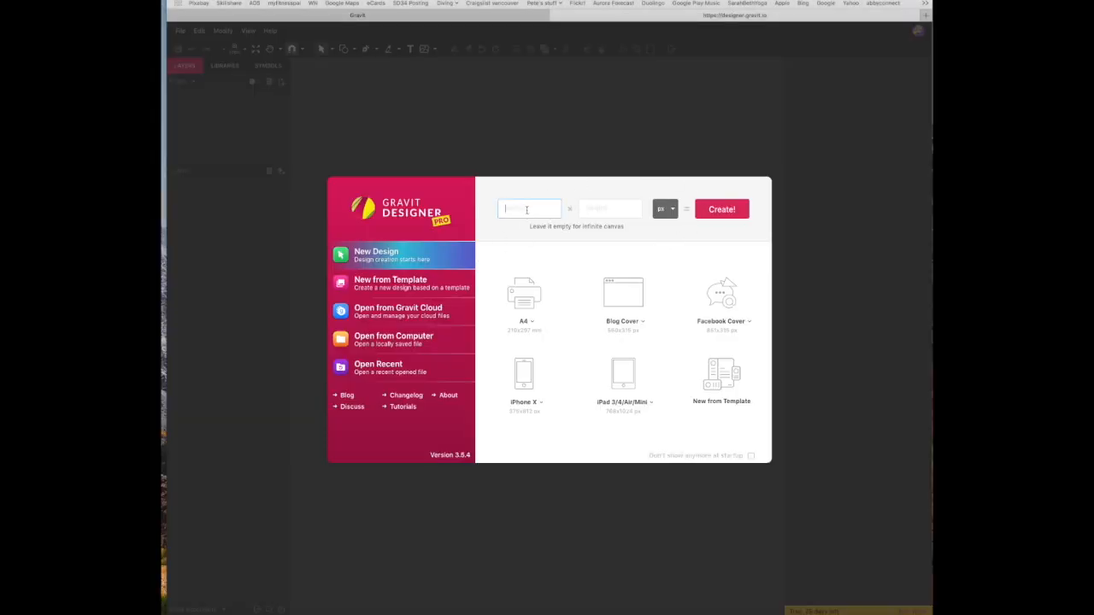
text(6)
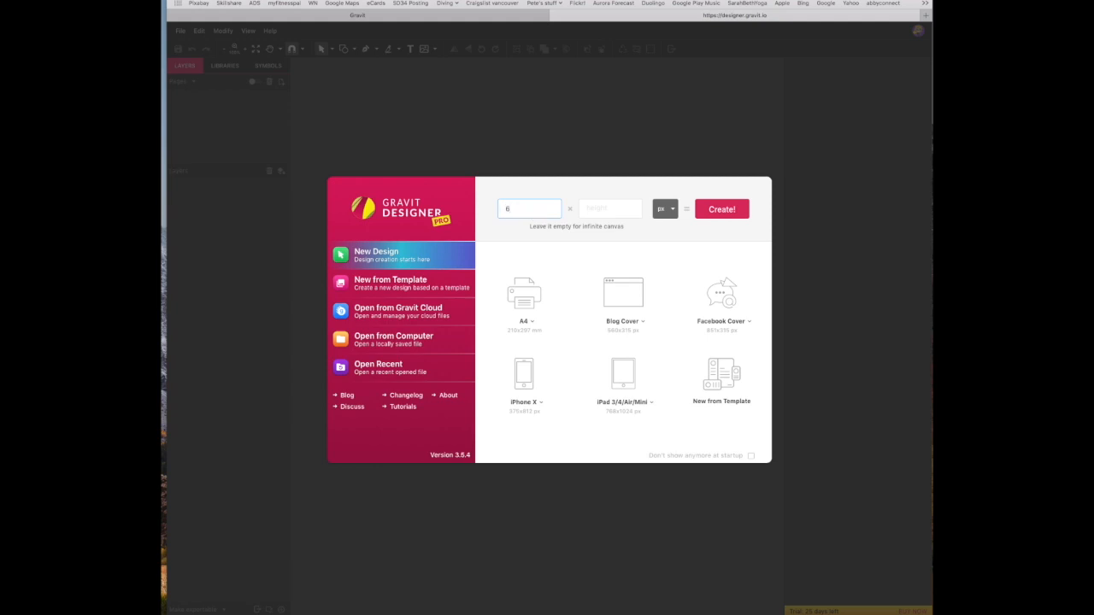
click(665, 208)
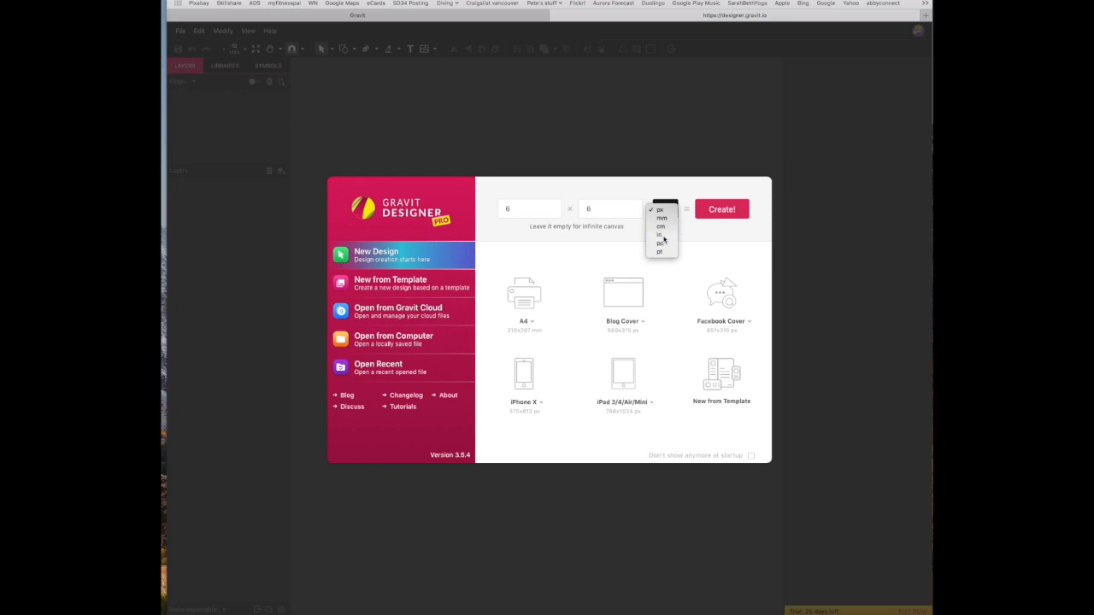
click(721, 210)
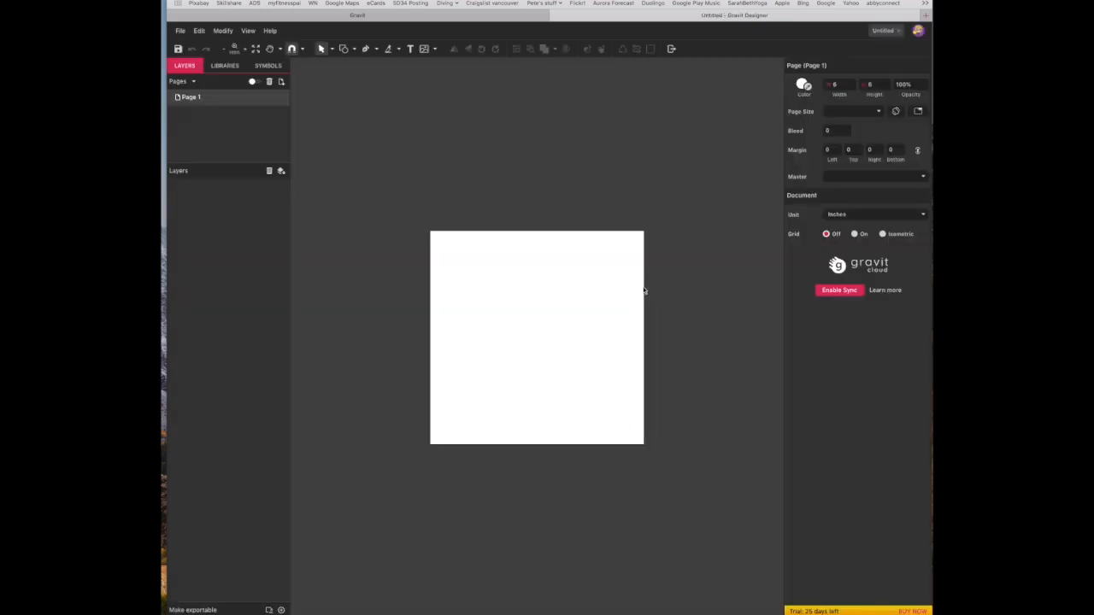
mouse_move(199, 31)
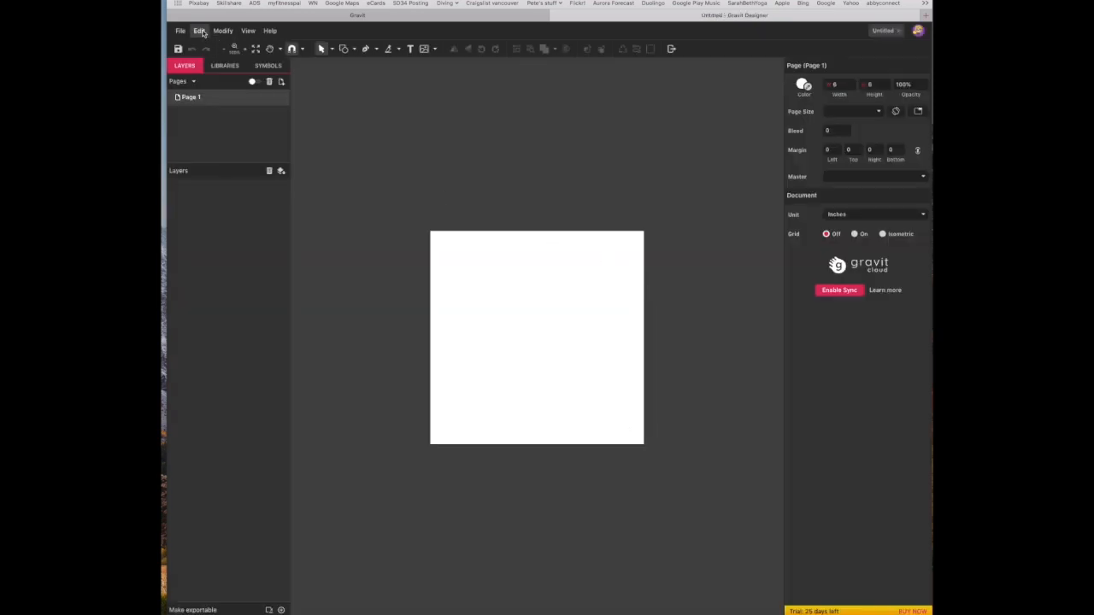
click(199, 31)
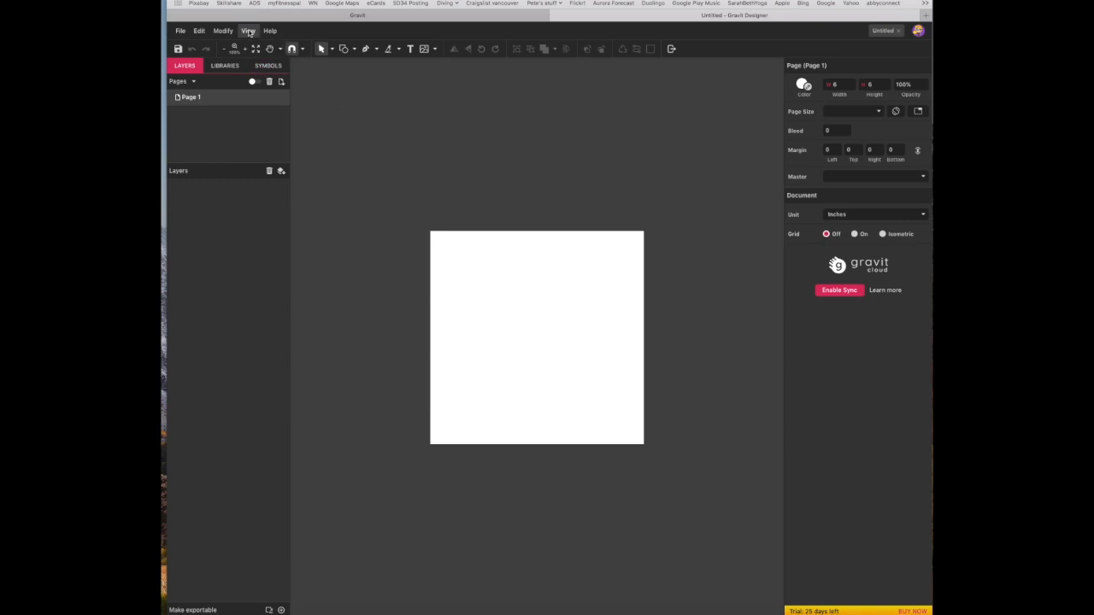
click(248, 31)
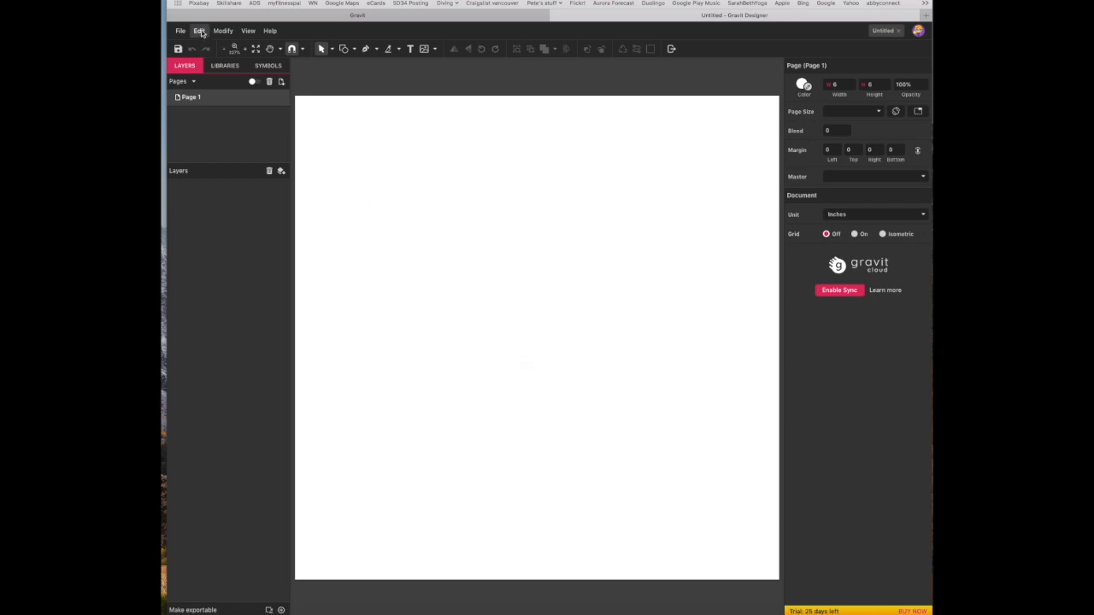
click(199, 31)
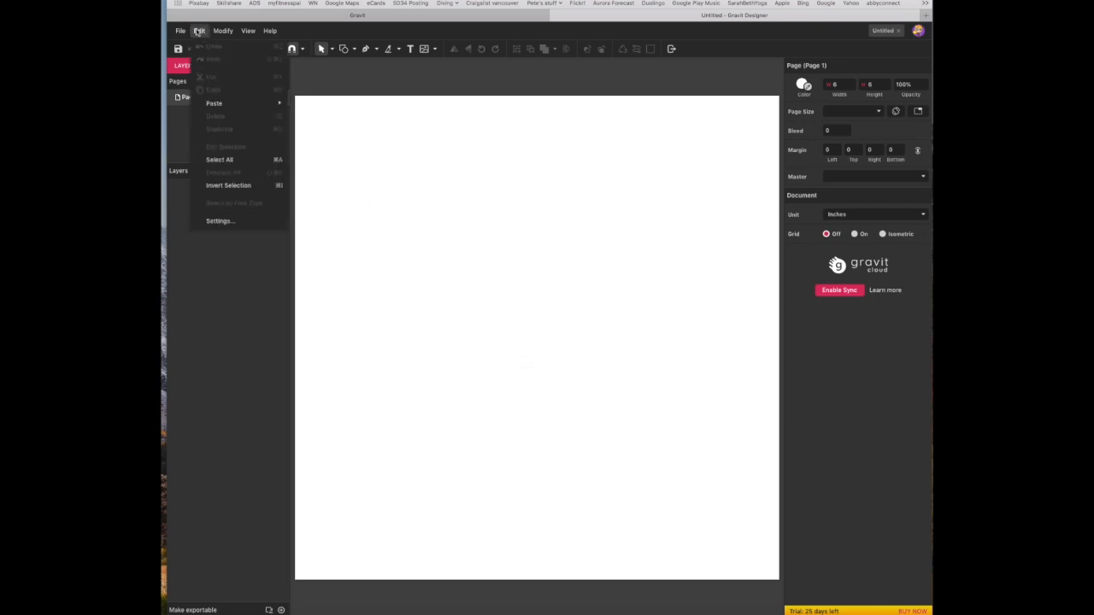
Place fall-331485_1920.png from Downloads onto the page as an image.
click(181, 30)
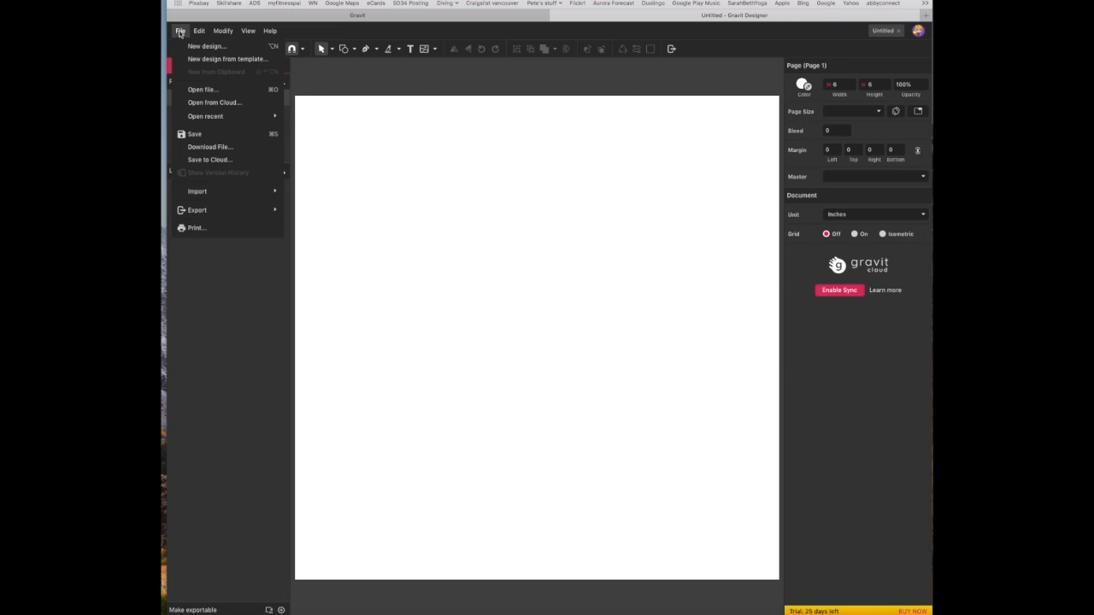
mouse_move(181, 34)
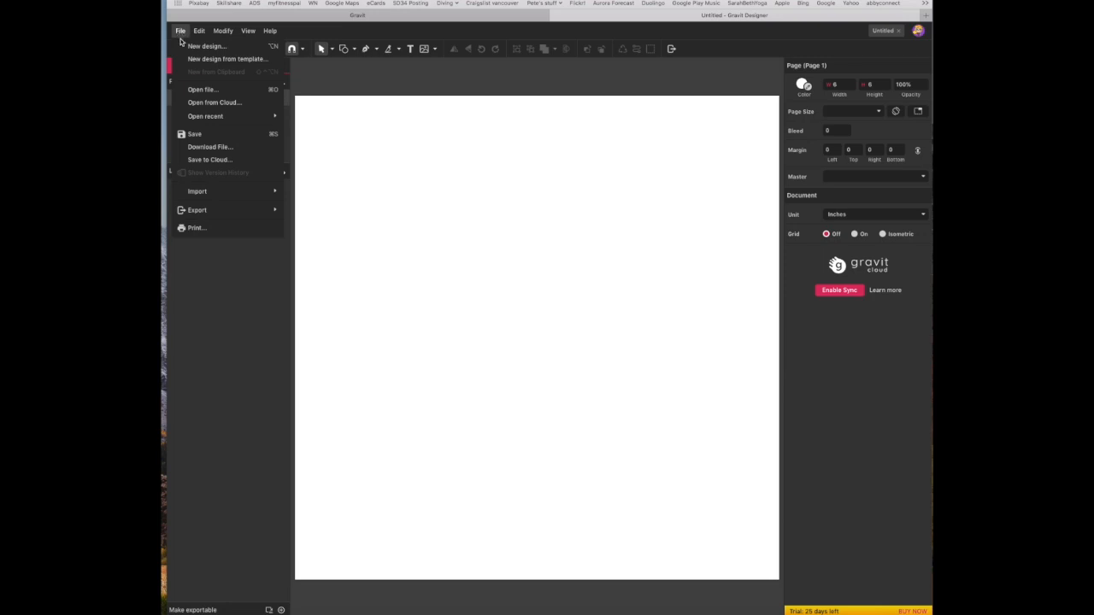
mouse_move(203, 90)
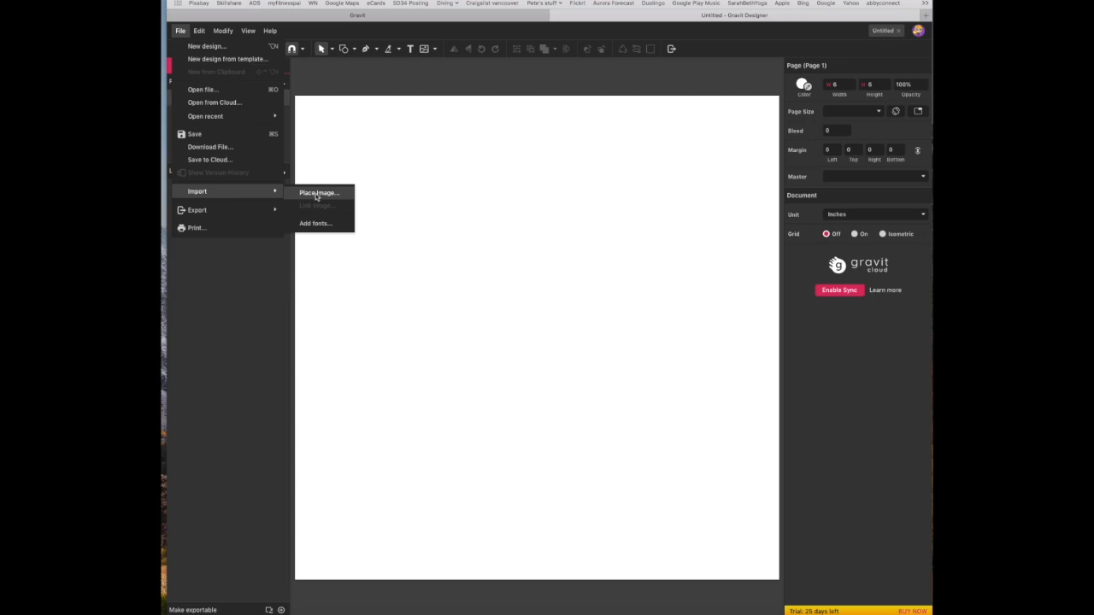
click(318, 192)
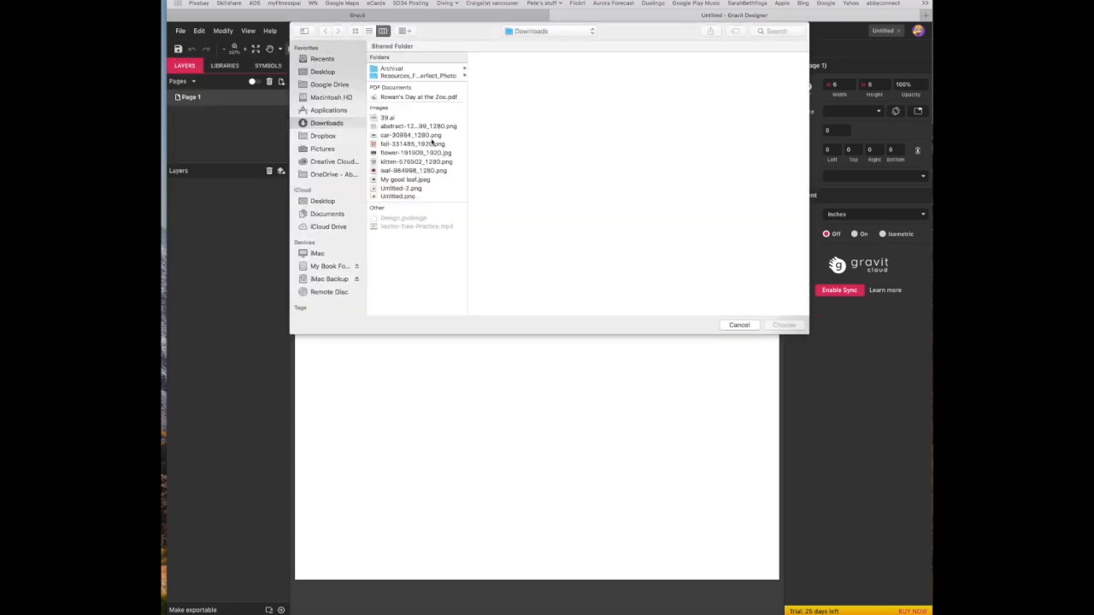
click(414, 144)
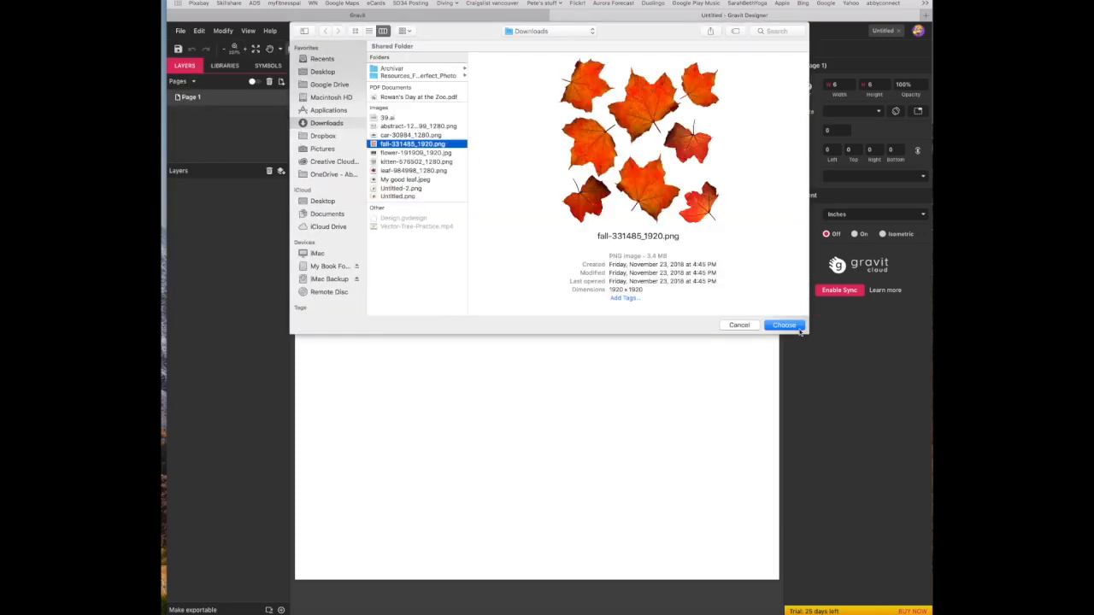
click(783, 325)
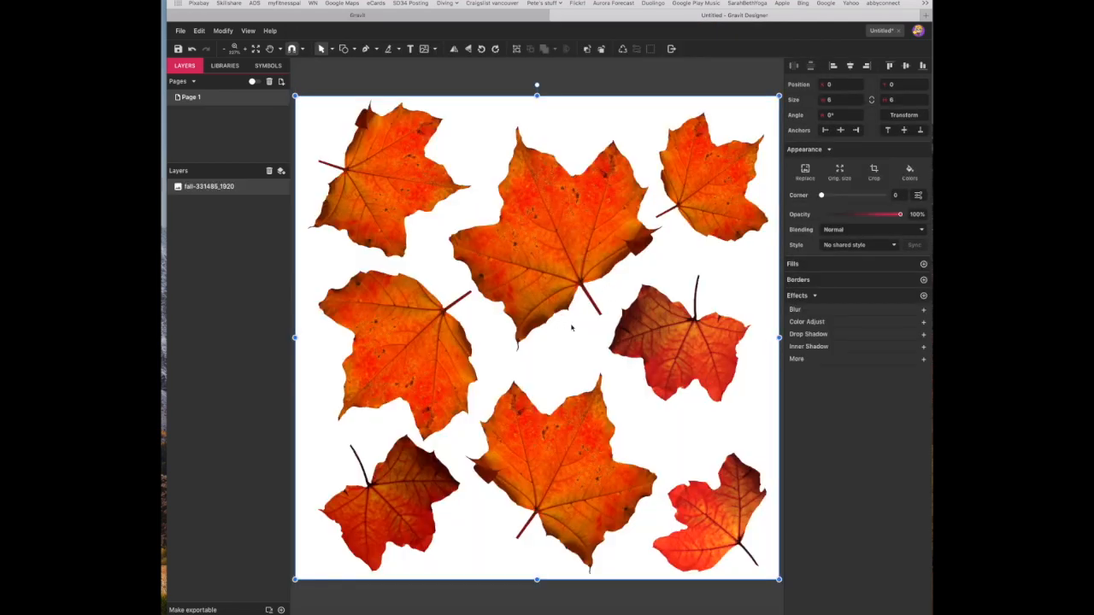
mouse_move(481, 406)
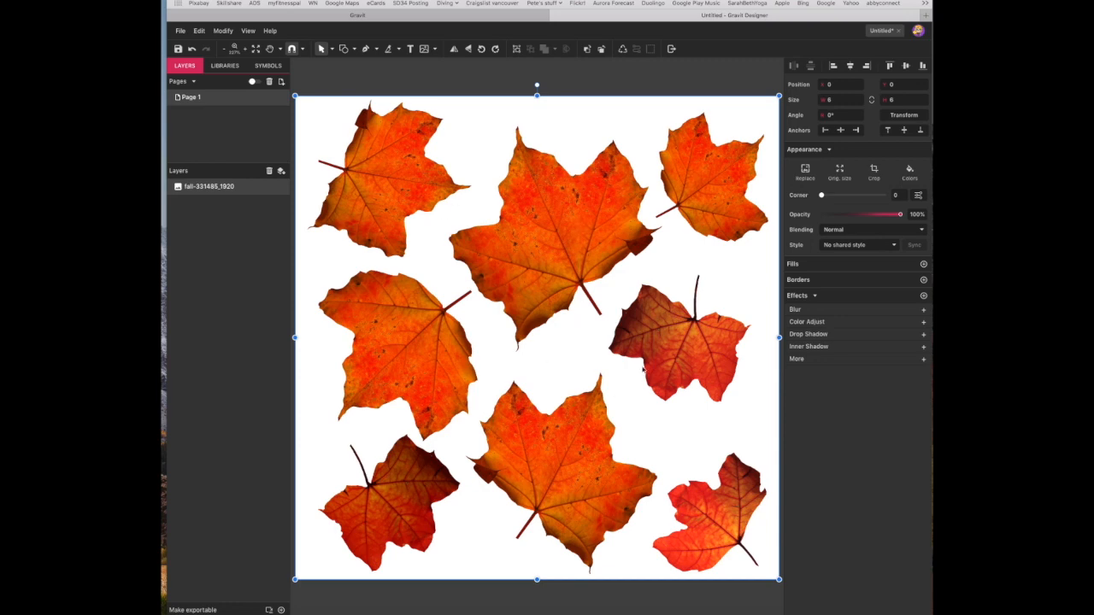
mouse_move(628, 350)
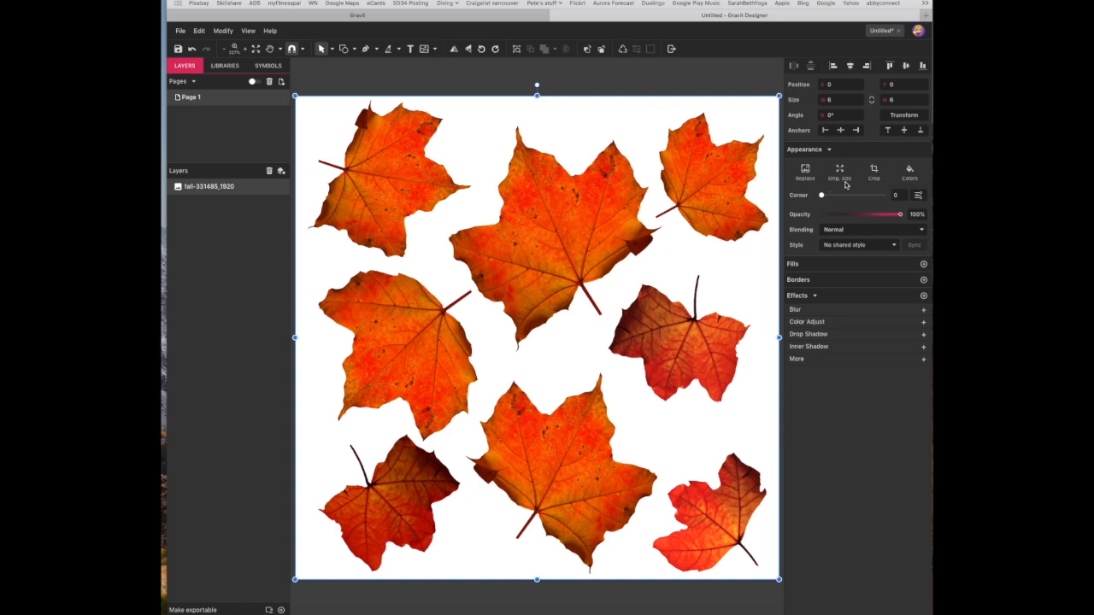
mouse_move(887, 171)
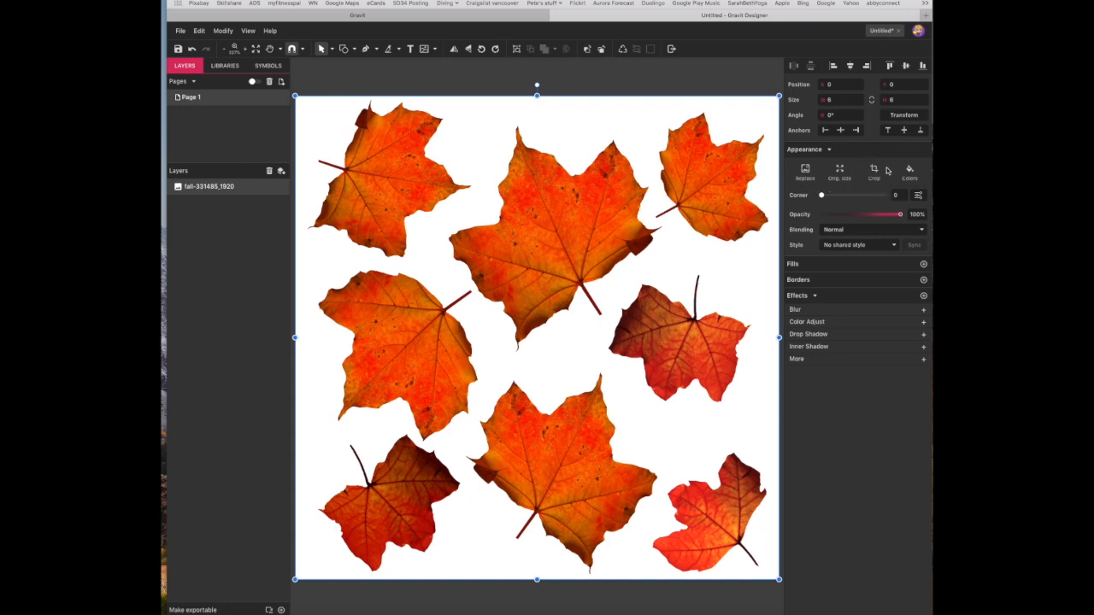
mouse_move(886, 170)
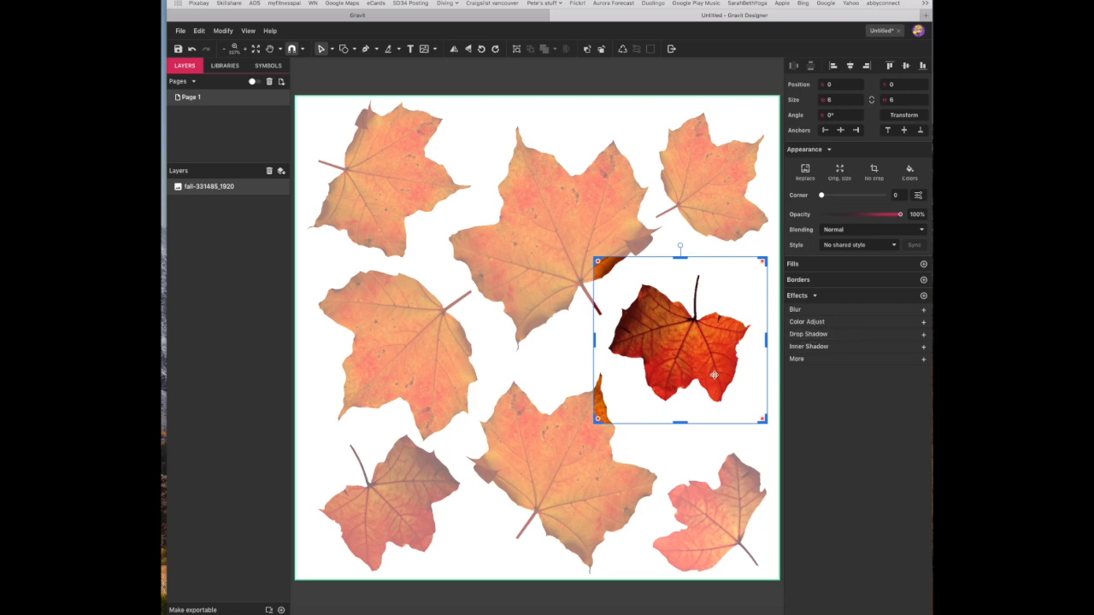
mouse_move(737, 336)
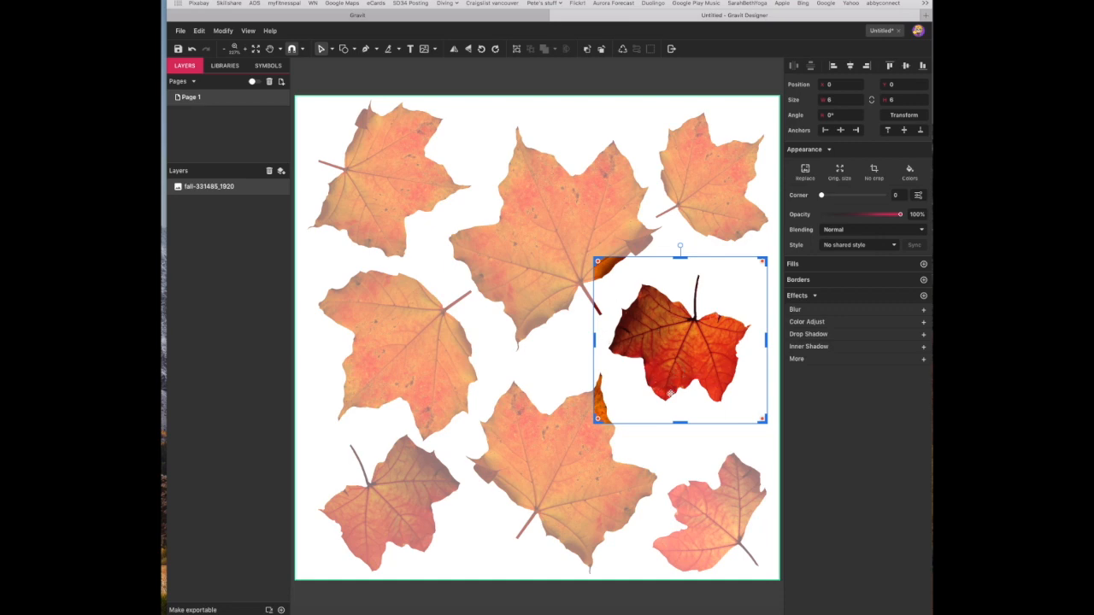
mouse_move(731, 356)
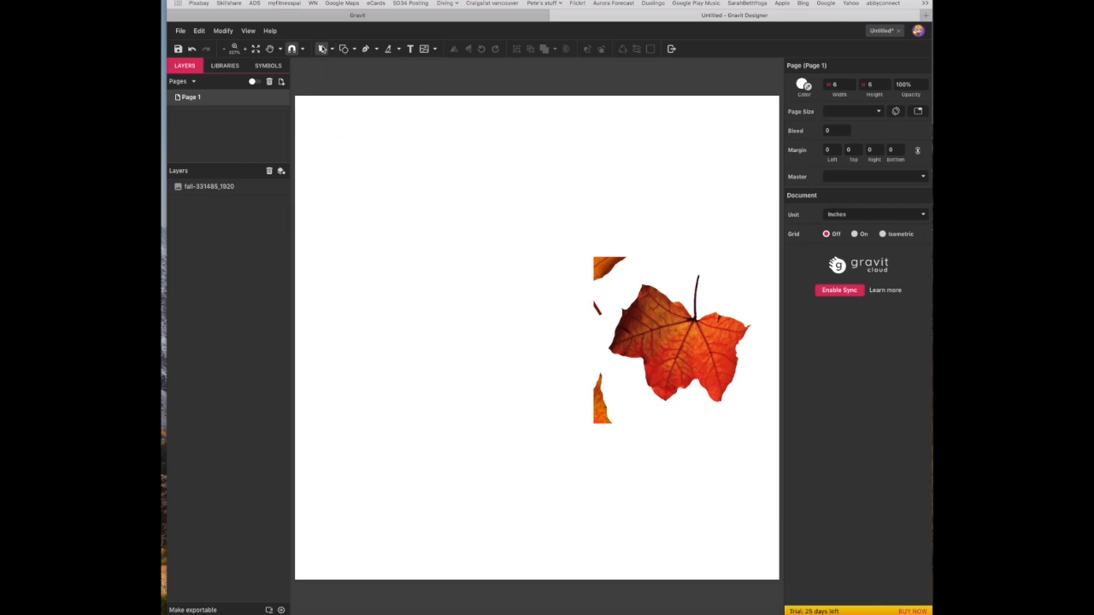
Select the cropped red leaf and scale it up to cover most of the page.
click(666, 342)
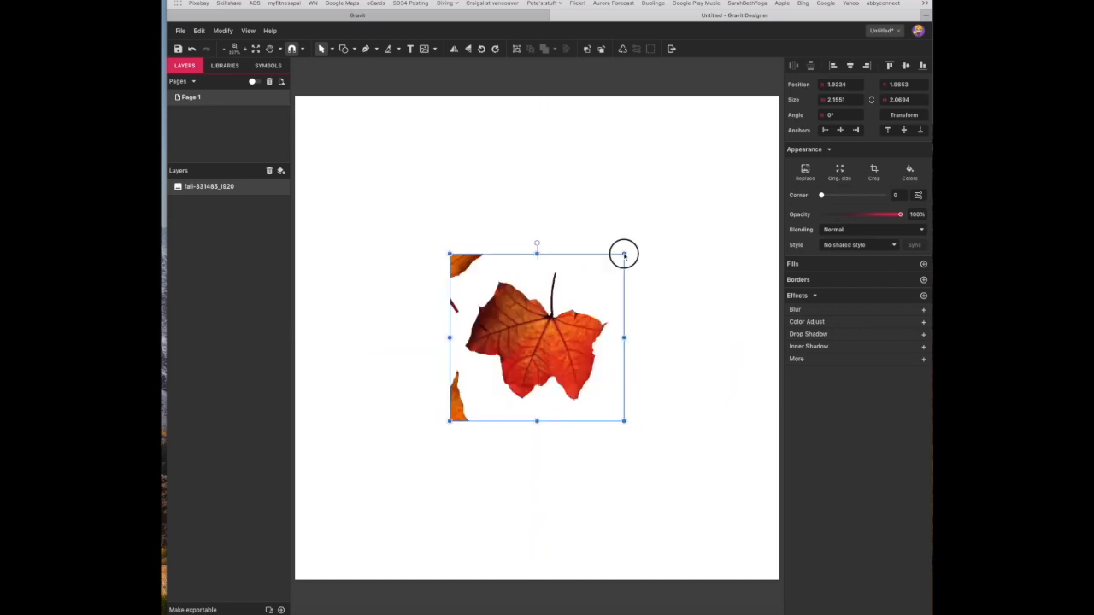
drag(624, 254, 745, 141)
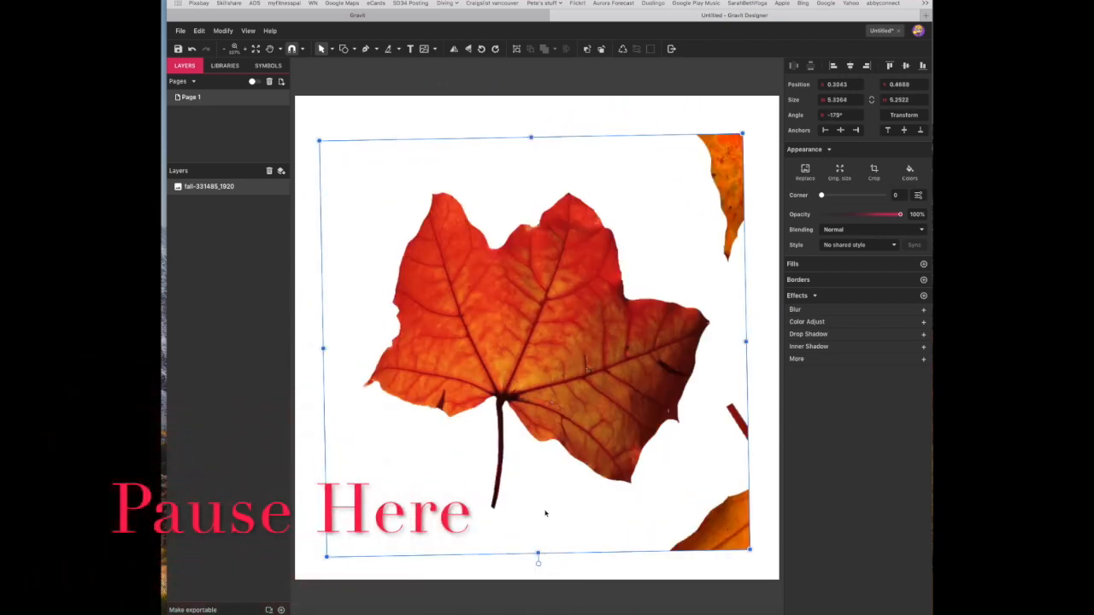
mouse_move(603, 457)
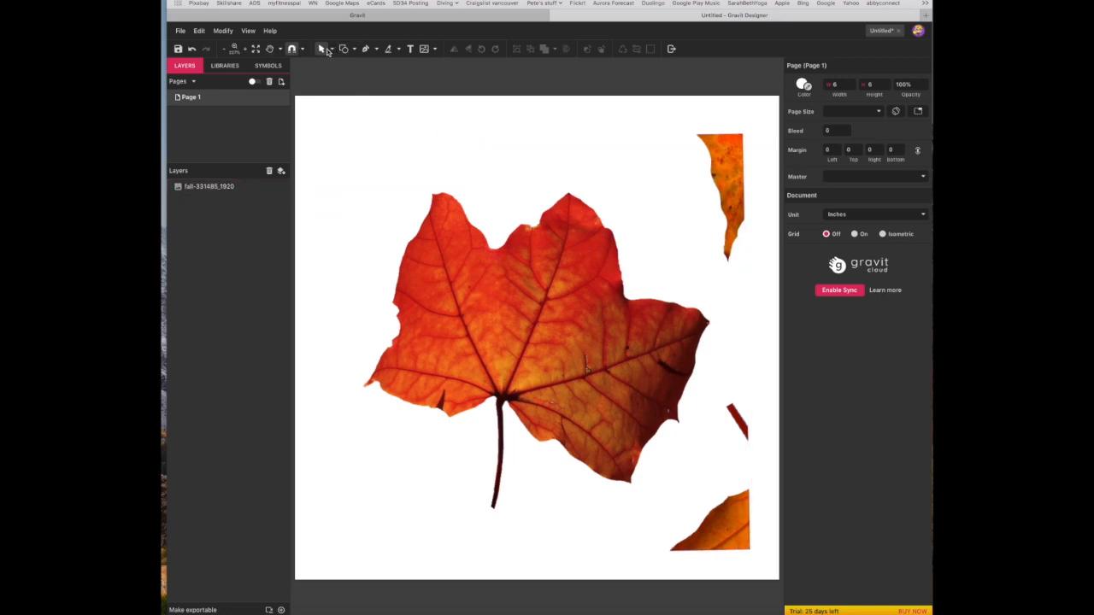
mouse_move(321, 49)
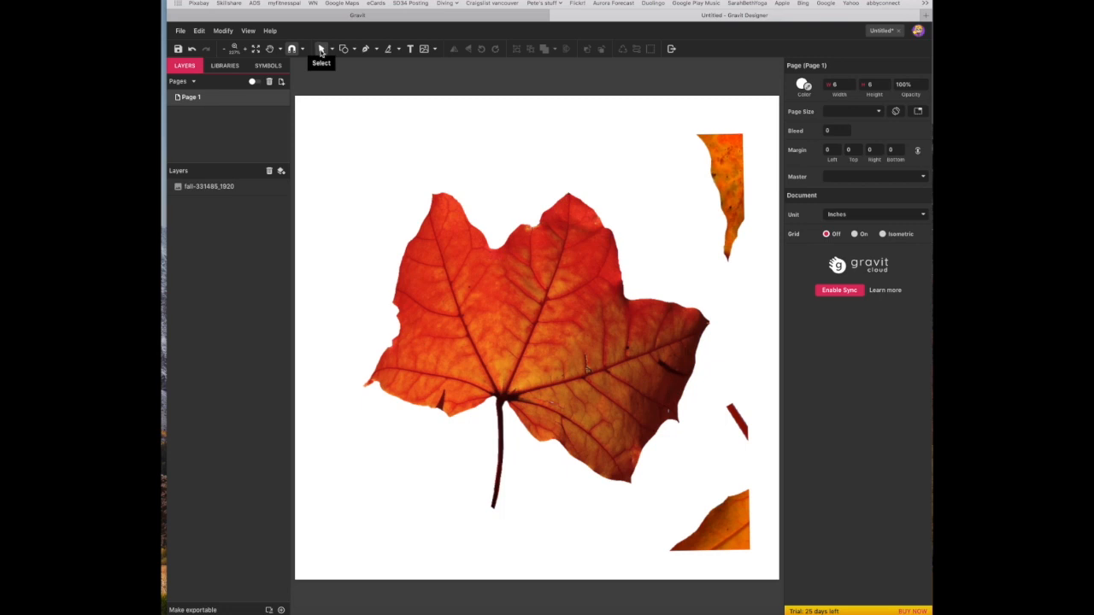
Browse the selection tools, then switch to the Pen tool for drawing paths.
click(331, 49)
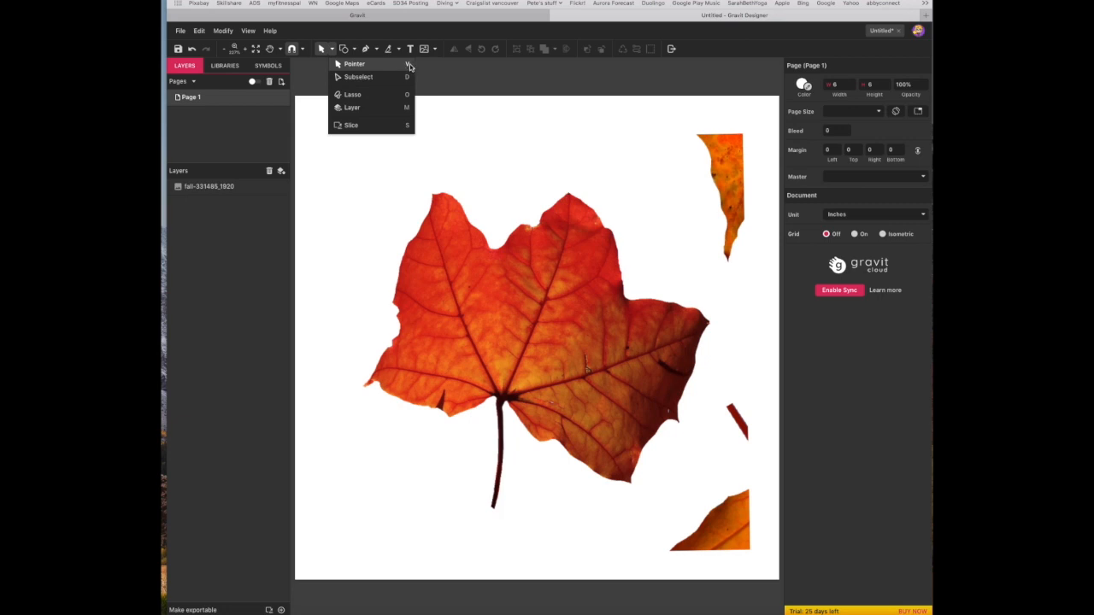
mouse_move(409, 69)
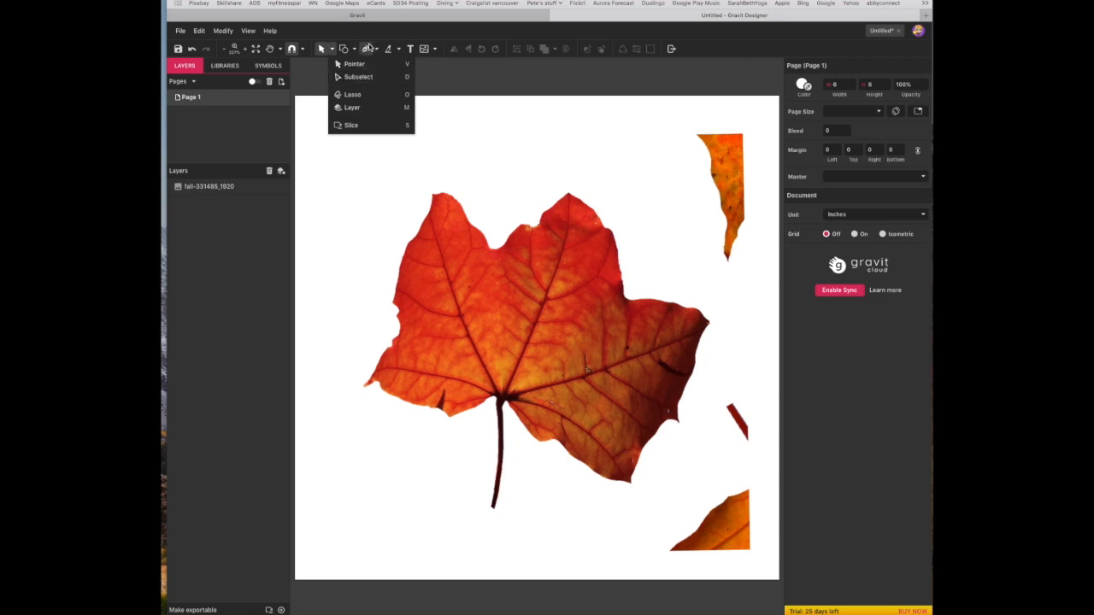
click(343, 49)
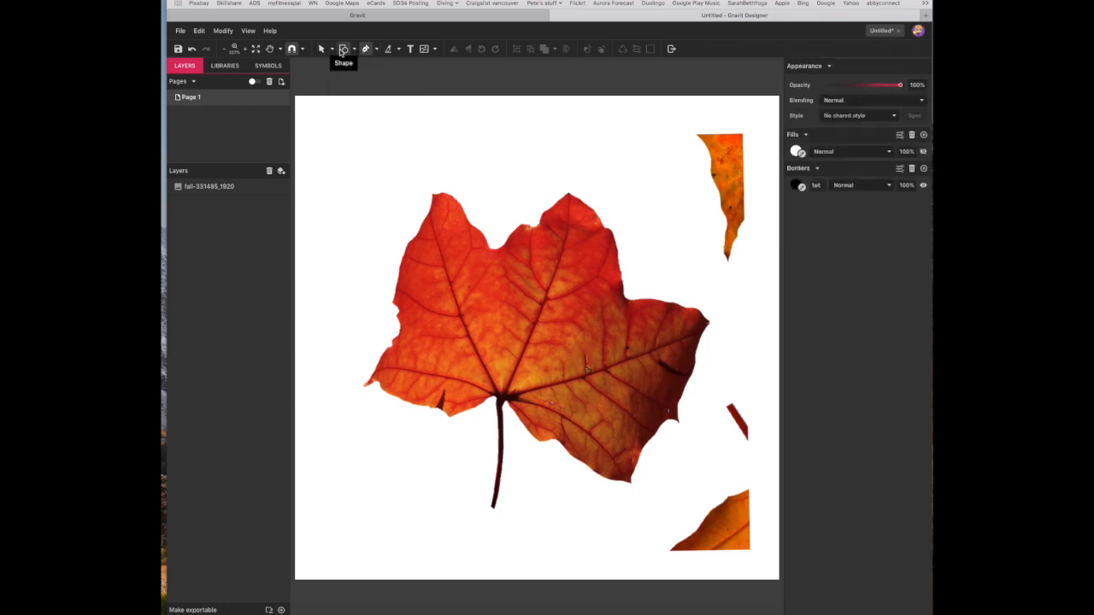
mouse_move(366, 49)
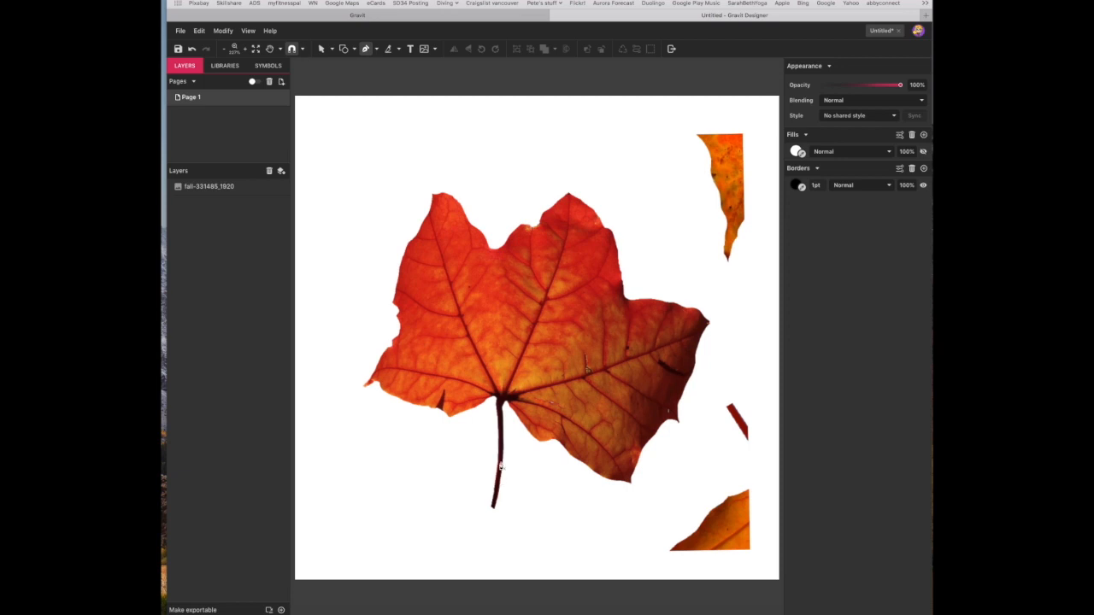
mouse_move(561, 258)
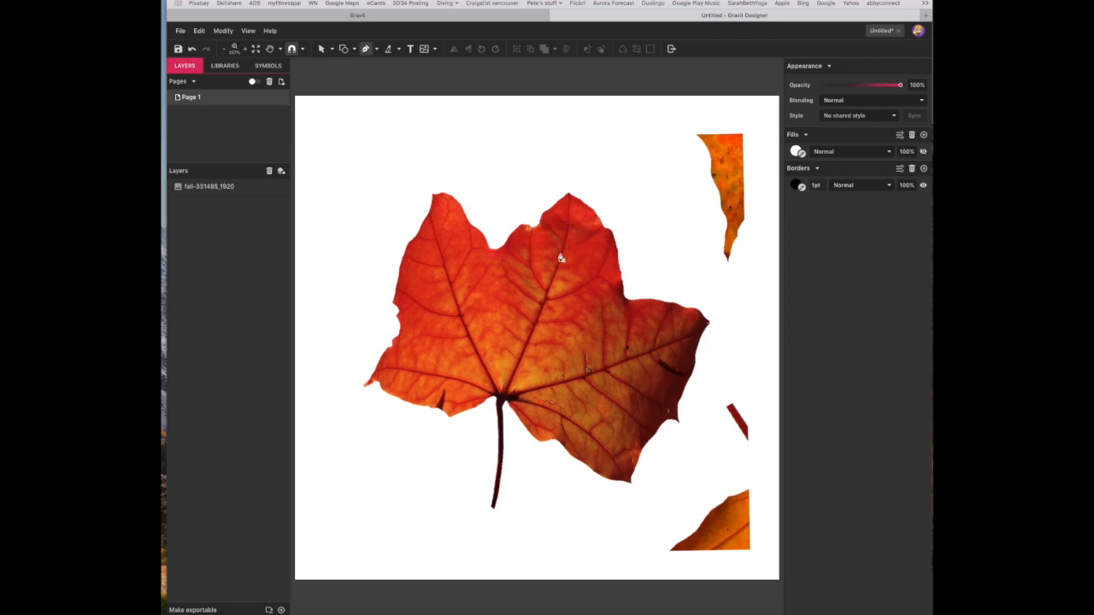
mouse_move(493, 513)
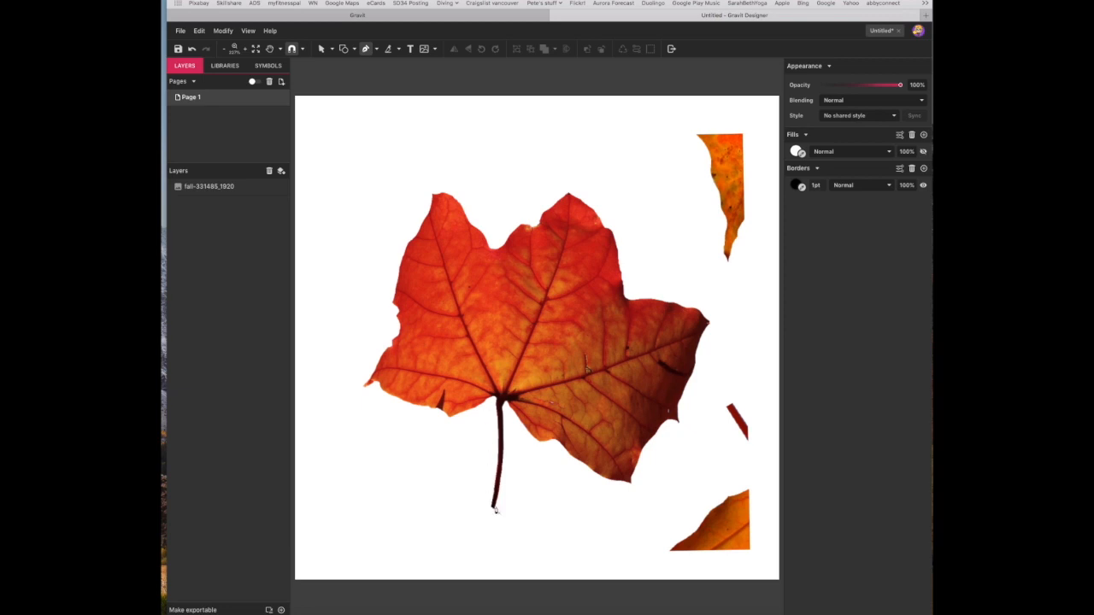
mouse_move(495, 513)
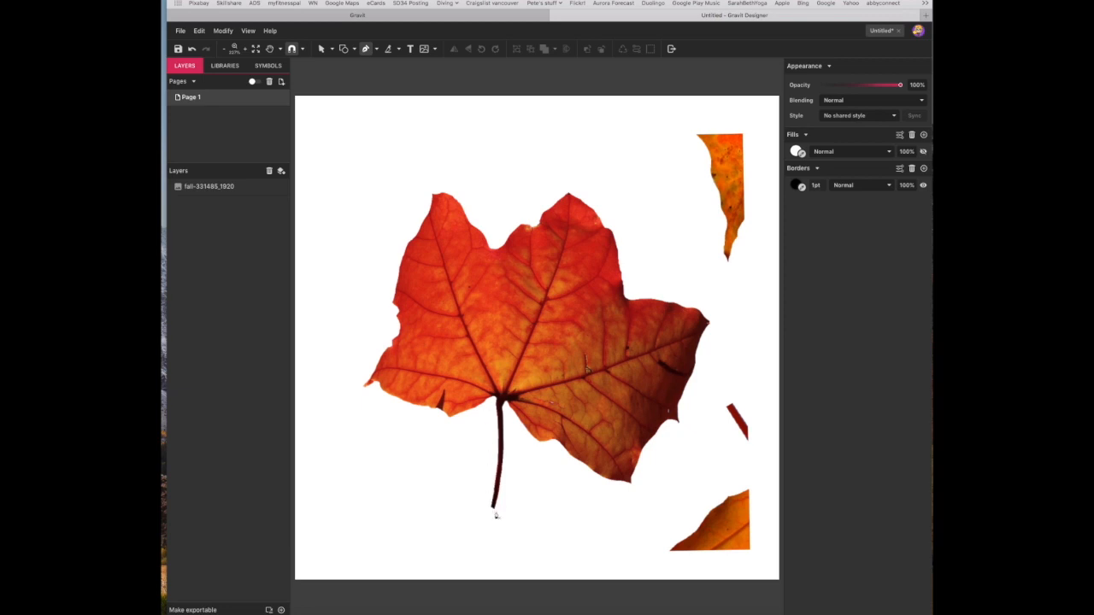
mouse_move(497, 443)
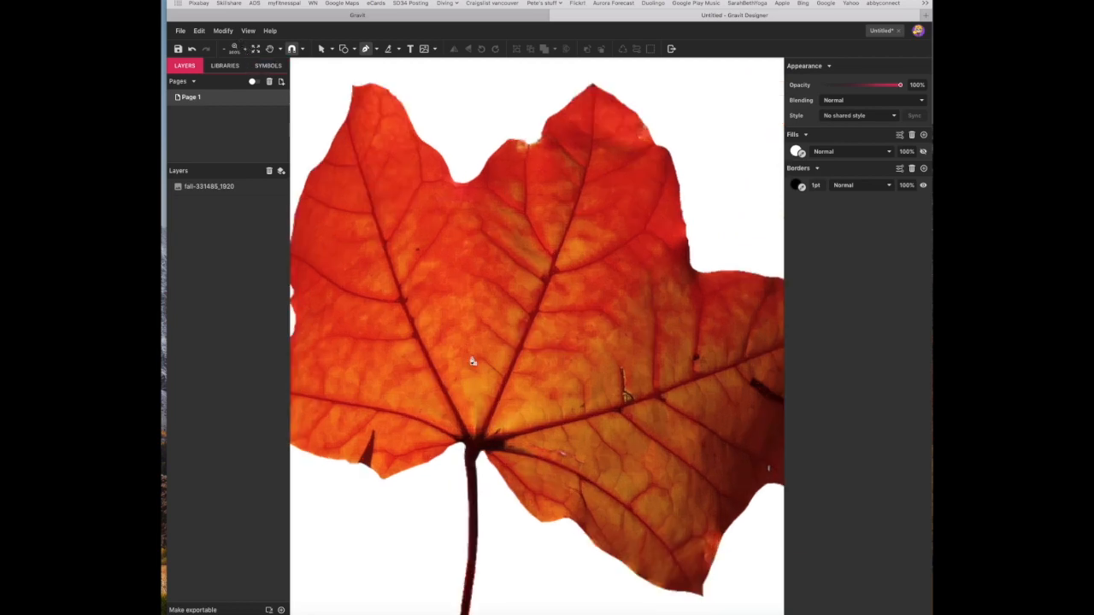
mouse_move(479, 407)
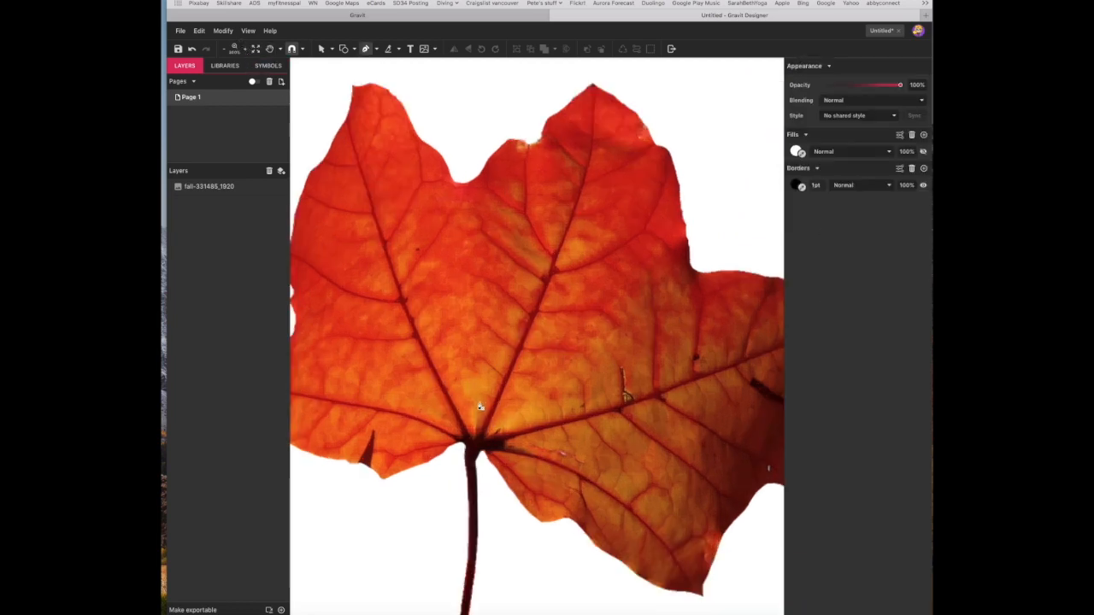
Switch to the Hand tool to move the view around the leaf centre.
click(480, 424)
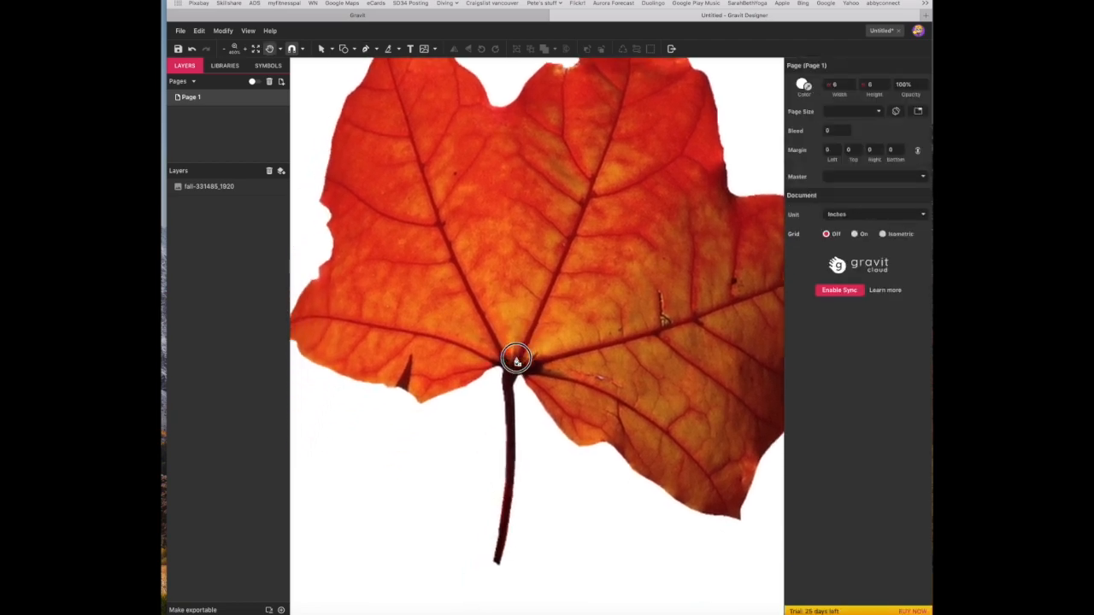
Draw a Pen path along the leaf's stem and lower right vein.
click(517, 359)
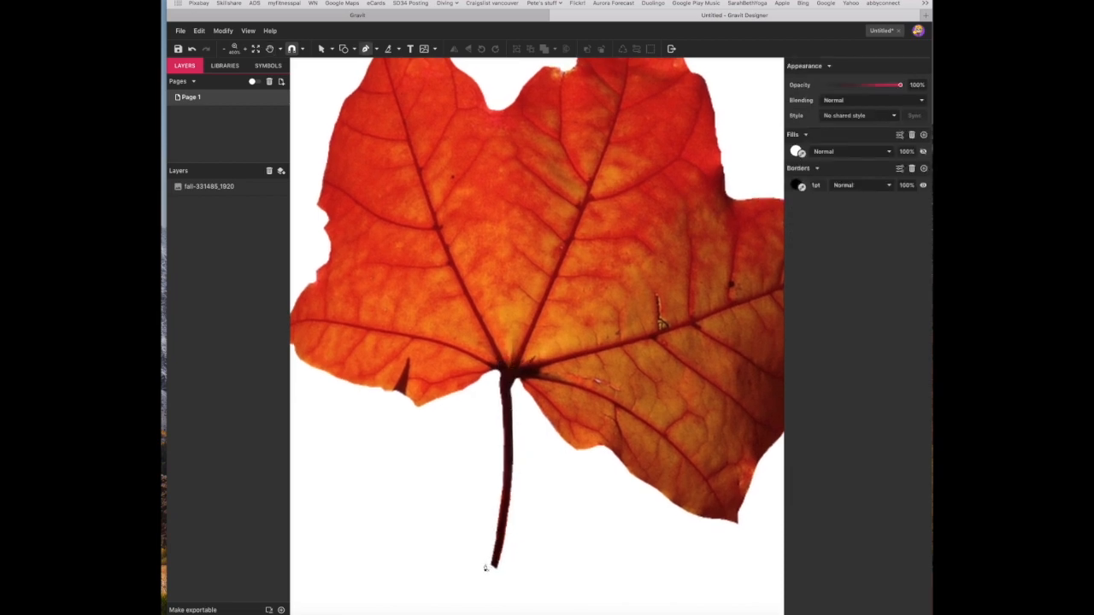
mouse_move(665, 342)
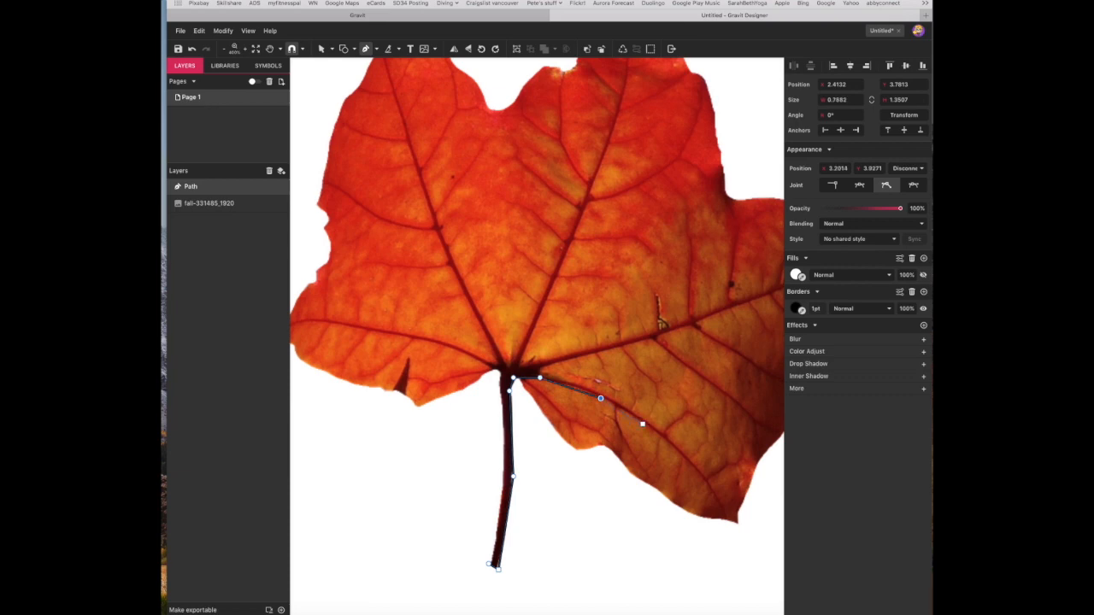
drag(642, 425, 710, 489)
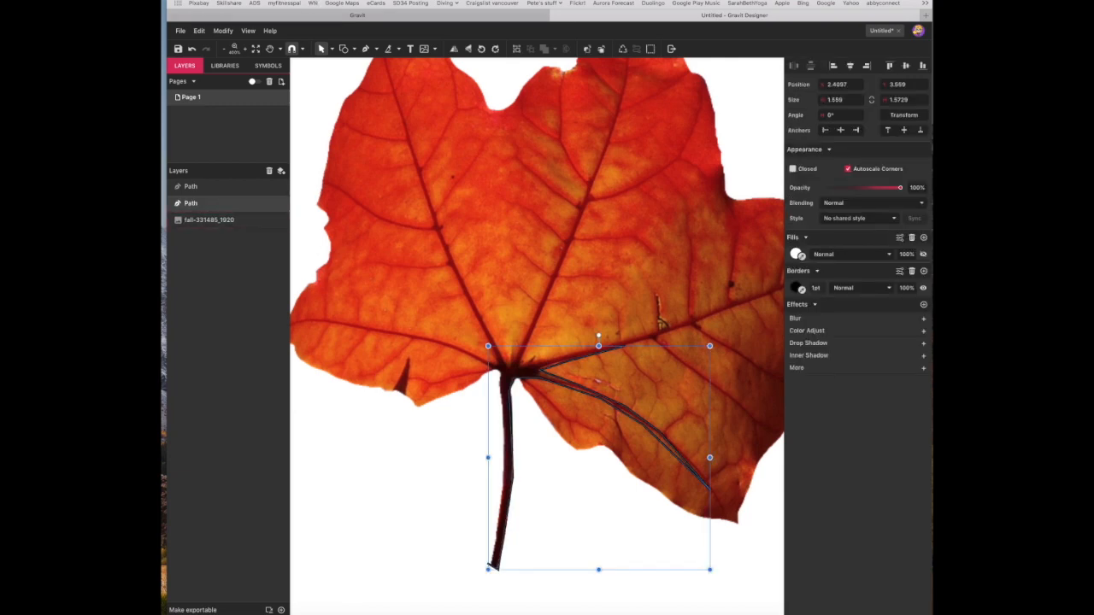
Trace the right main vein, upper central vein, and their side branches toward the leaf edges.
click(329, 49)
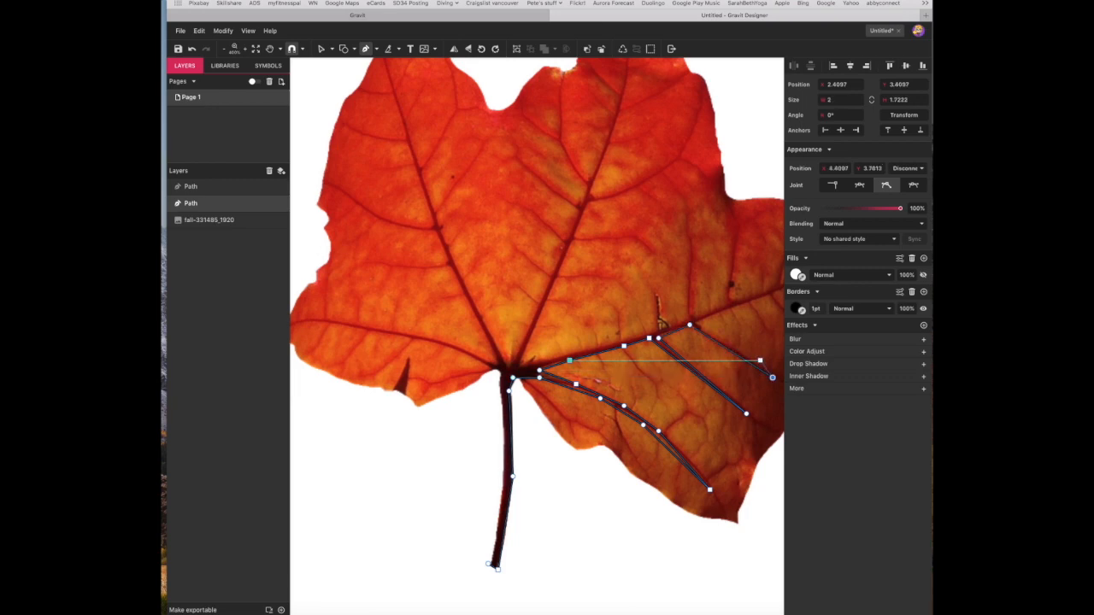
drag(772, 377, 746, 304)
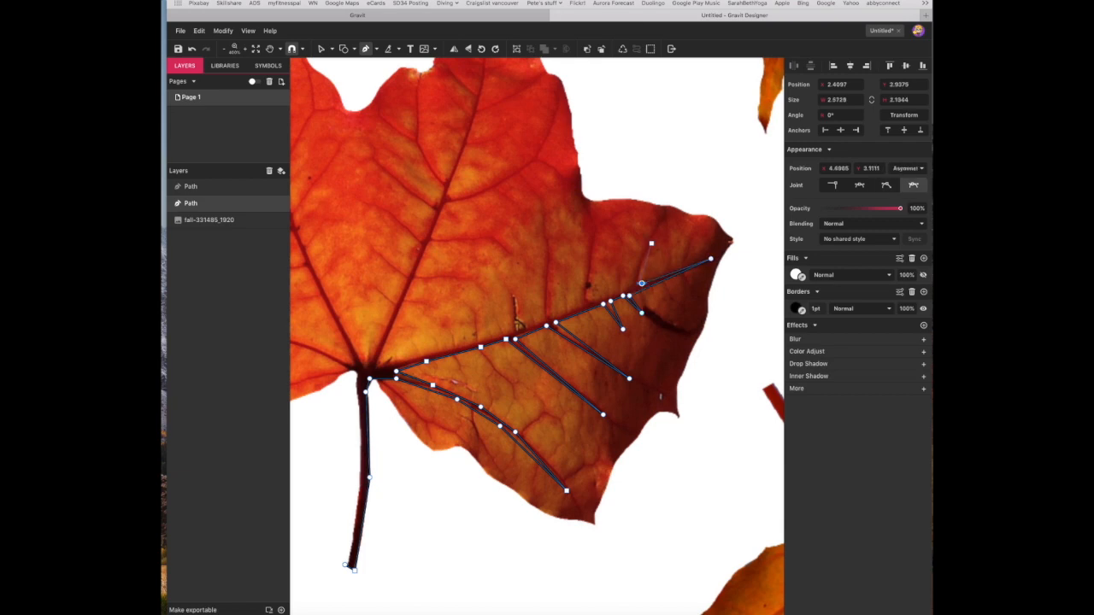
drag(652, 244, 663, 219)
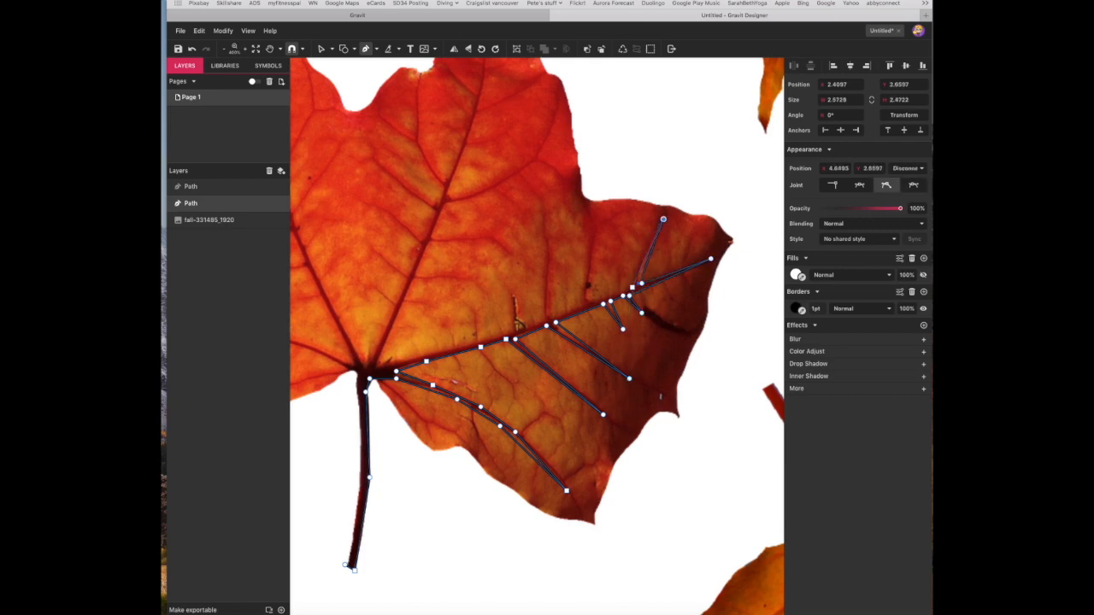
drag(634, 286, 591, 301)
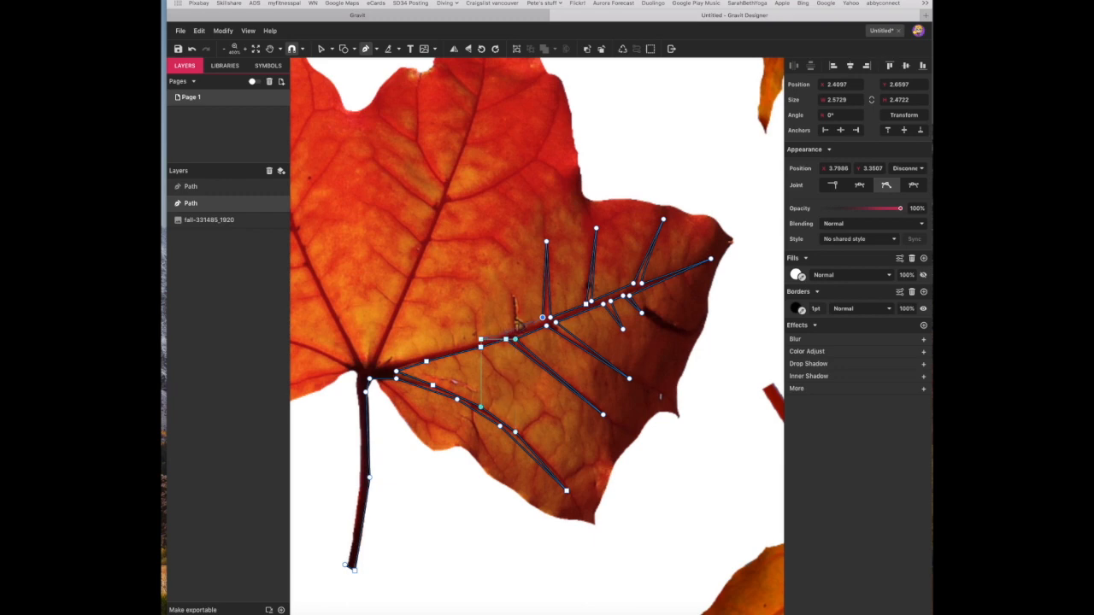
drag(543, 318, 472, 305)
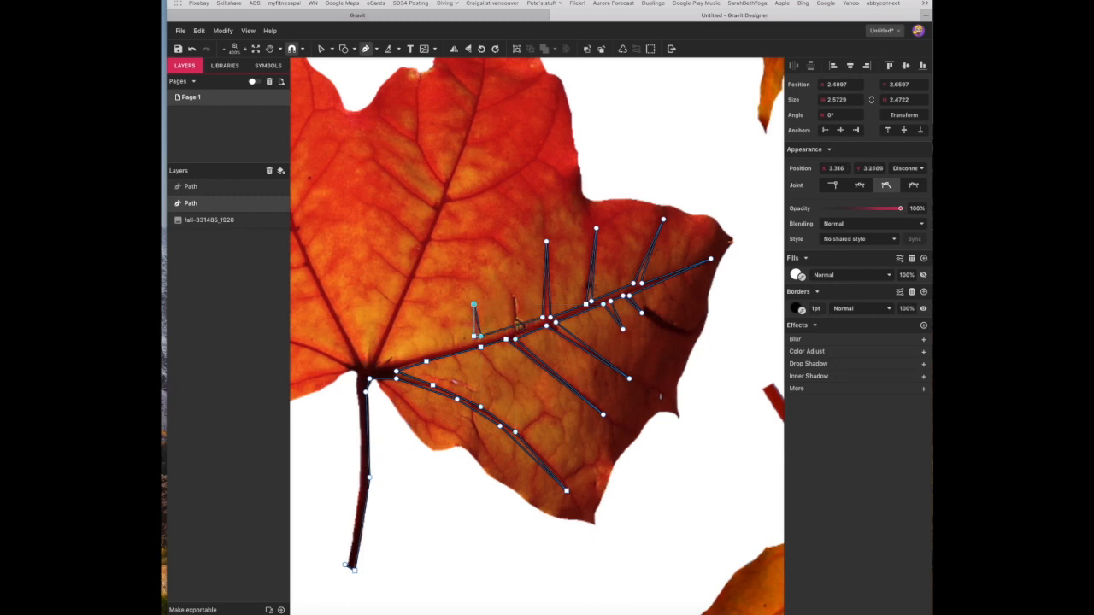
drag(473, 306, 376, 368)
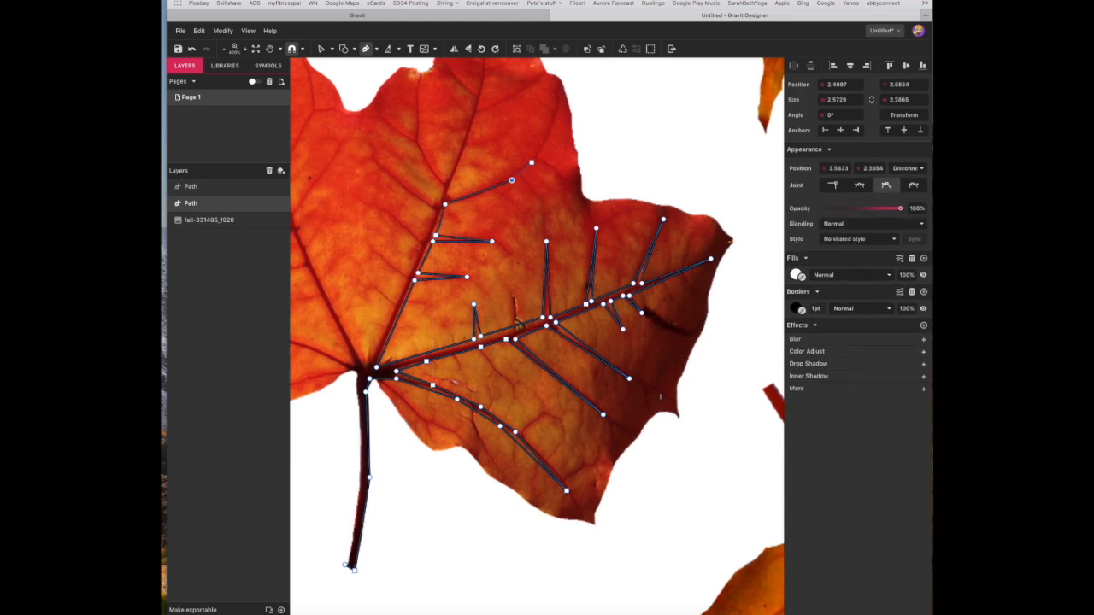
drag(533, 163, 555, 107)
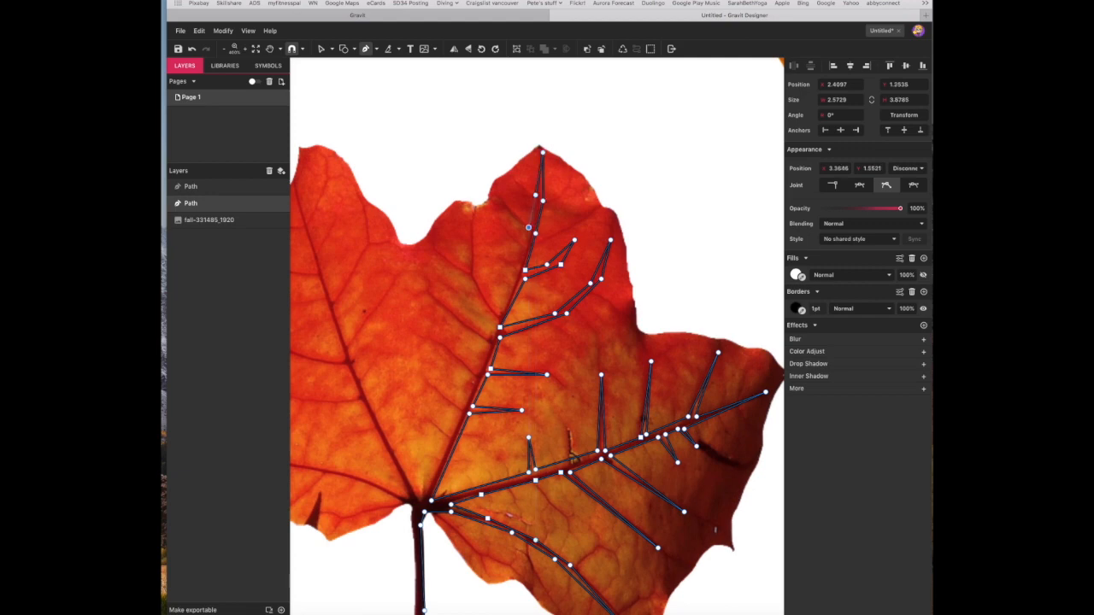
Extend the vein path with upper-left lobe side veins and the lower-left main vein.
drag(528, 228, 533, 233)
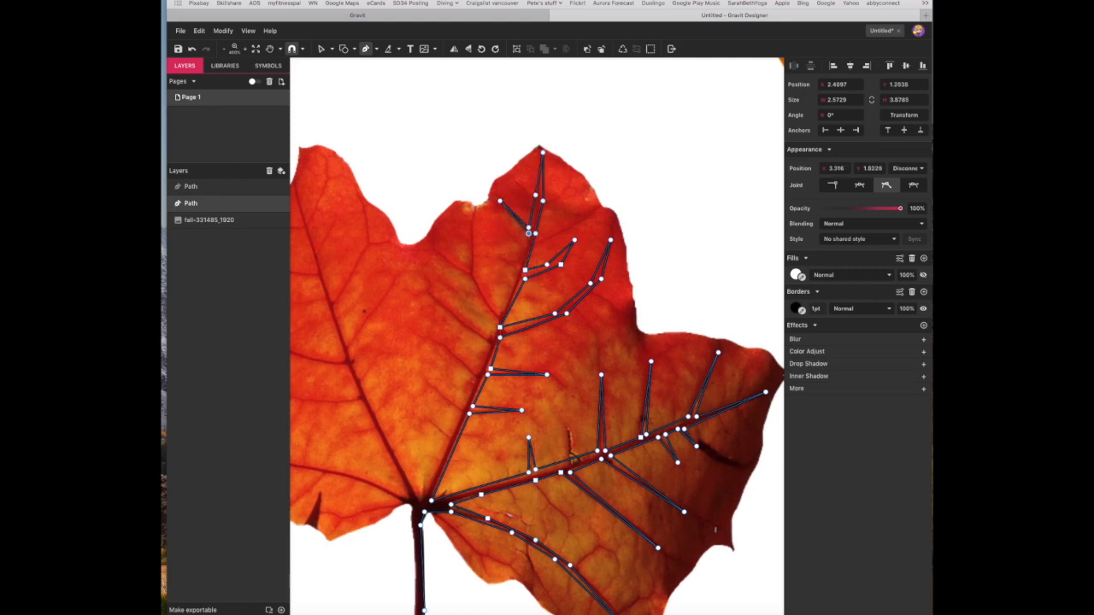
drag(530, 233, 511, 282)
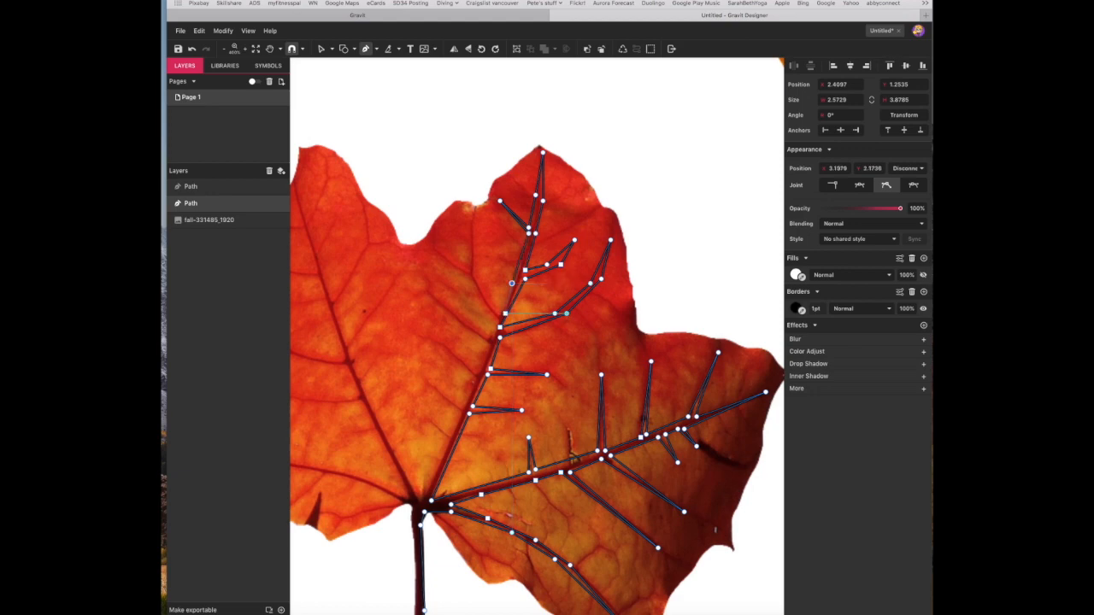
drag(524, 283, 473, 278)
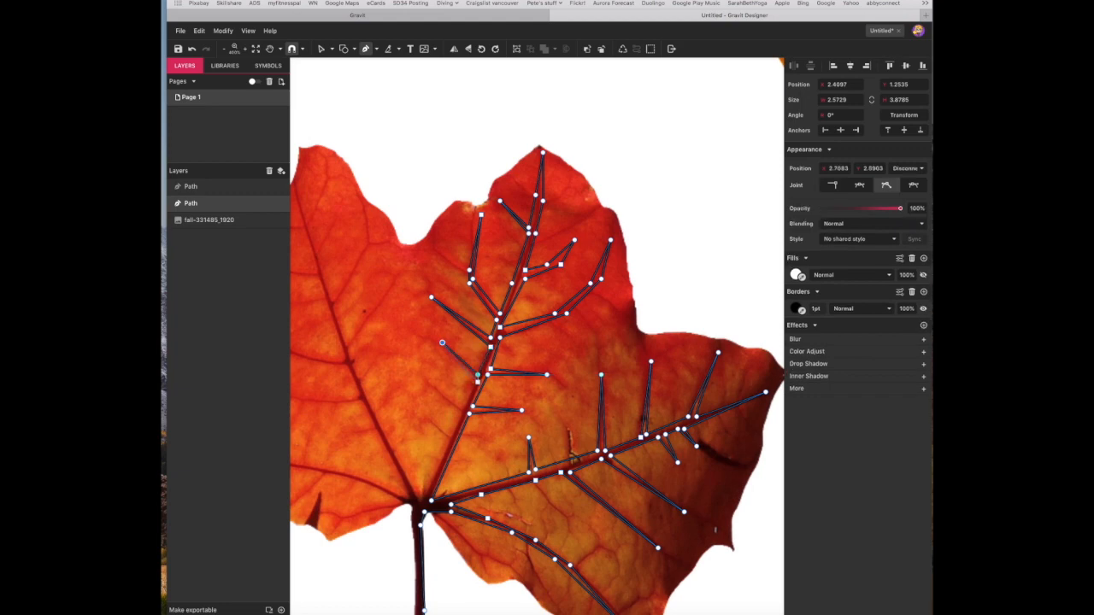
drag(442, 343, 430, 392)
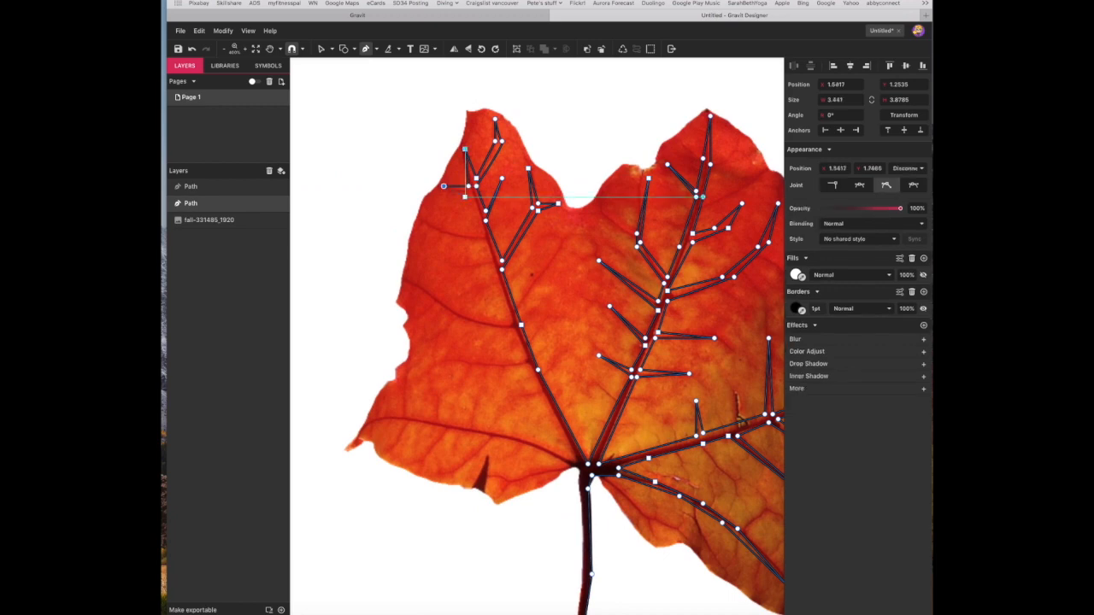
drag(466, 186, 486, 248)
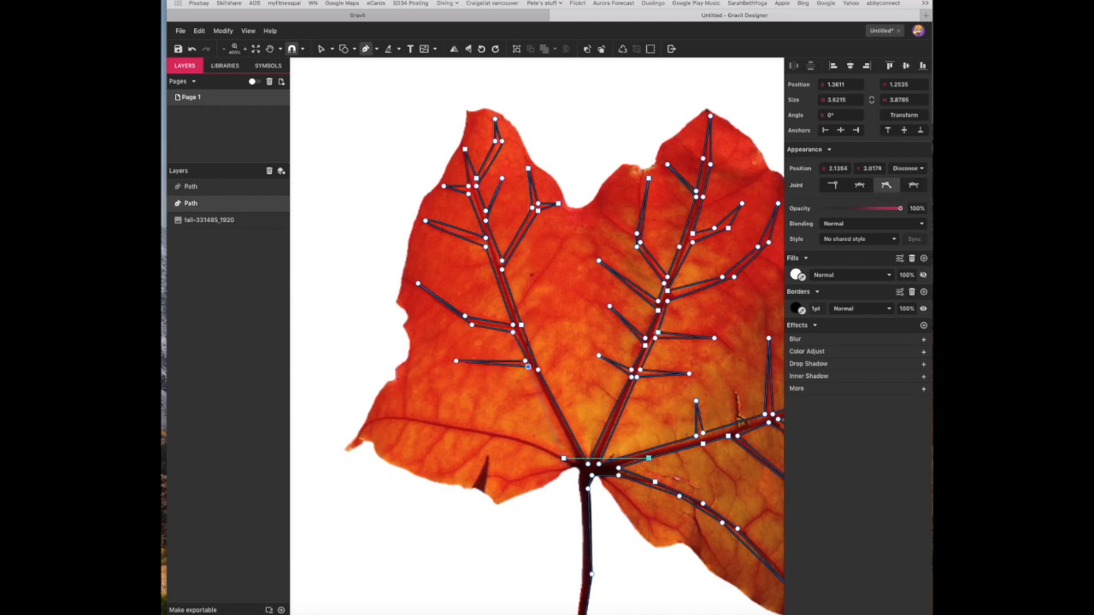
drag(527, 367, 405, 415)
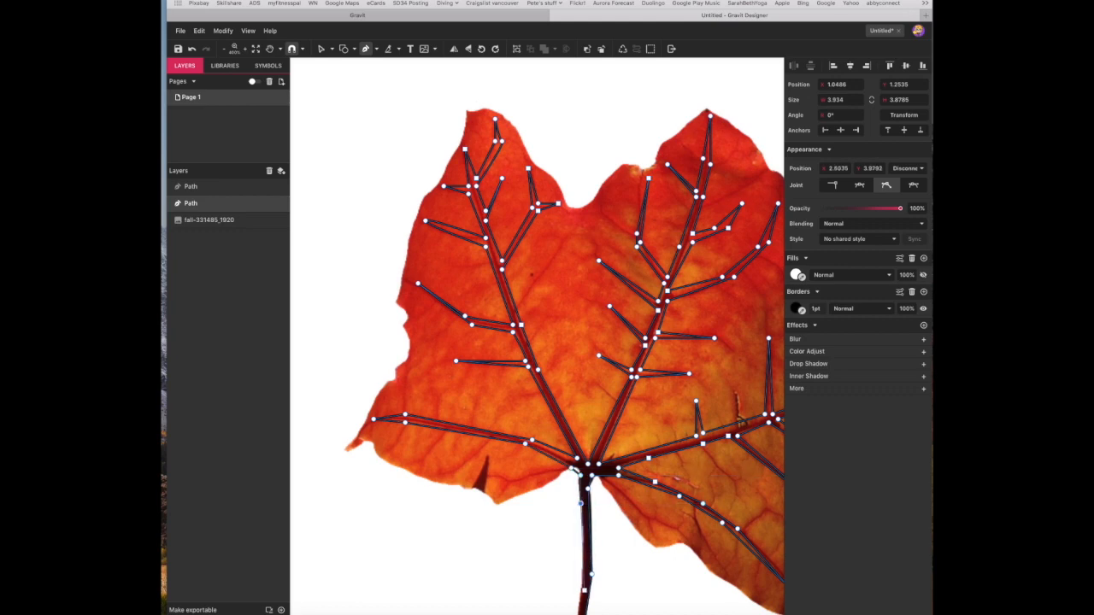
Scroll the view down over the traced vein network.
scroll(down, 3)
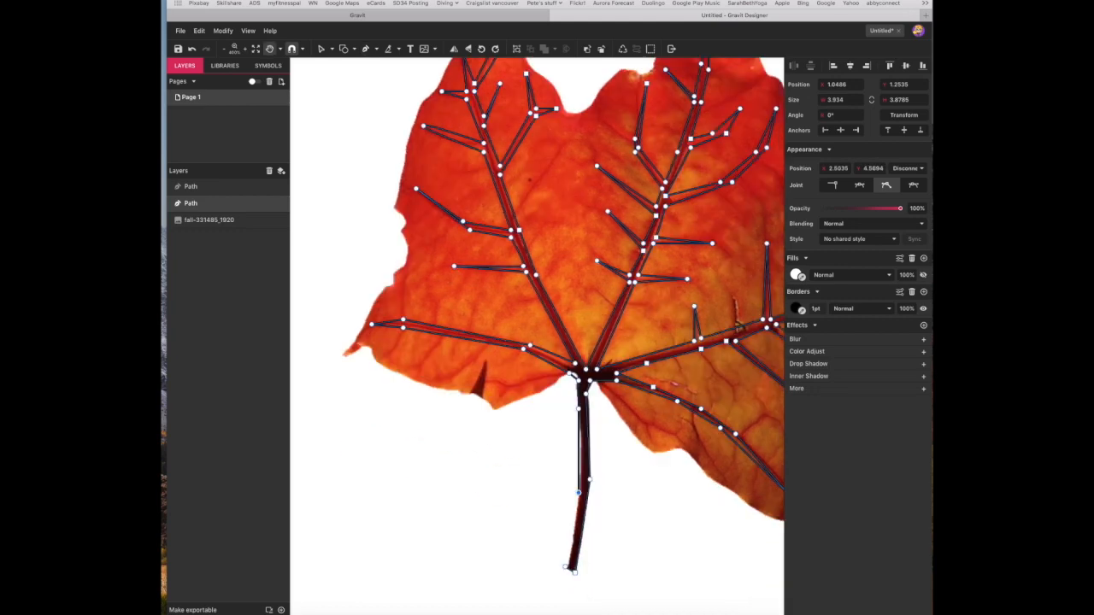
scroll(down, 3)
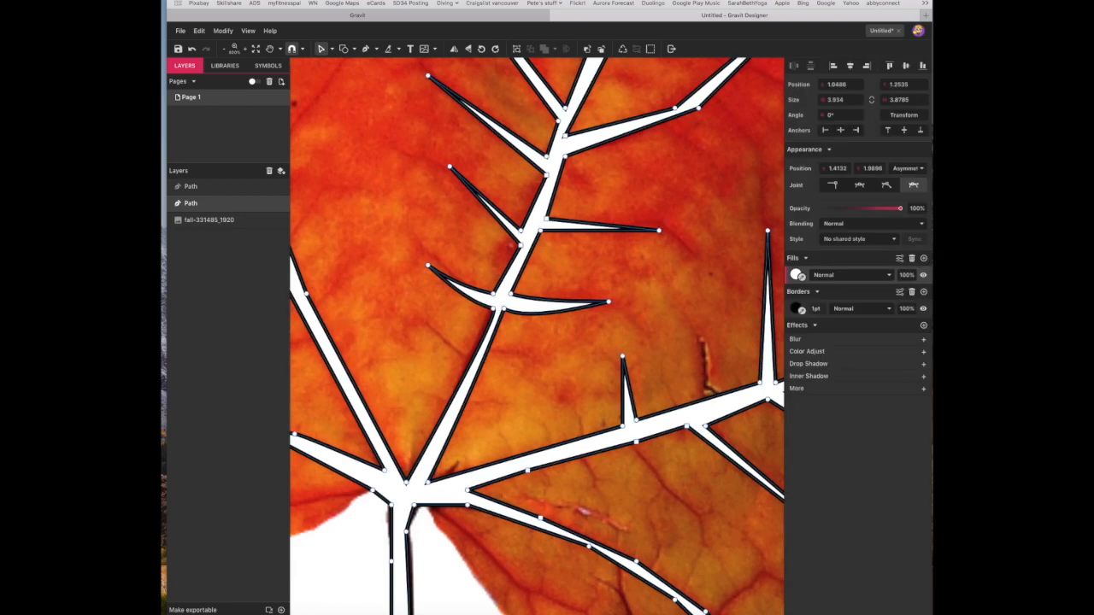
Reshape a vein branch into a tapered, pointed tip.
drag(900, 208, 856, 208)
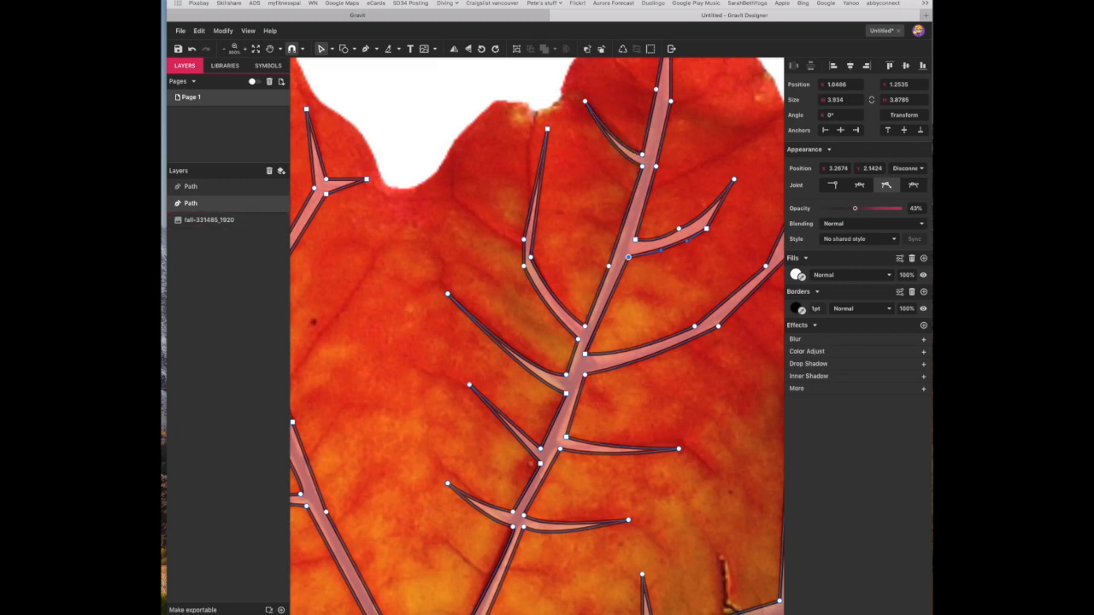
Drag vein nodes in the upper and upper-left lobes into widened, tapered branches.
drag(628, 257, 647, 156)
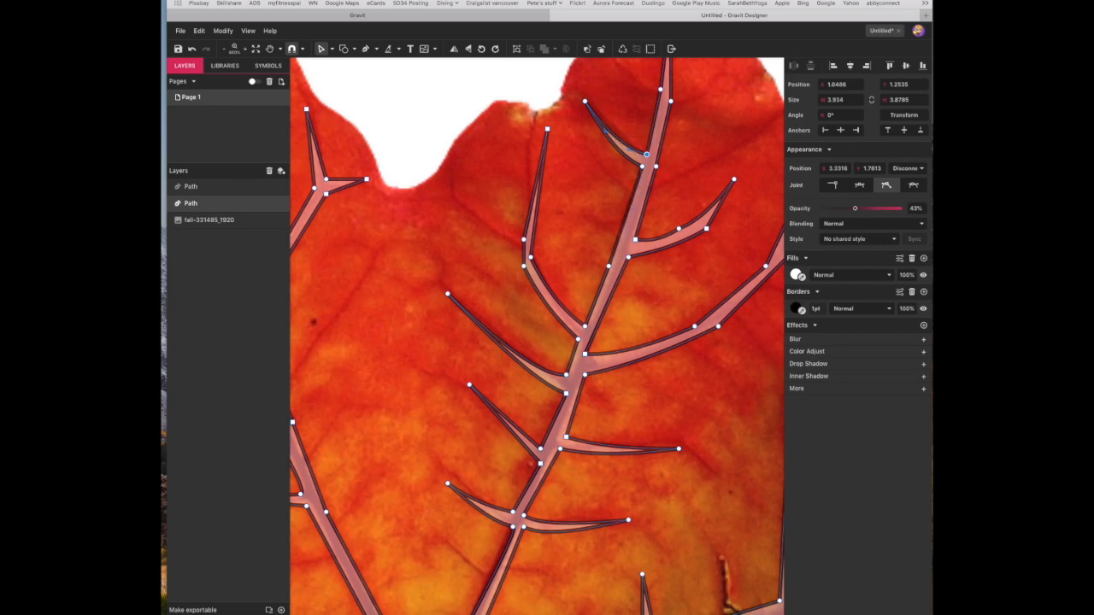
drag(647, 154, 611, 270)
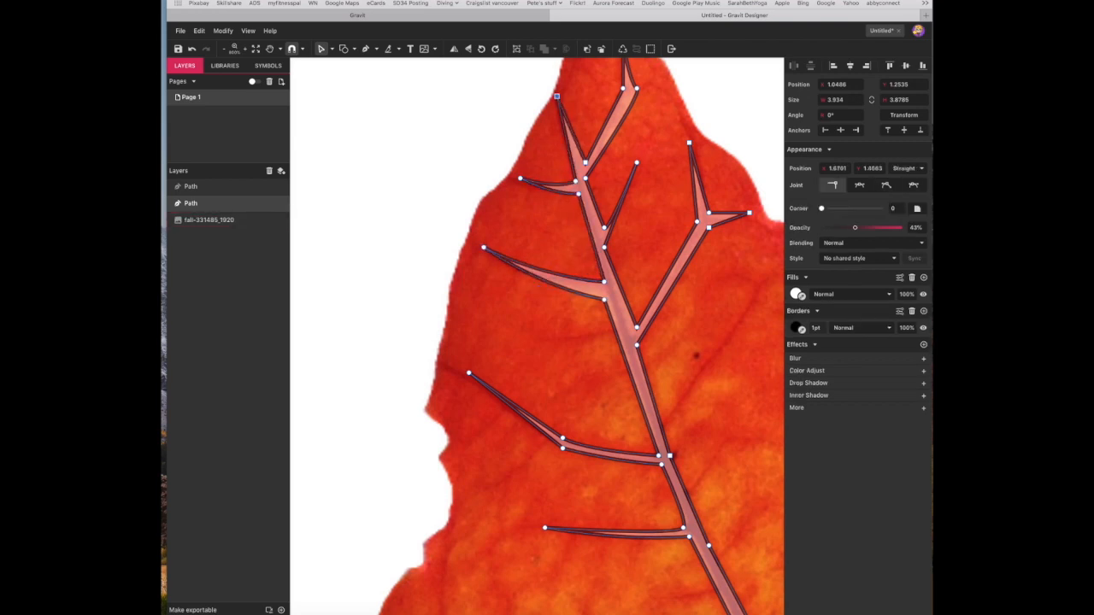
drag(556, 96, 581, 165)
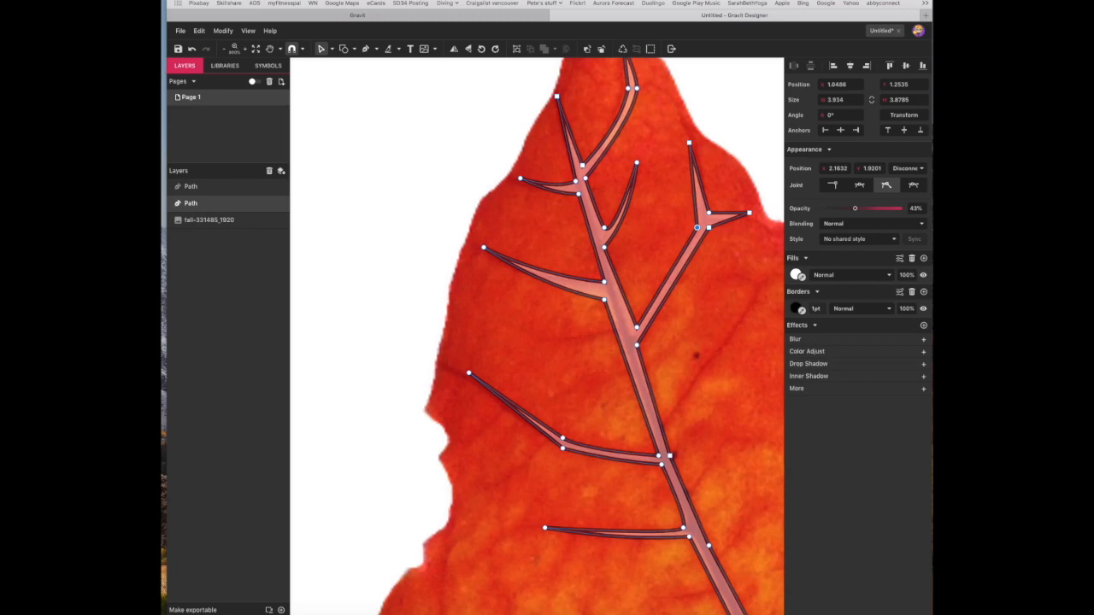
drag(696, 226, 705, 217)
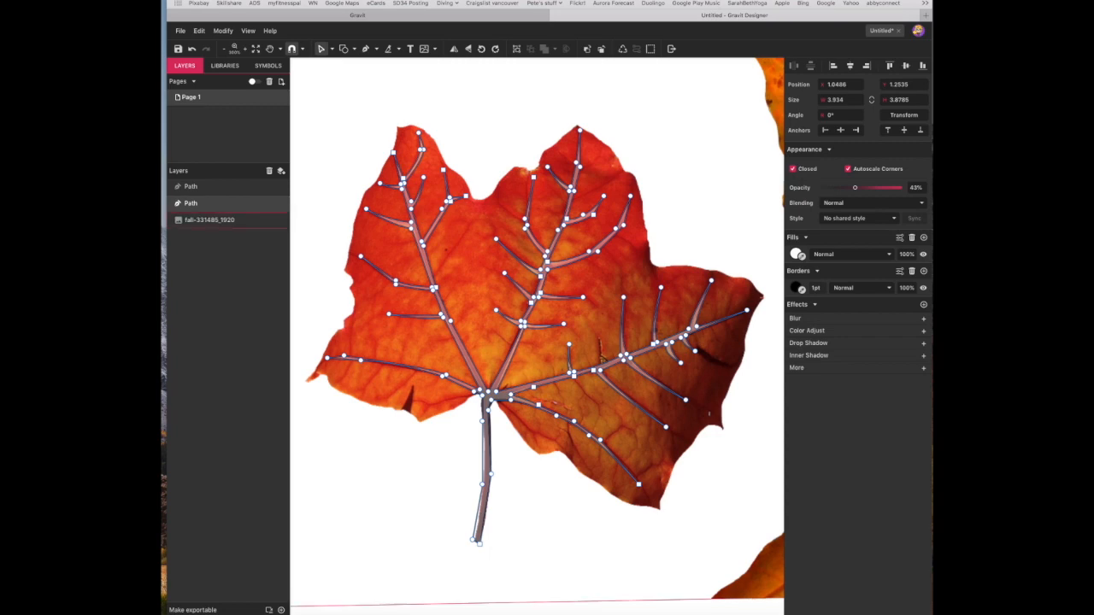
Raise the vein shape's opacity to about 99%.
drag(856, 187, 879, 187)
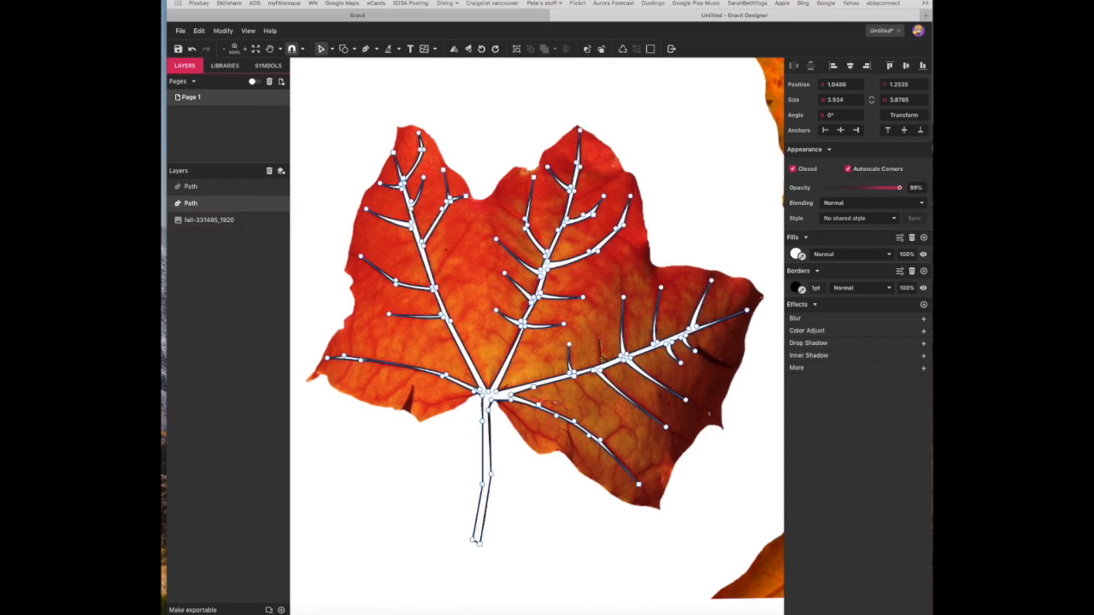
mouse_move(795, 253)
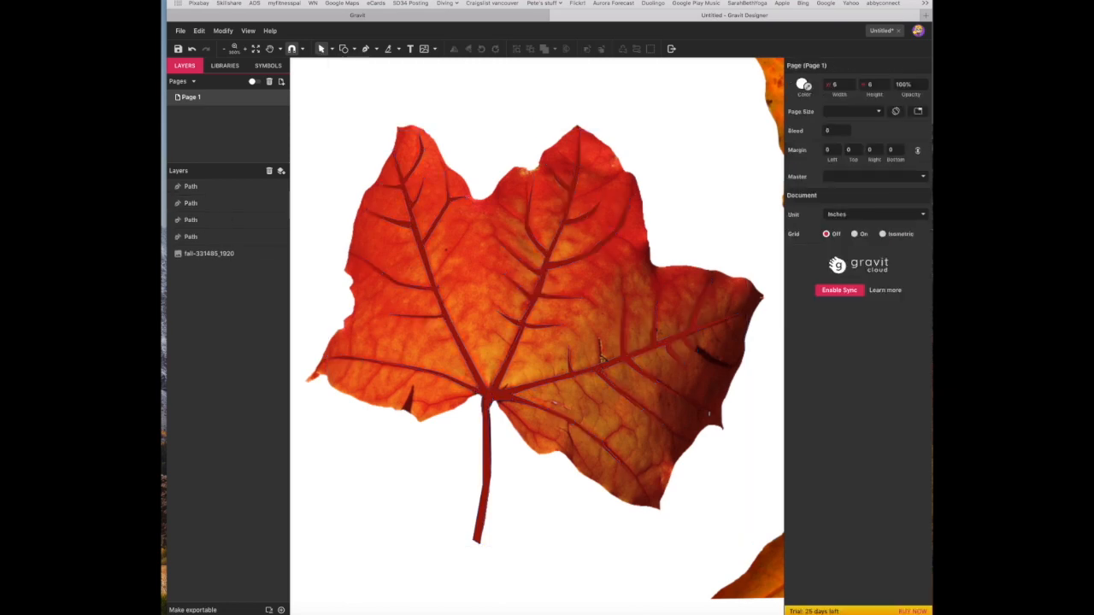
Fill the vein shape dark red and set its border width to 0pt.
click(210, 253)
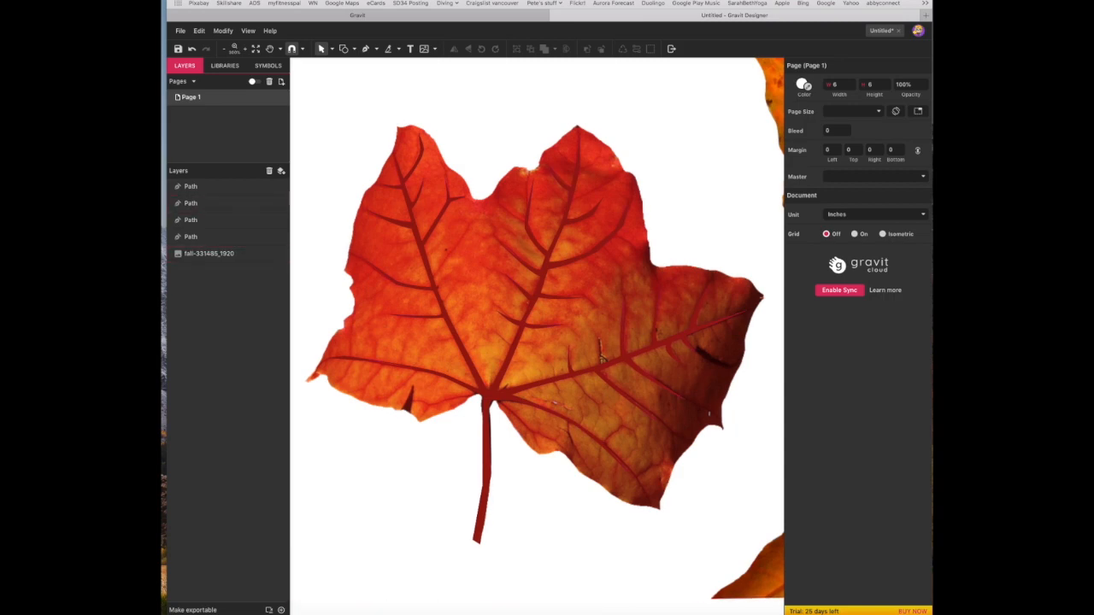
click(209, 253)
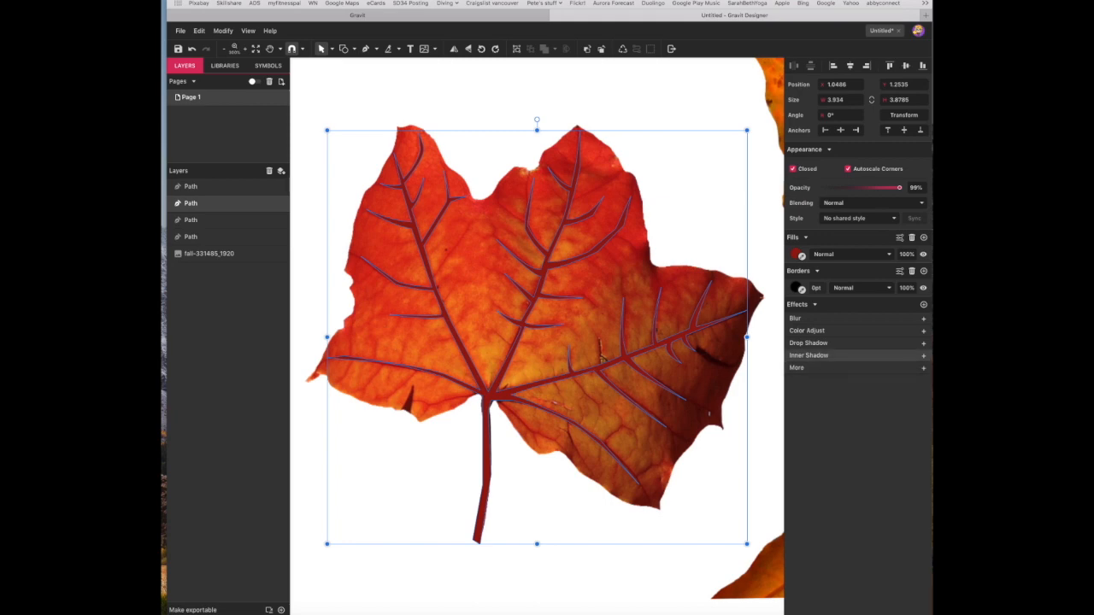
Select the vein shape and hide one of its Path layers.
click(809, 355)
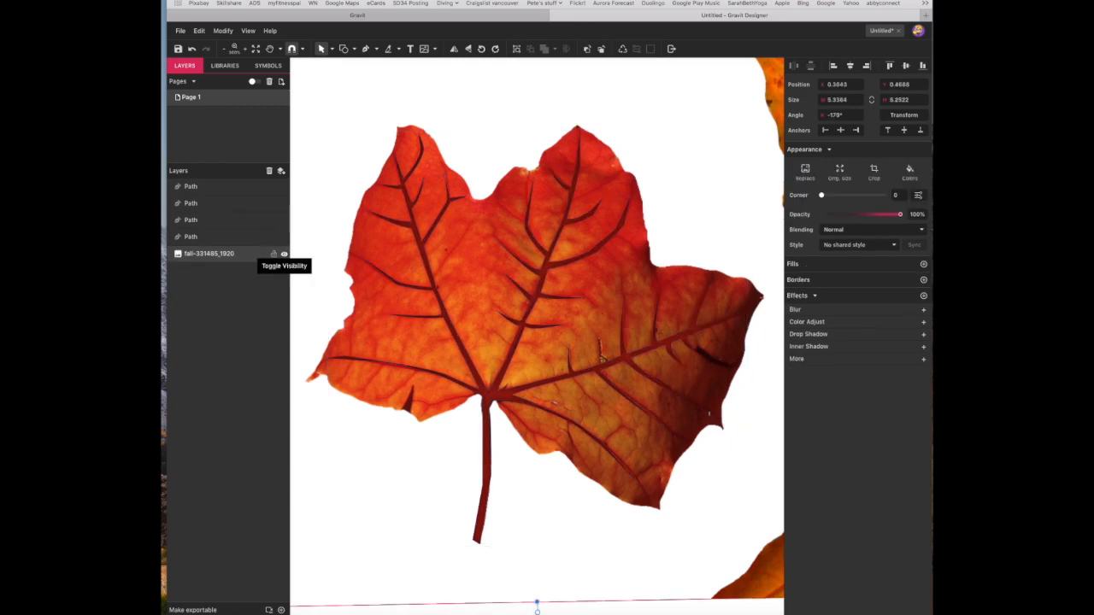
click(283, 254)
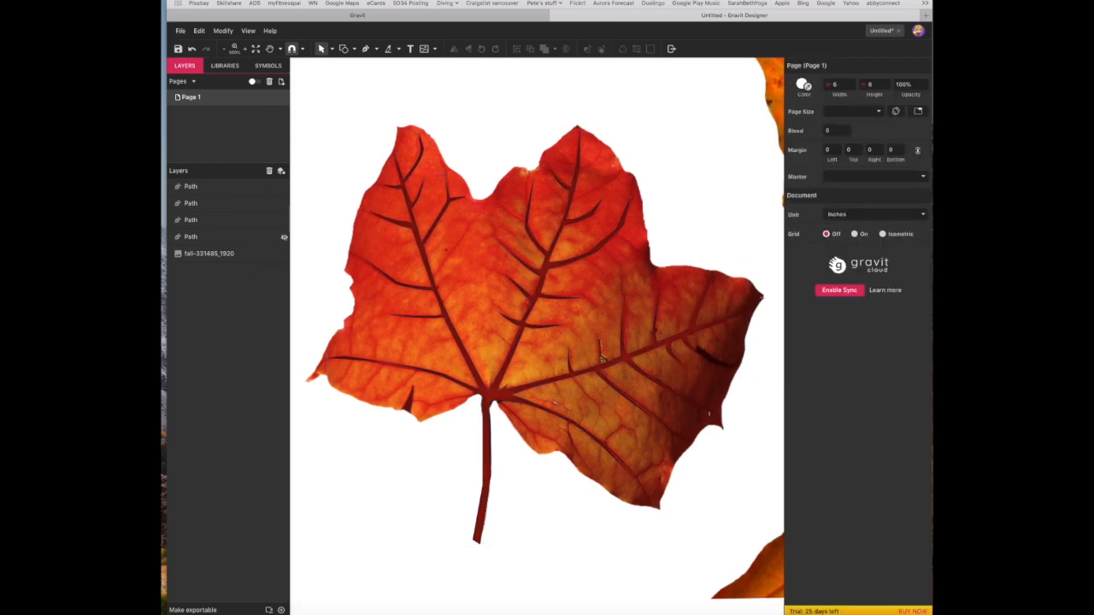
Pen-trace the leaf edge from lower left, up the left side, around the upper lobes.
click(189, 203)
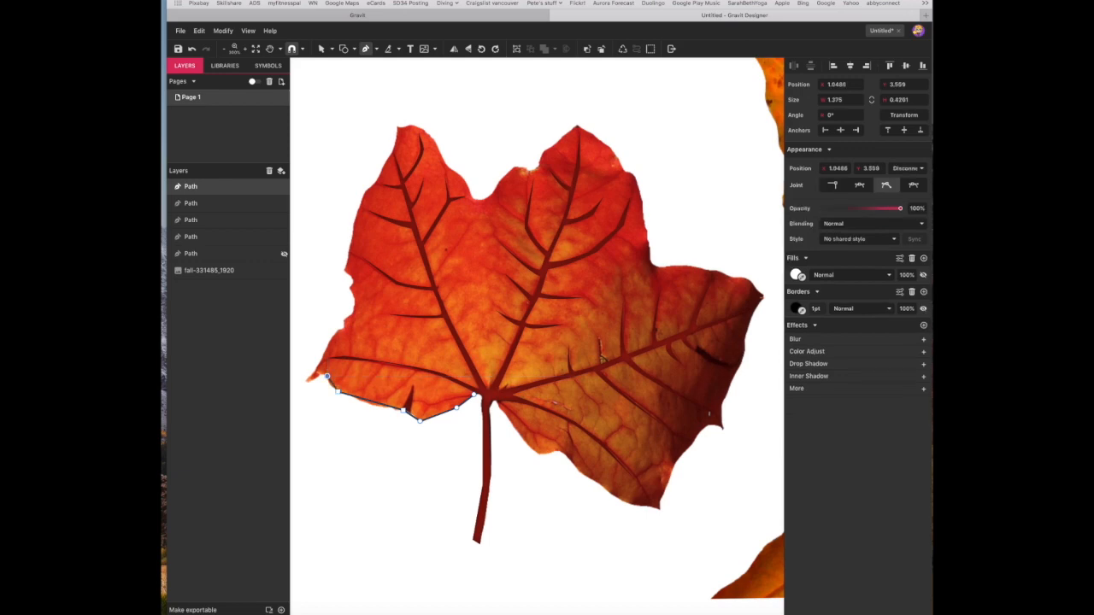
drag(327, 378, 339, 329)
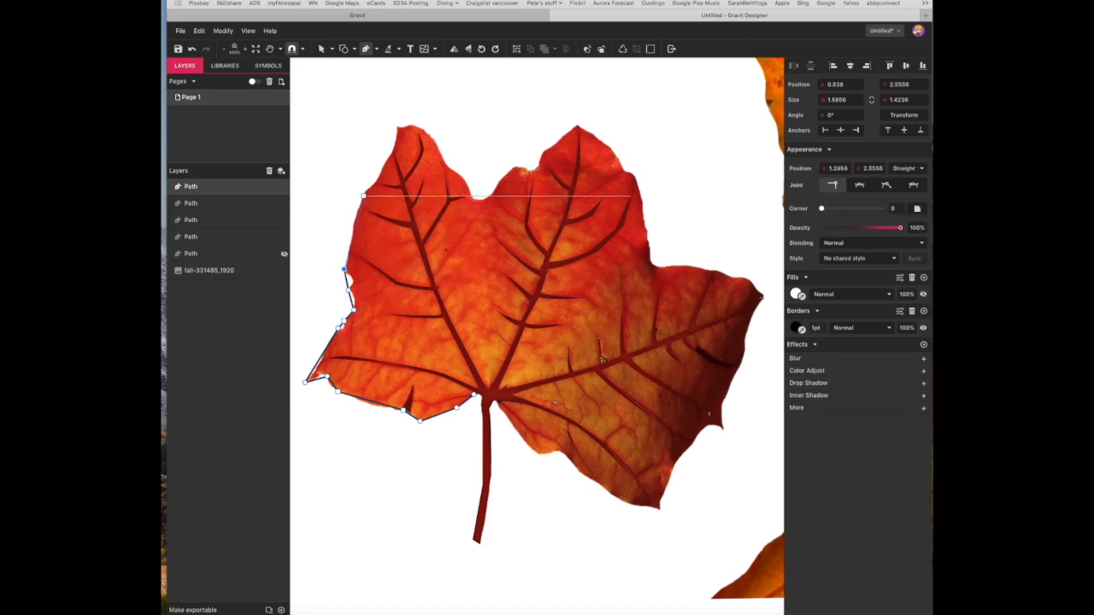
drag(383, 207, 383, 162)
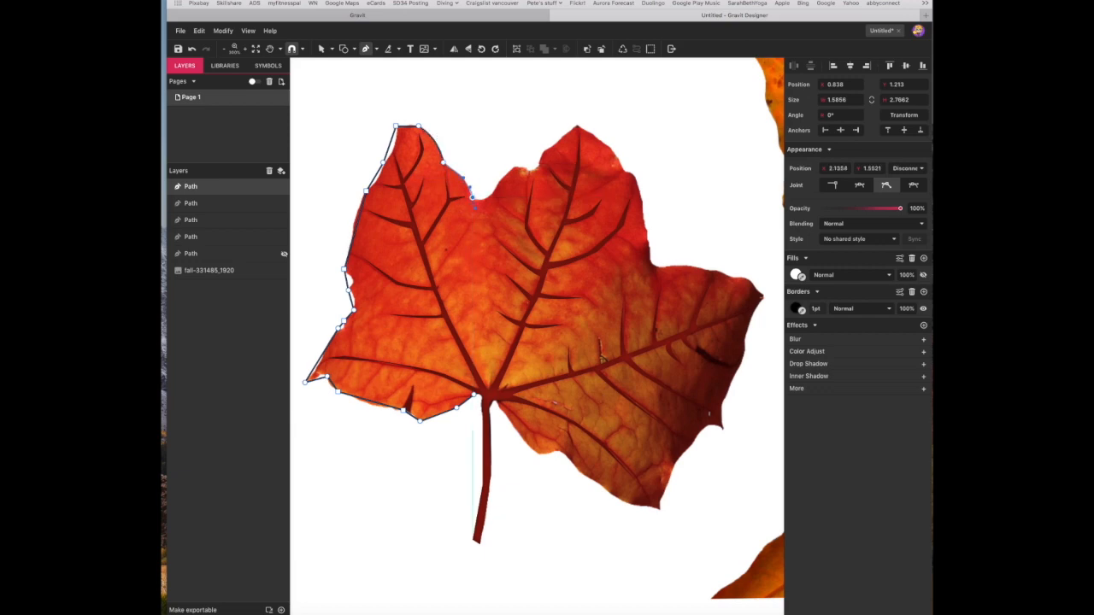
drag(474, 208, 508, 171)
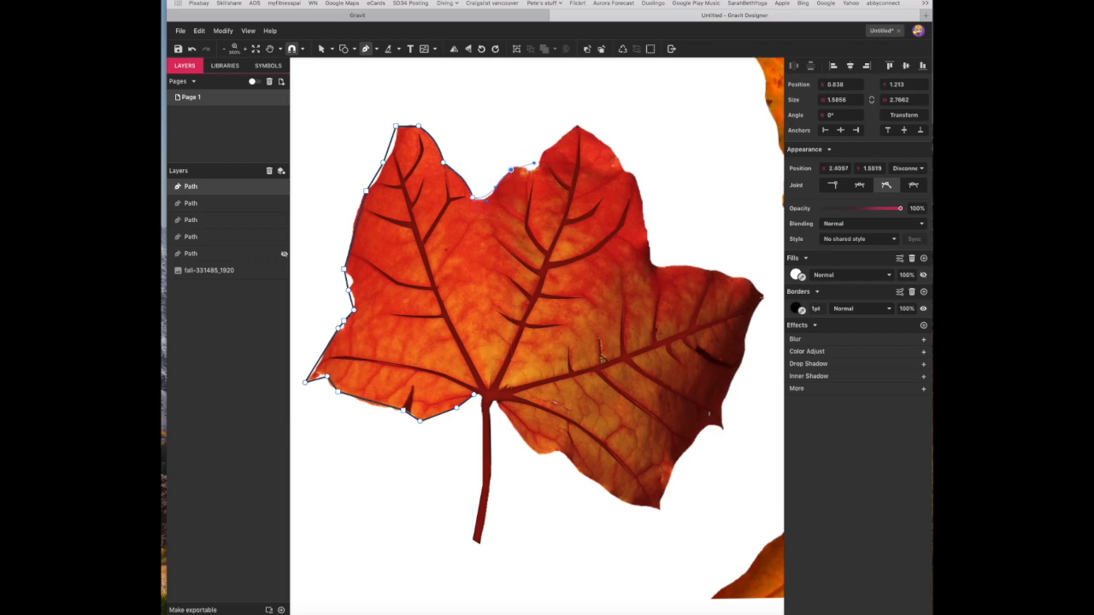
drag(509, 171, 540, 171)
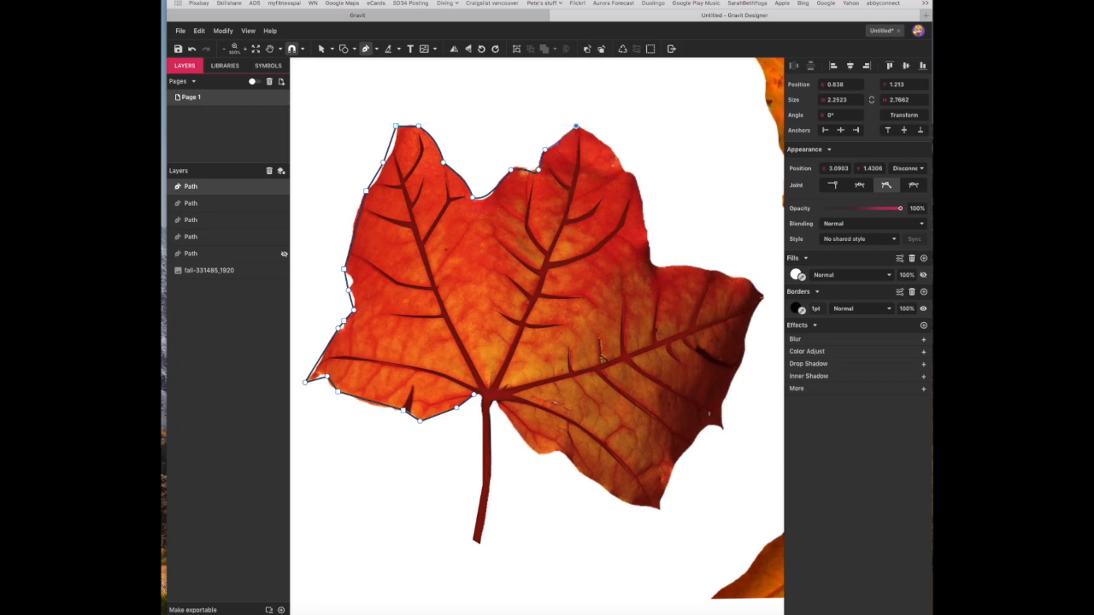
drag(577, 126, 623, 175)
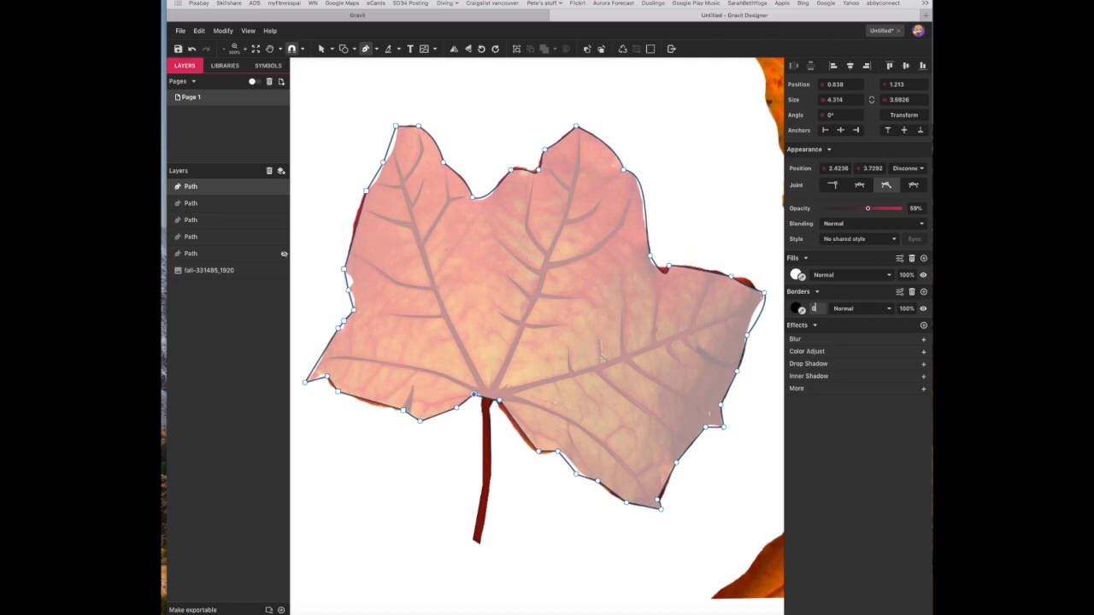
Switch the selection mode and refine the traced leaf outline along its lower edge.
click(323, 49)
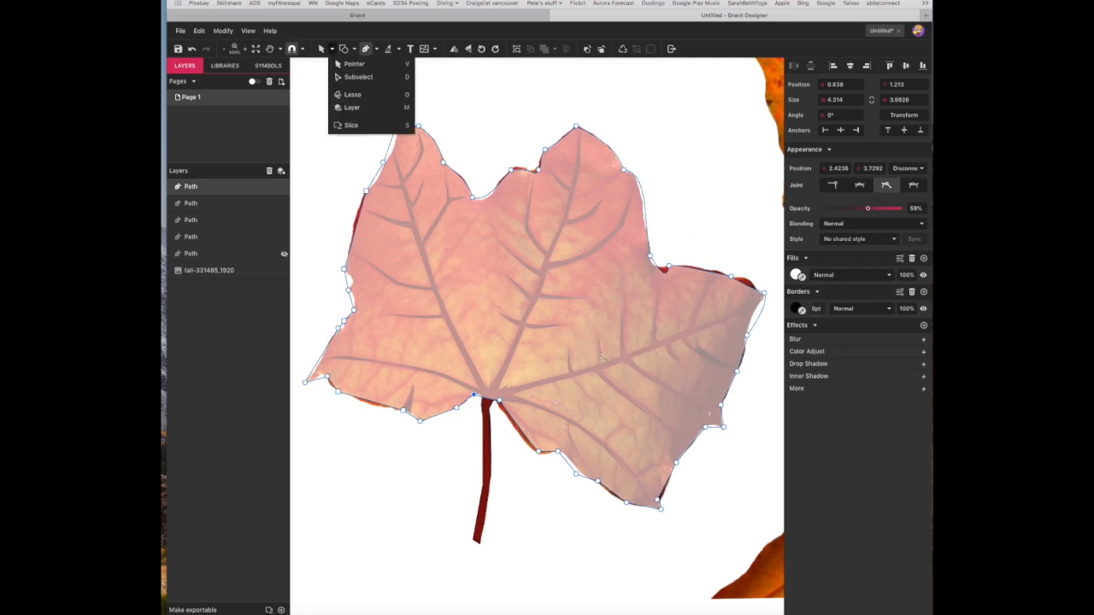
click(323, 48)
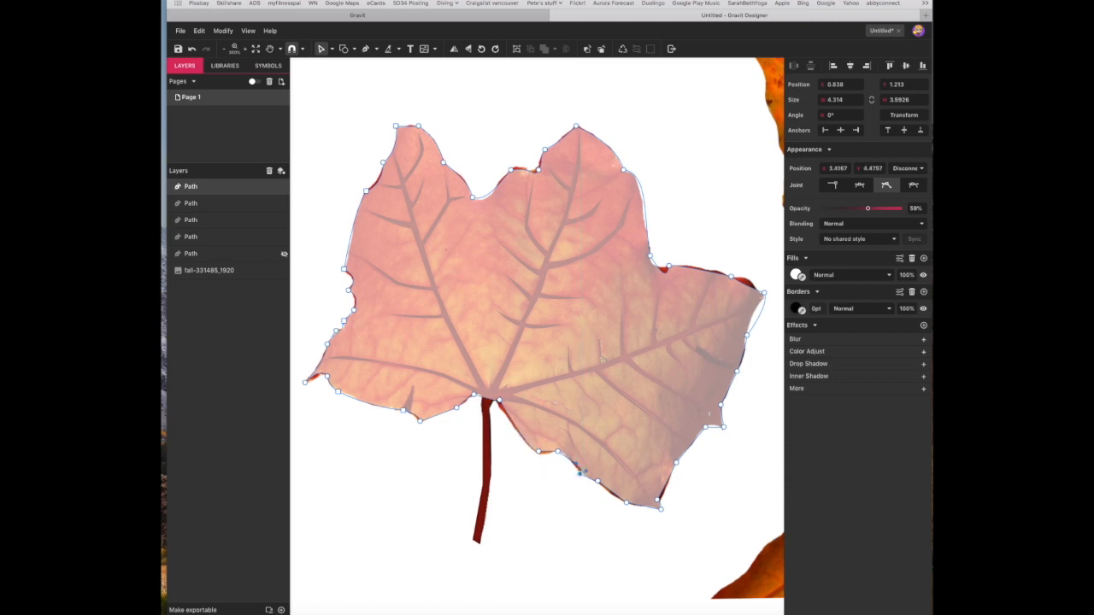
drag(581, 470, 666, 495)
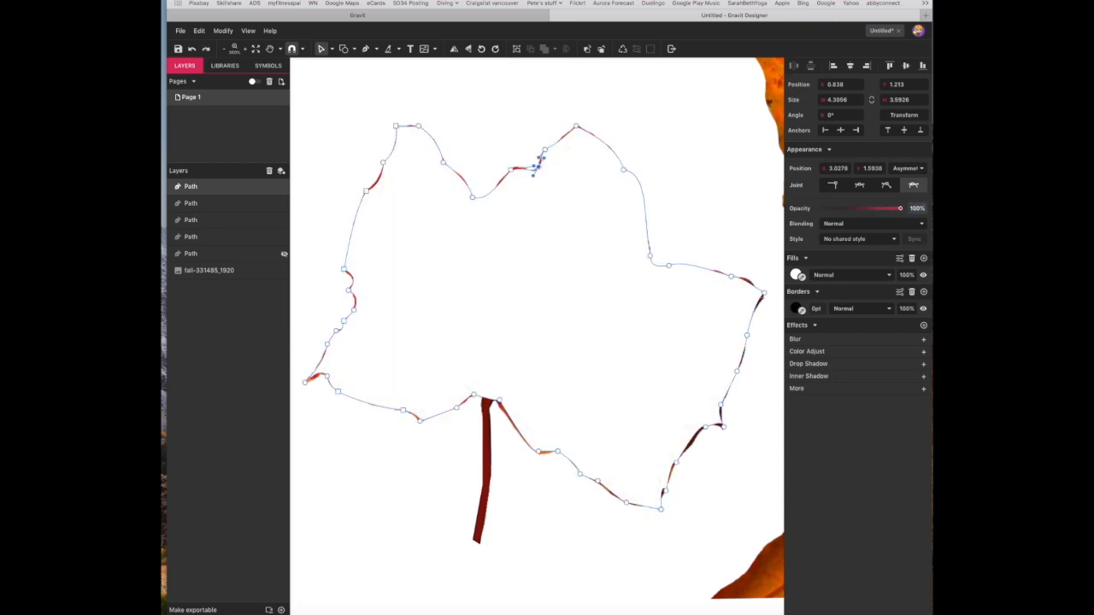
Pick an option from the toolbar's selection-mode menu.
click(322, 49)
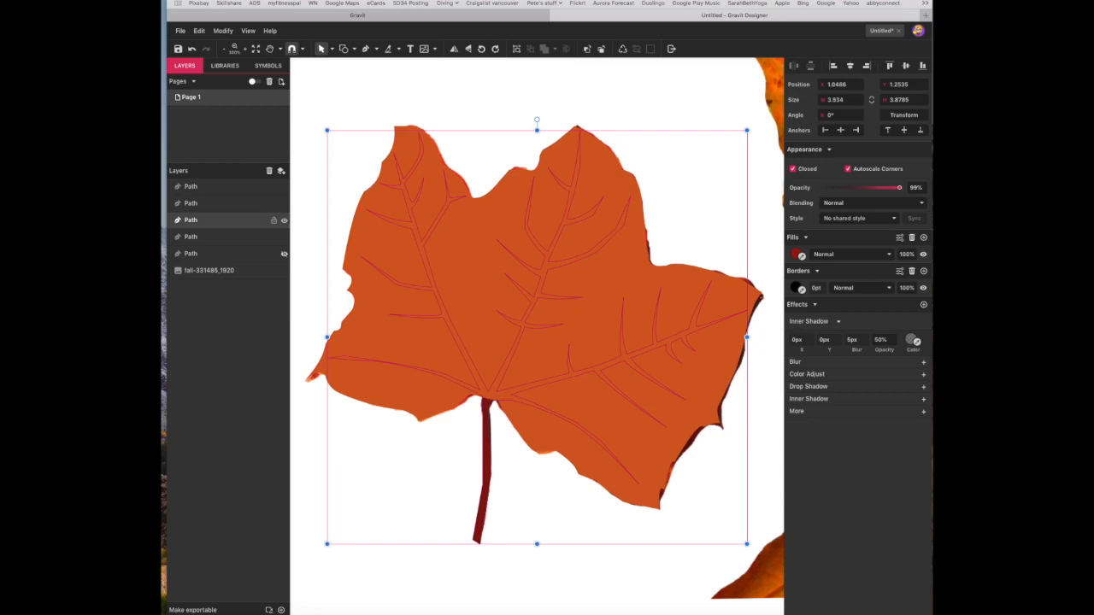
Tint the leaf's inner shadow red (#BD1111 at 50%).
click(190, 195)
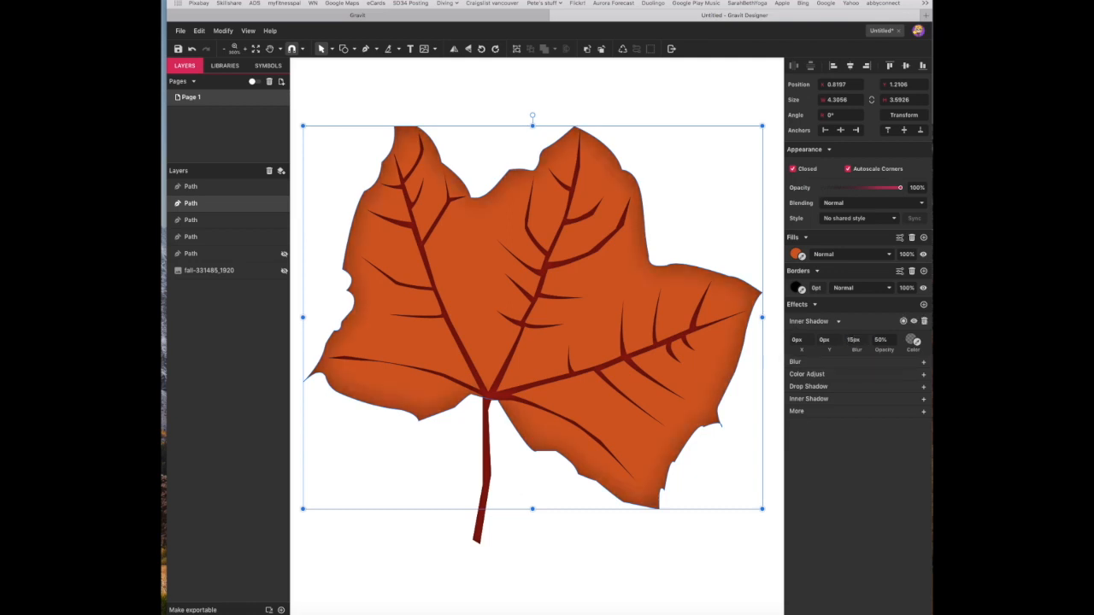
click(913, 340)
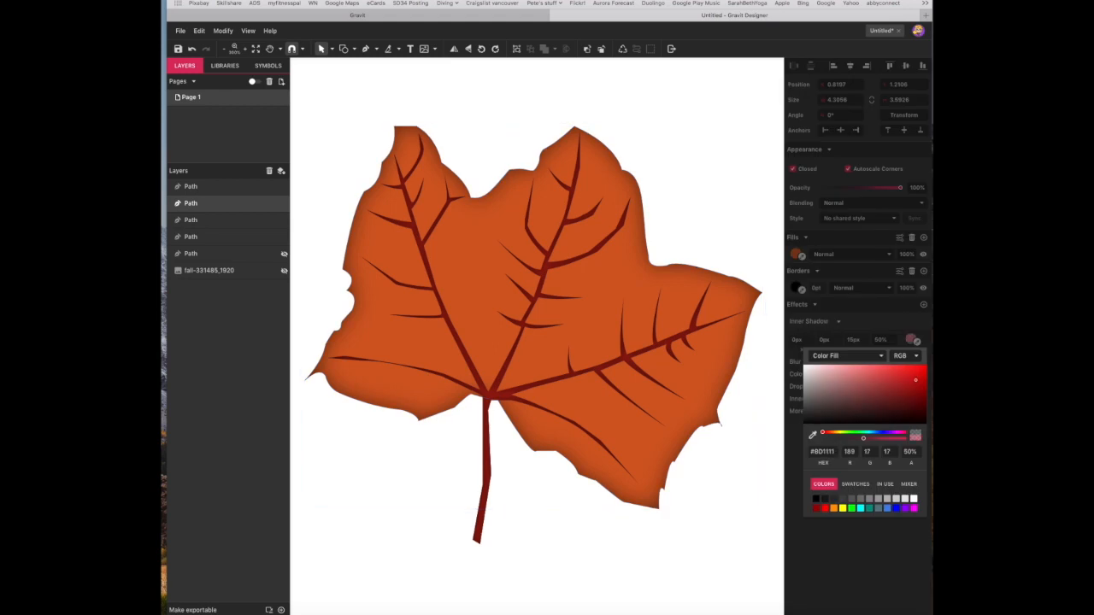
click(922, 371)
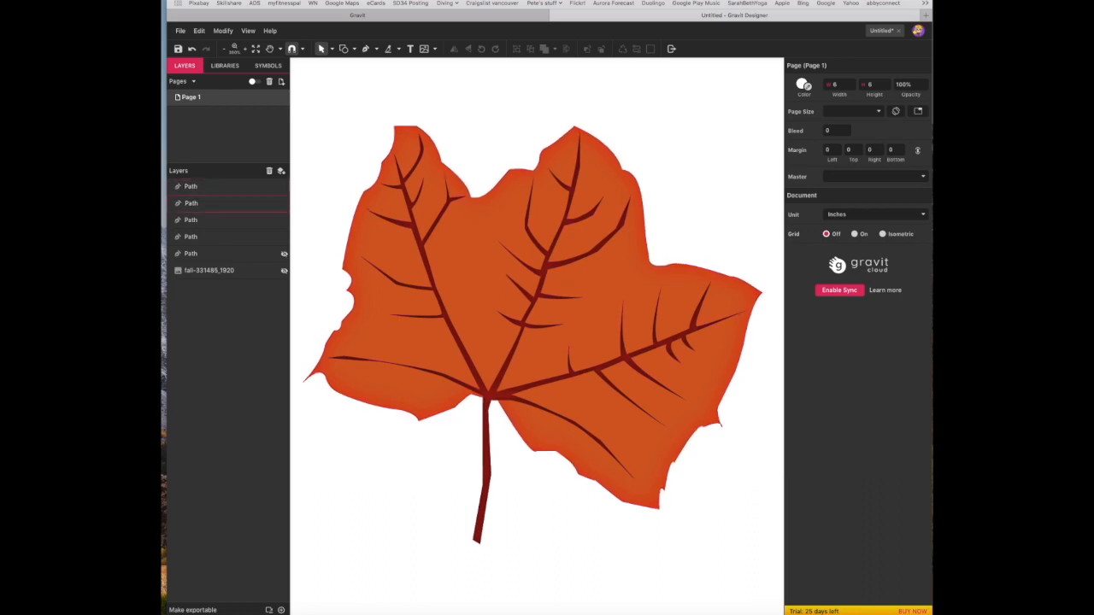
Draw a green ellipse over the upper-right lobe and blur it.
click(345, 48)
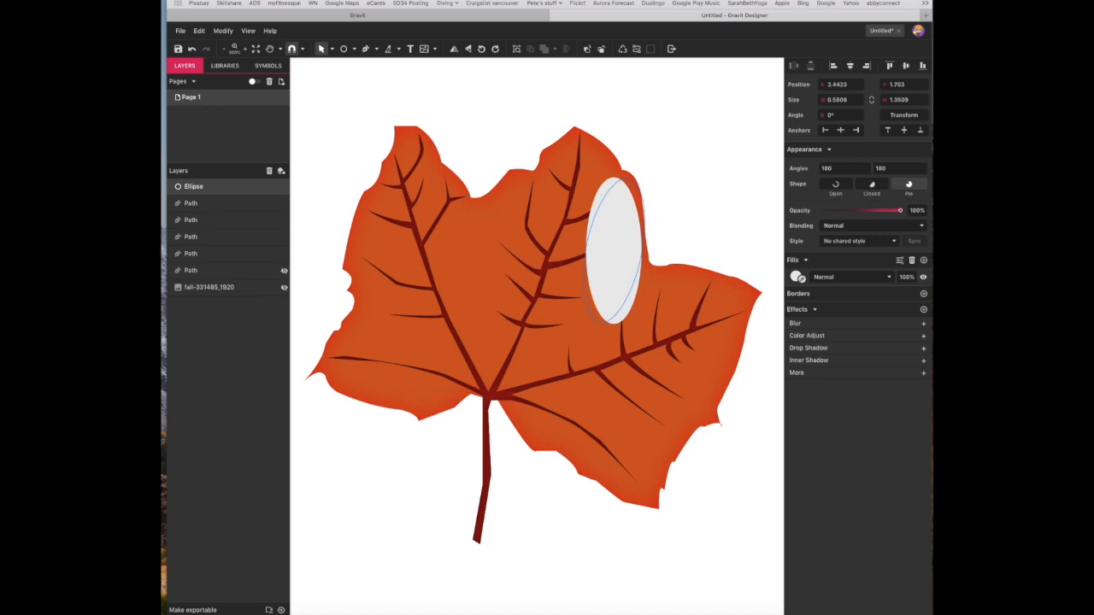
drag(632, 187, 637, 180)
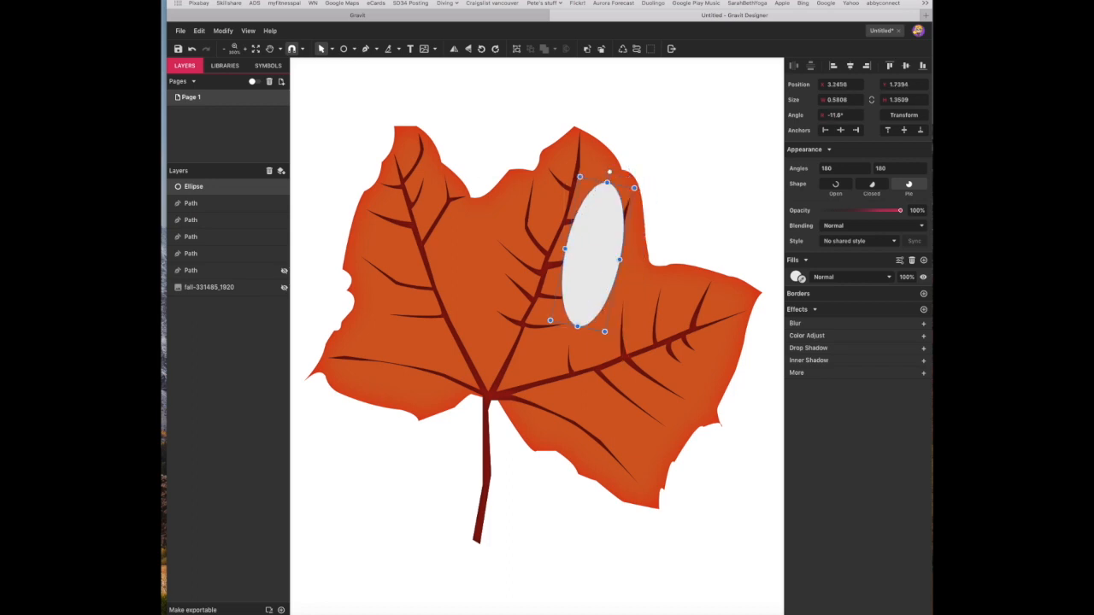
click(797, 276)
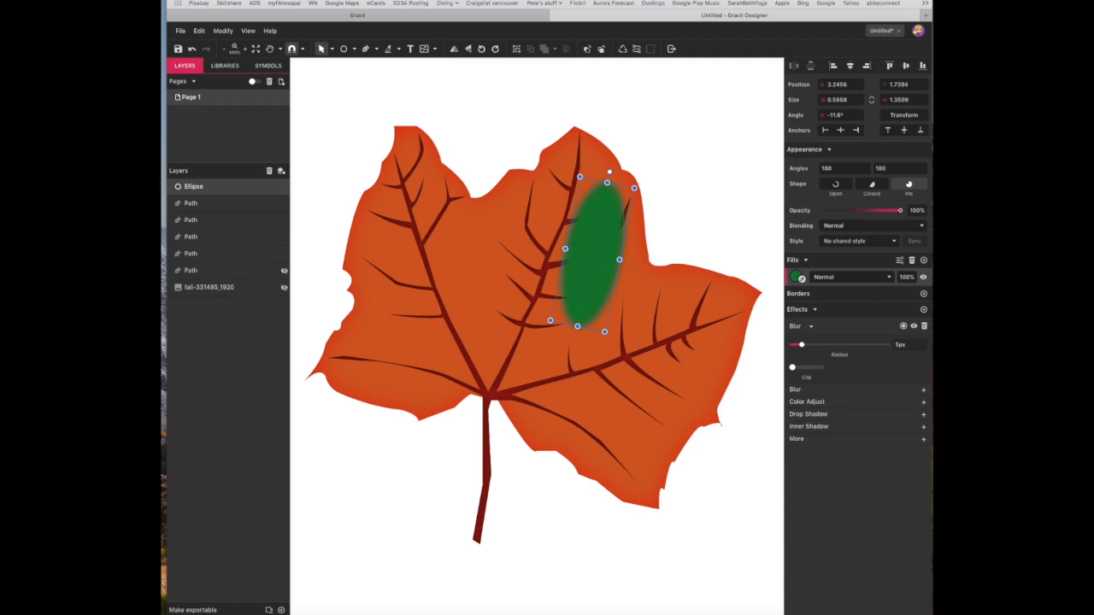
drag(801, 344, 846, 344)
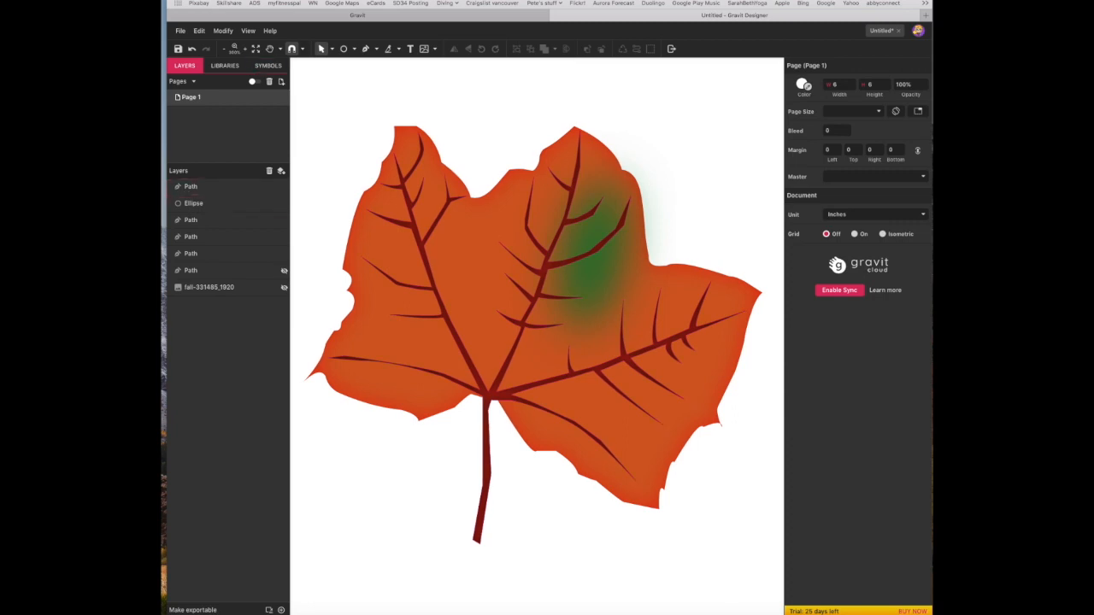
click(581, 374)
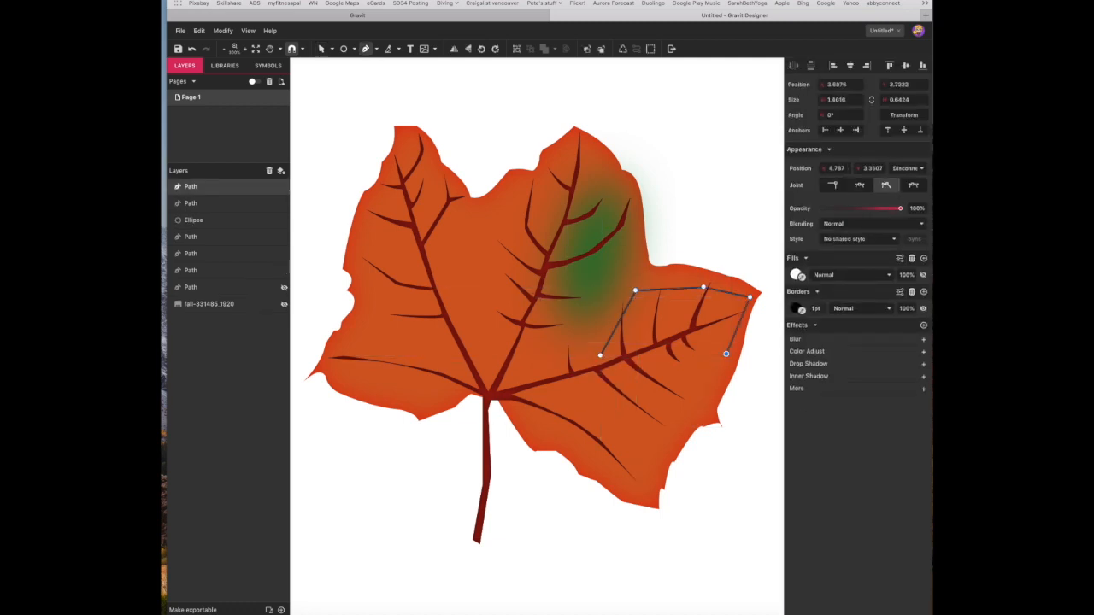
Outline a yellow patch over the right lobe and raise its blur to 33px.
drag(727, 353, 600, 461)
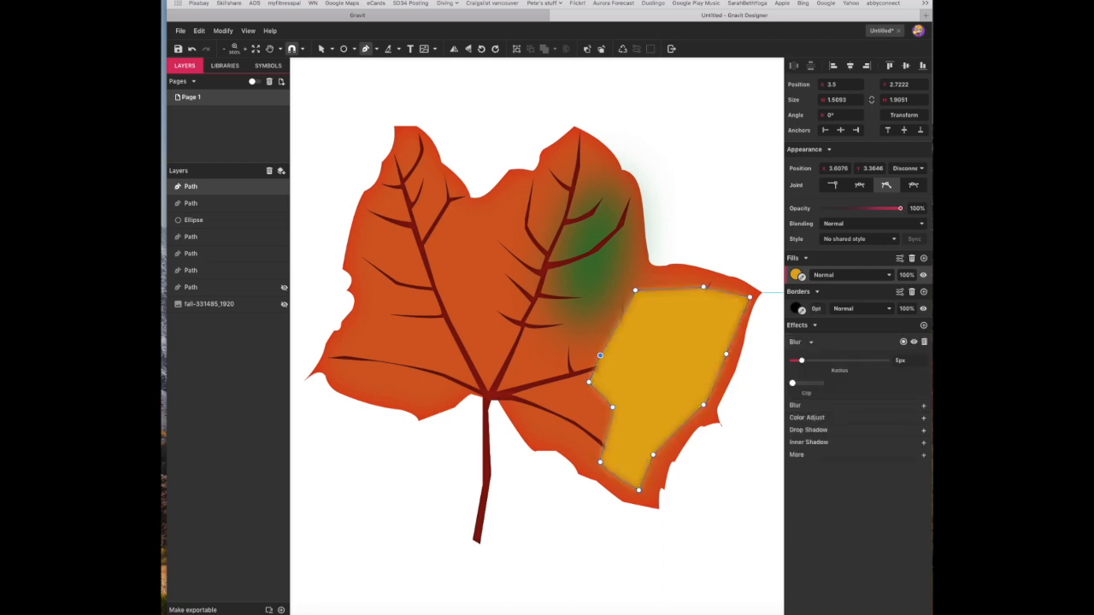
drag(801, 359, 812, 360)
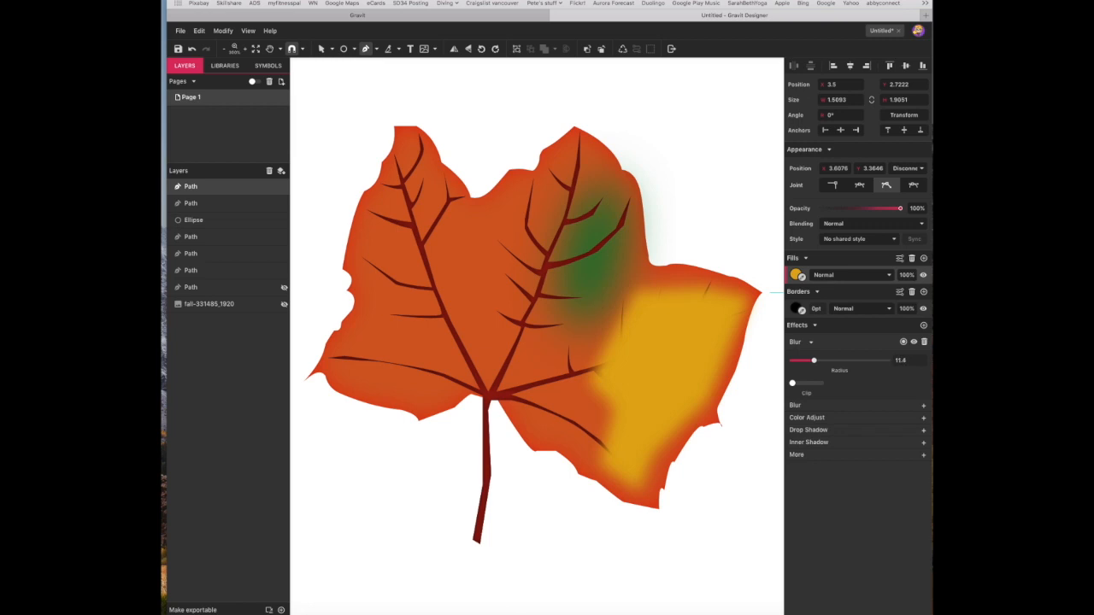
drag(813, 360, 828, 359)
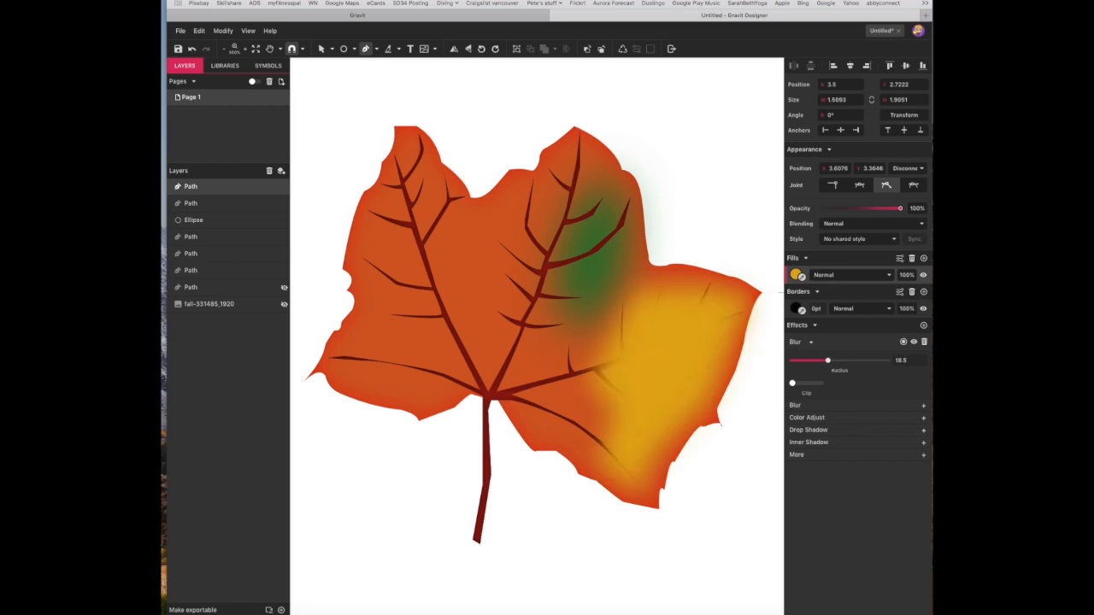
drag(826, 360, 838, 360)
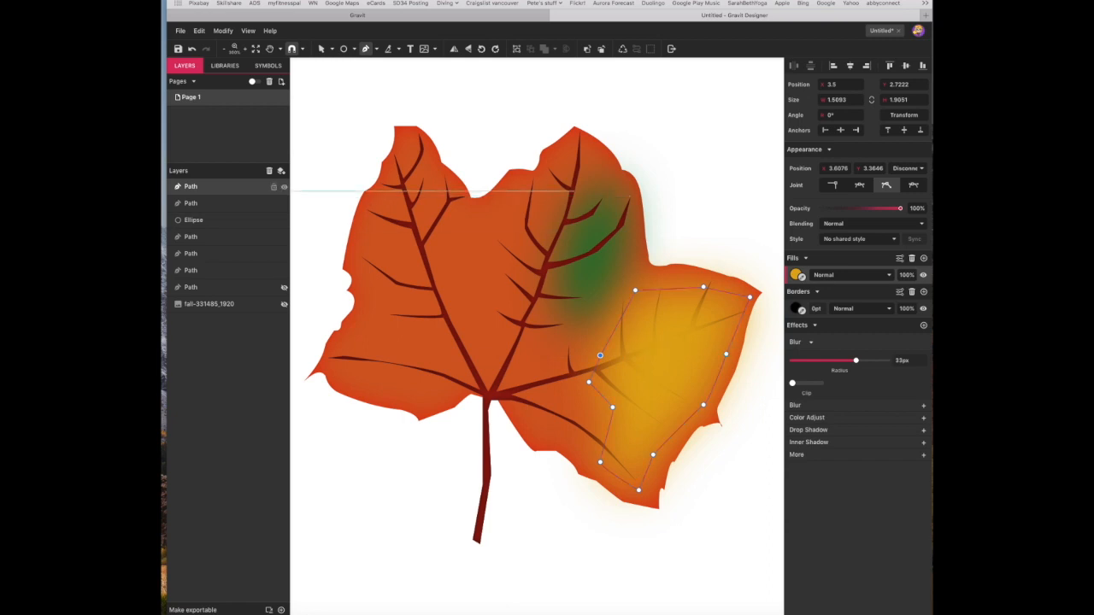
Send the yellow patch below the veins and rename the layers 'Veins' and 'Yellow blur'.
click(191, 212)
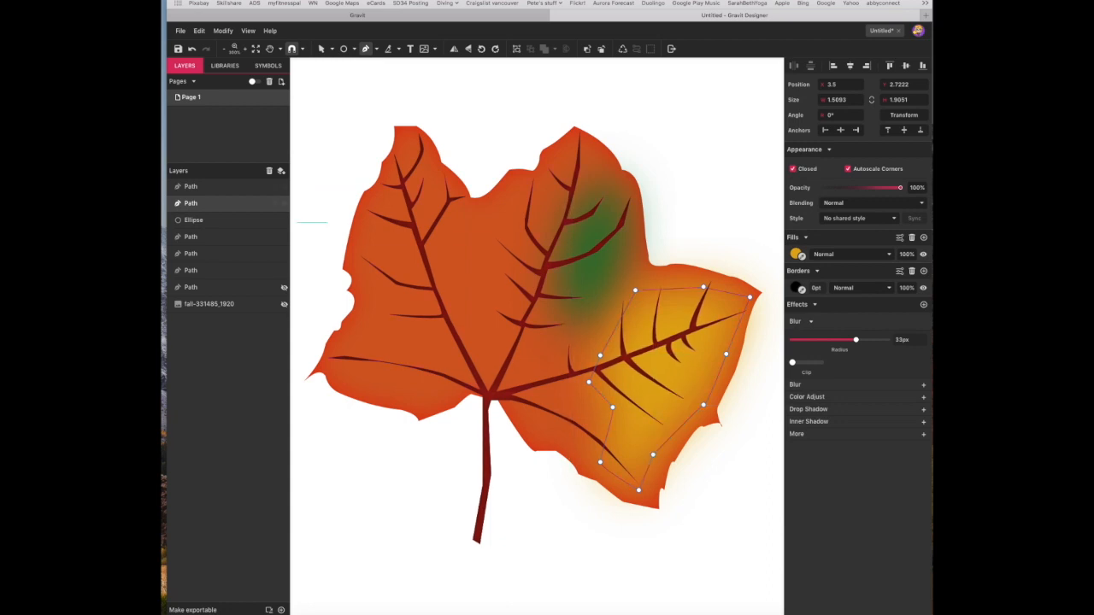
double_click(189, 203)
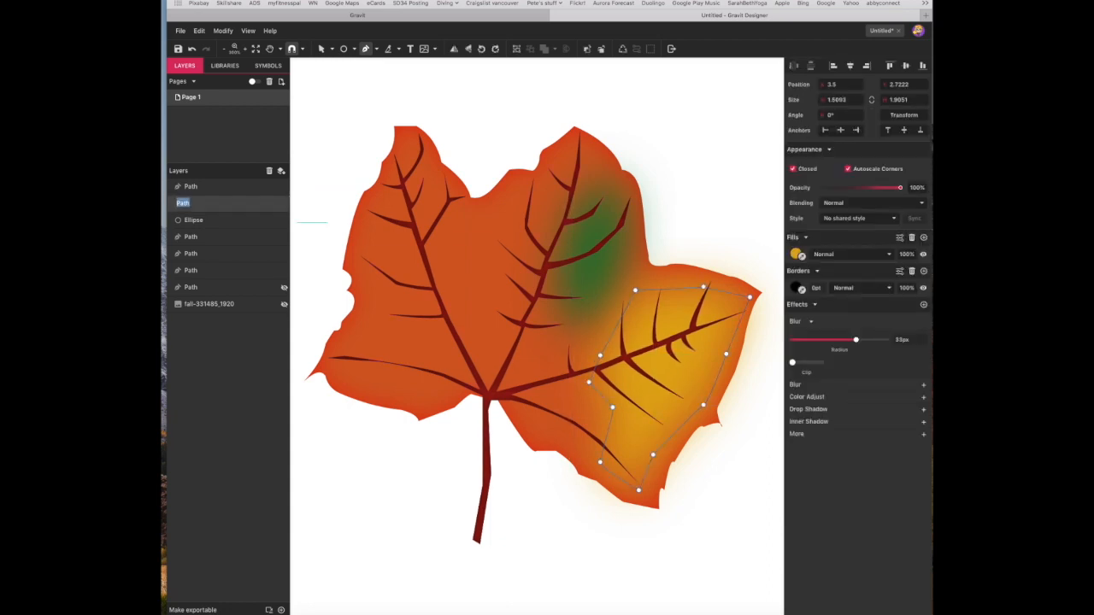
text(Veins)
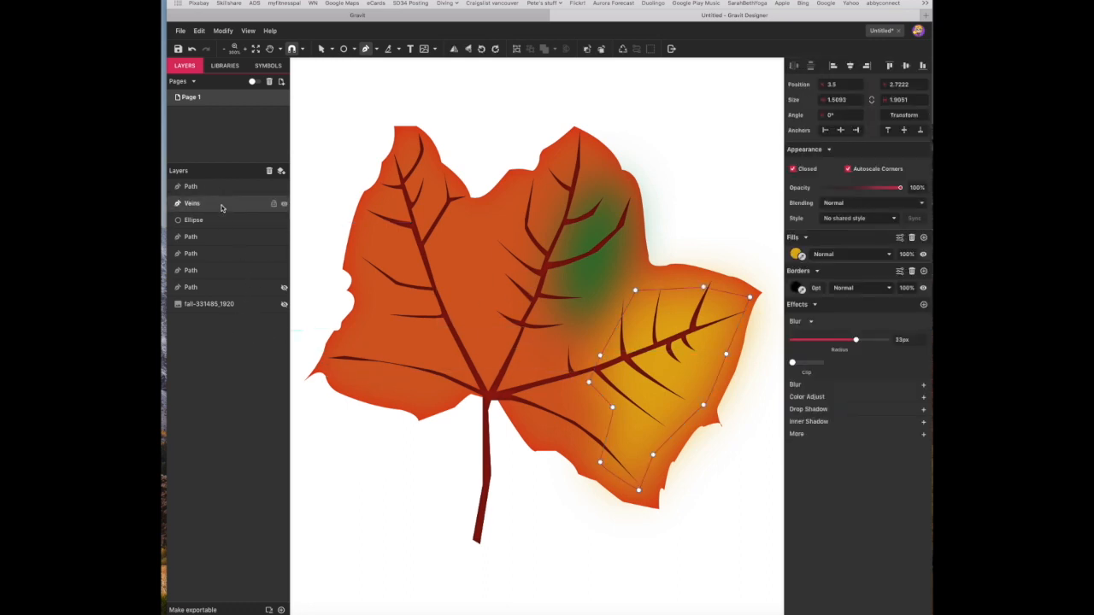
double_click(192, 203)
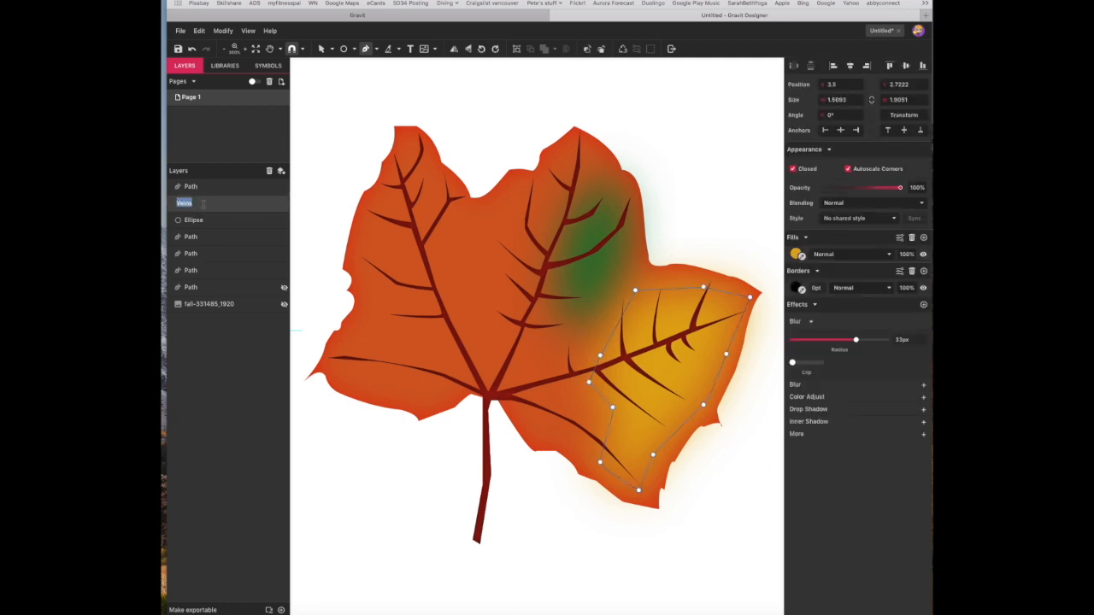
text(Yellow blur)
click(230, 186)
text(Veins)
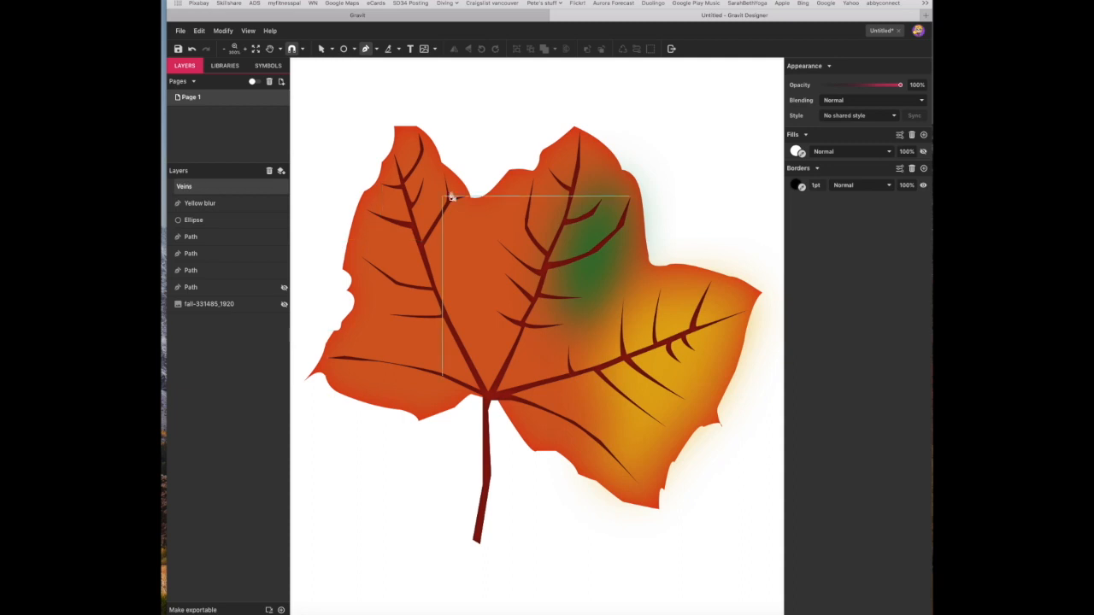
double_click(184, 186)
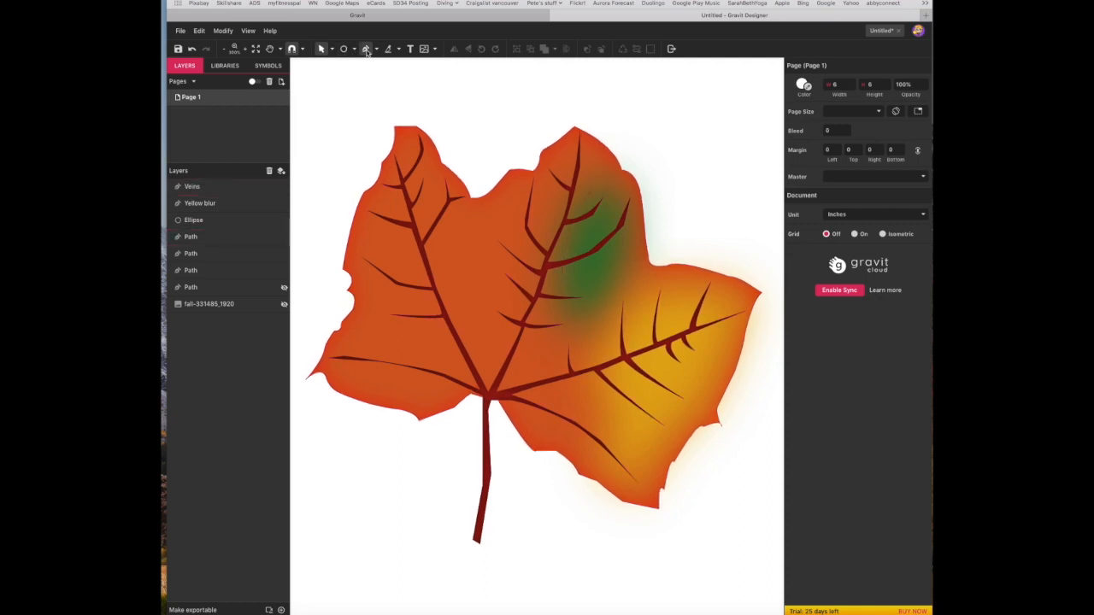
Draw a small dark brown spot on the upper-left lobe and increase its blur radius.
click(460, 280)
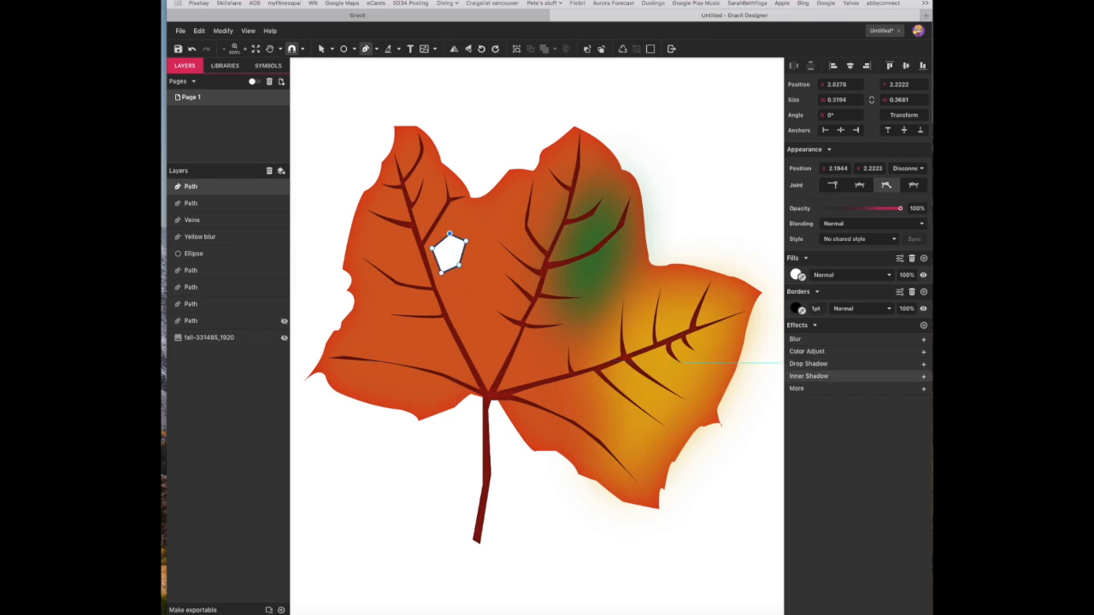
click(795, 274)
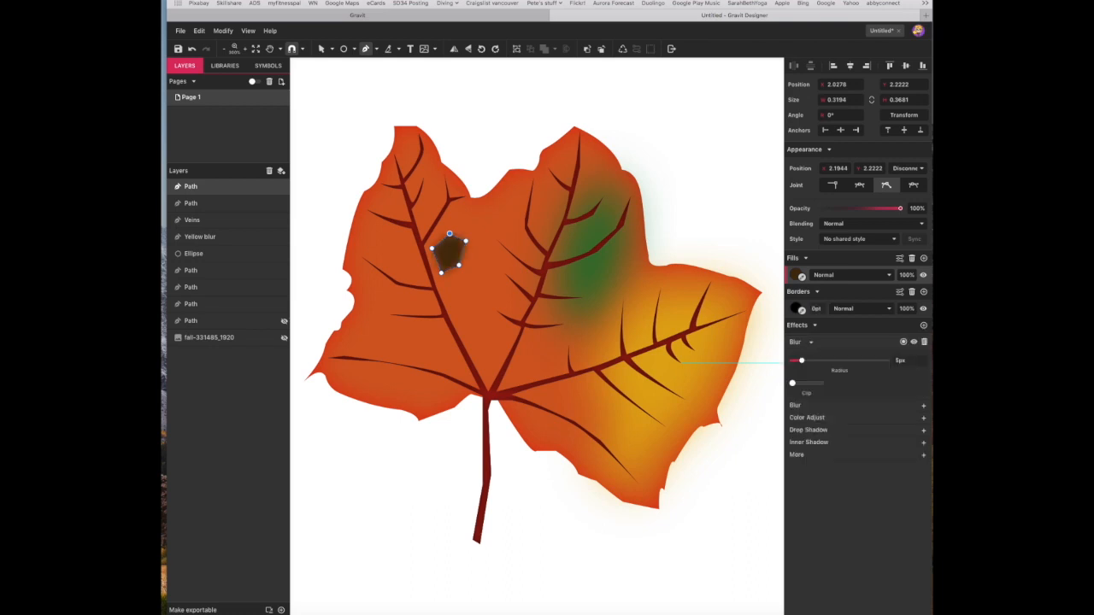
drag(801, 360, 822, 360)
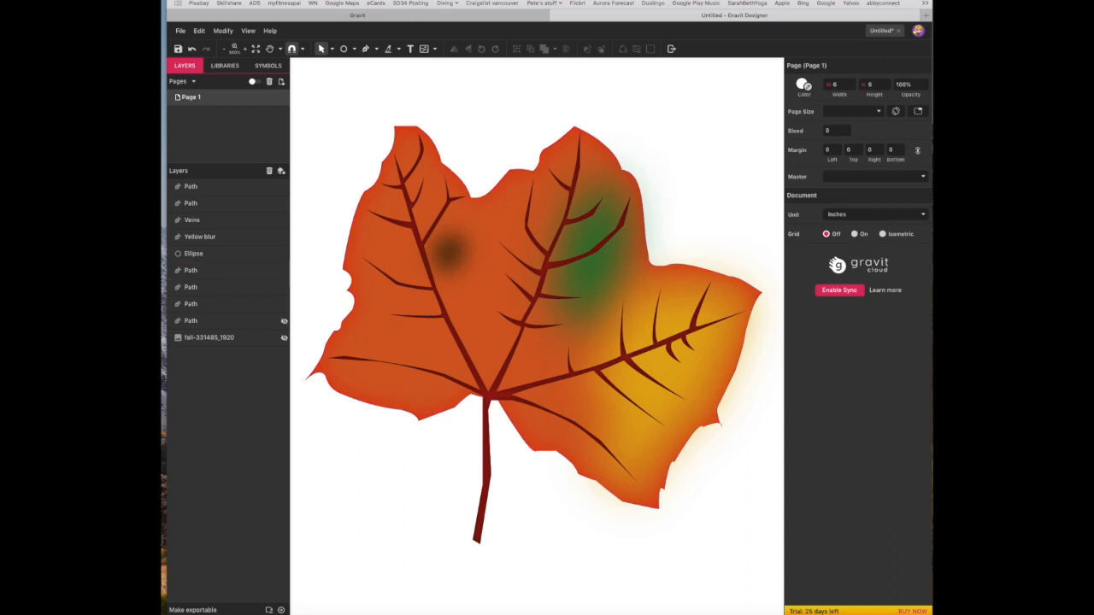
click(189, 270)
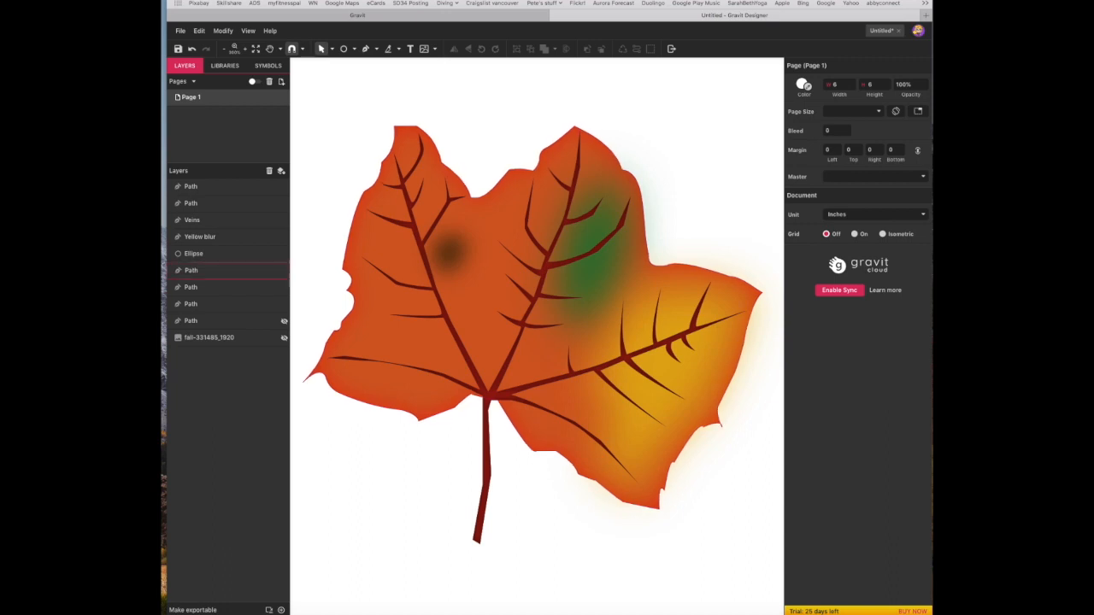
Raise the leaf's drop shadow blur from 5px to 10px, then deselect to preview.
click(191, 270)
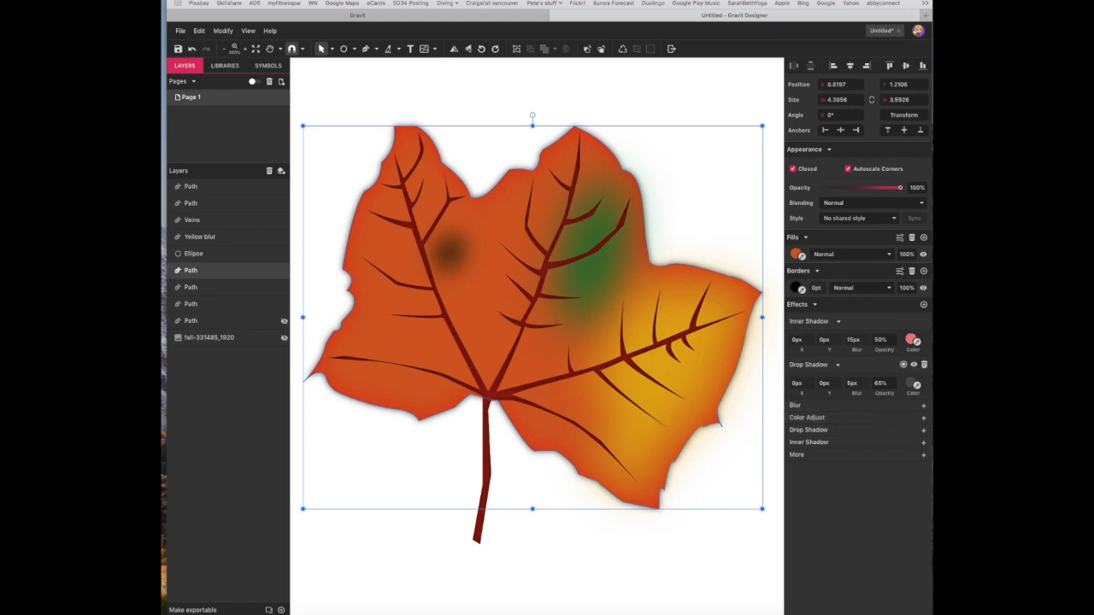
click(852, 383)
text(10)
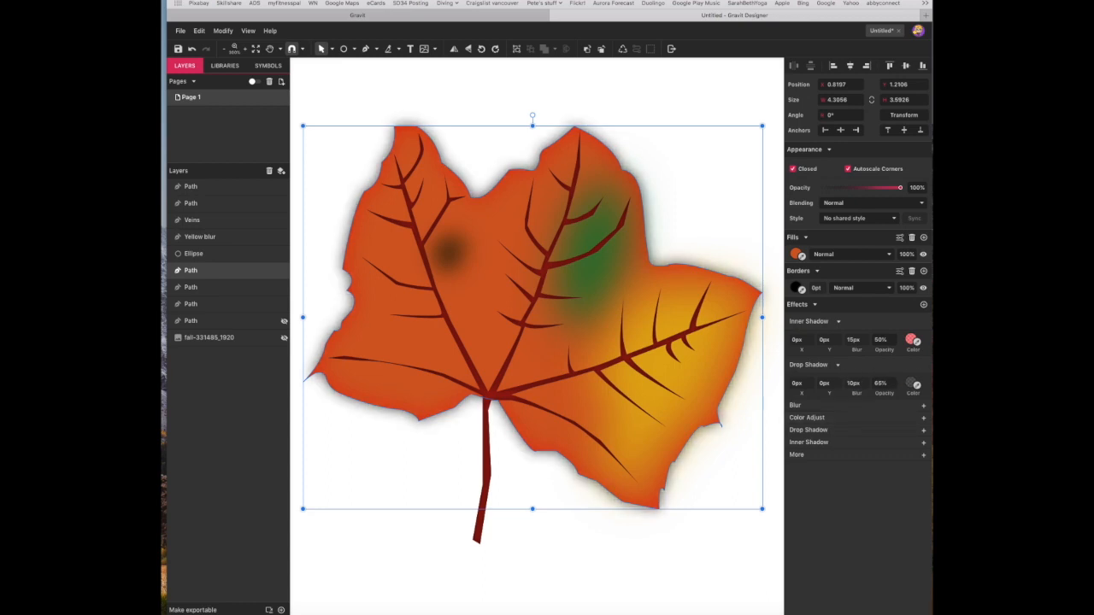
click(915, 385)
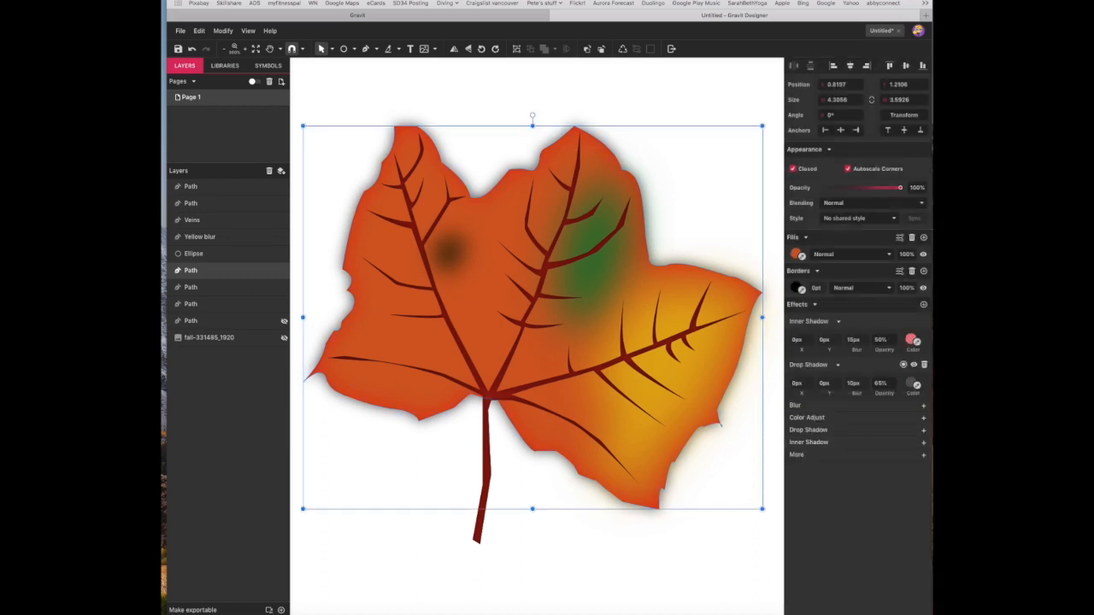
click(796, 382)
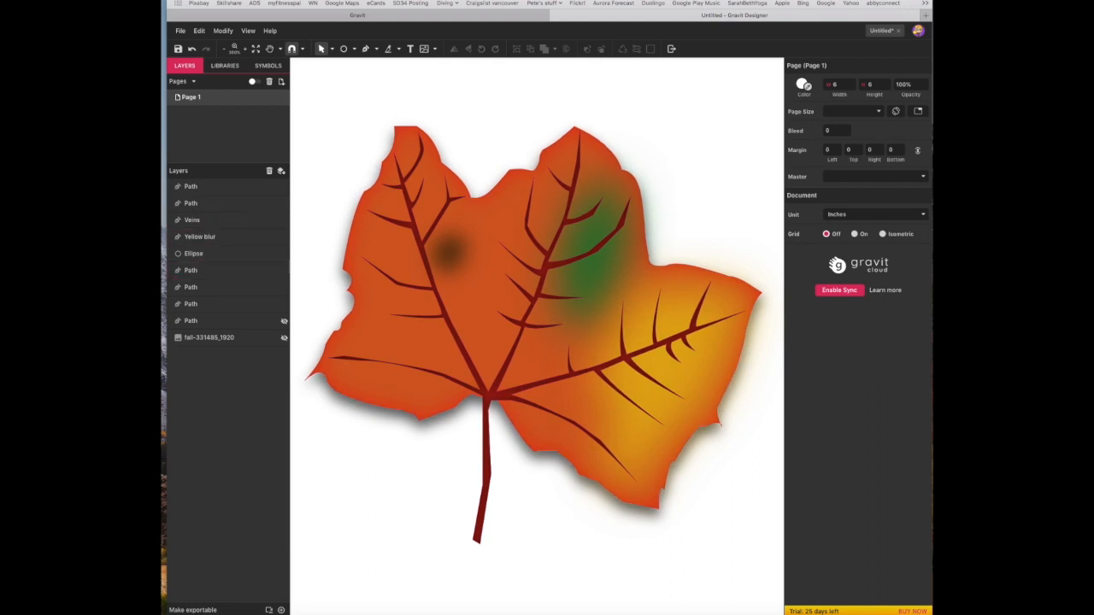
click(191, 220)
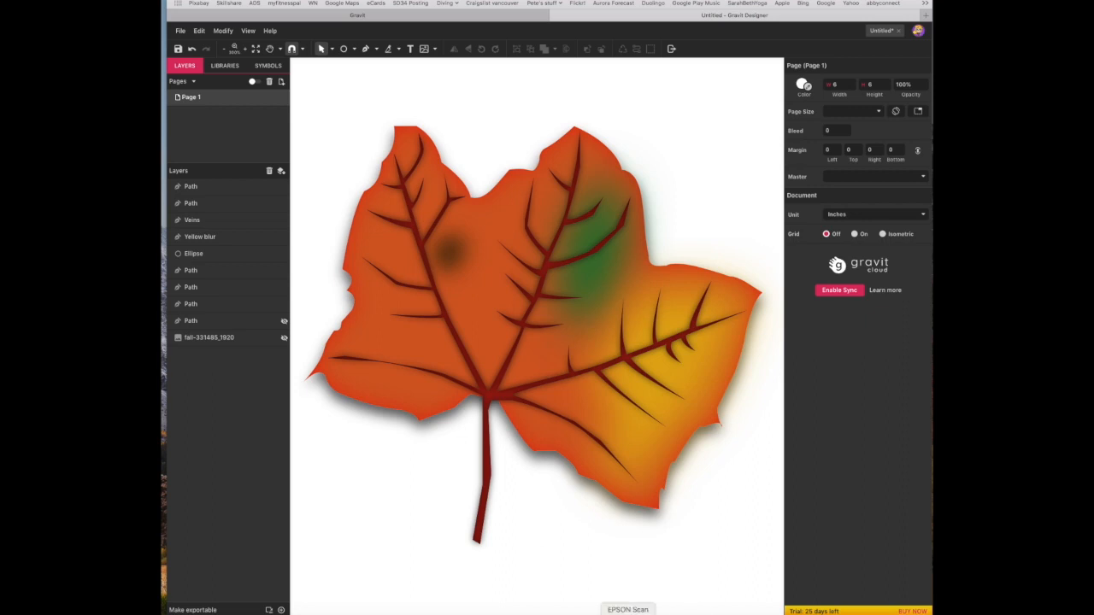
click(200, 236)
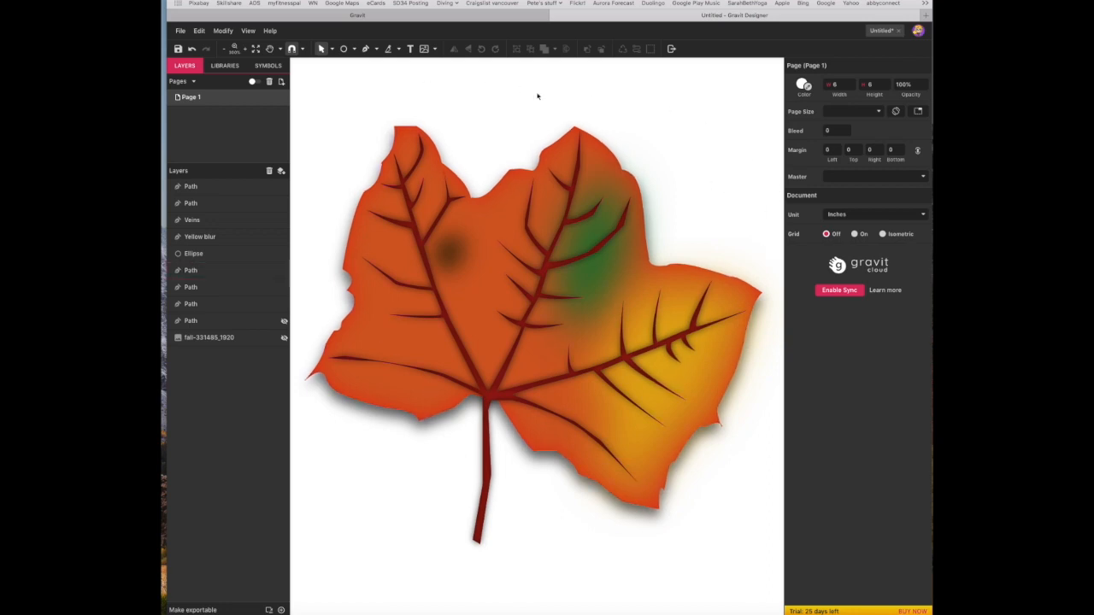
mouse_move(177, 48)
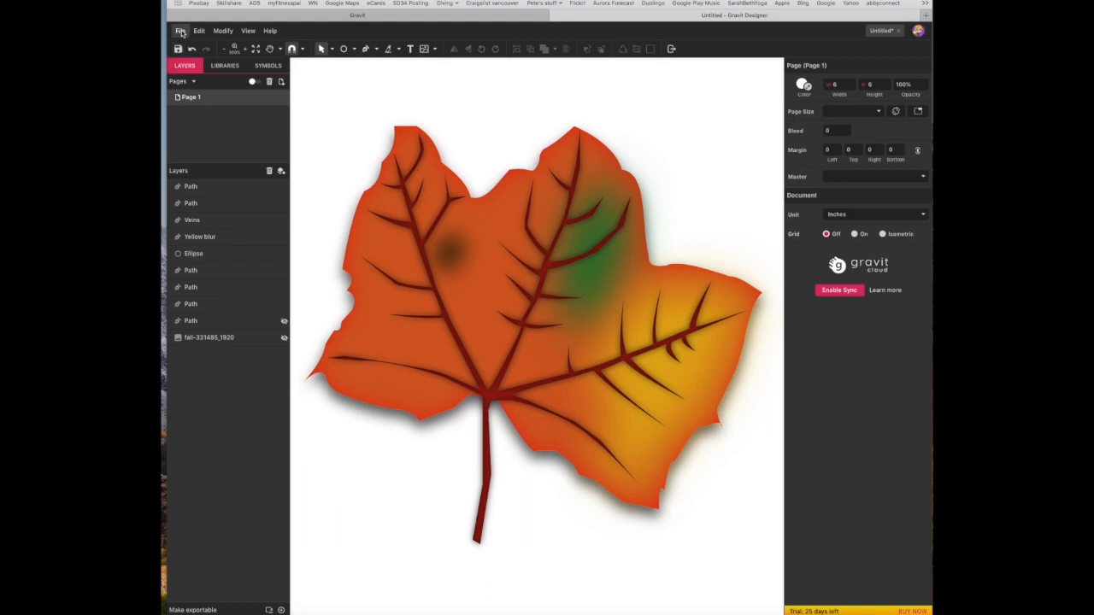
Save the design to the cloud under the name 'Leaf'.
click(180, 31)
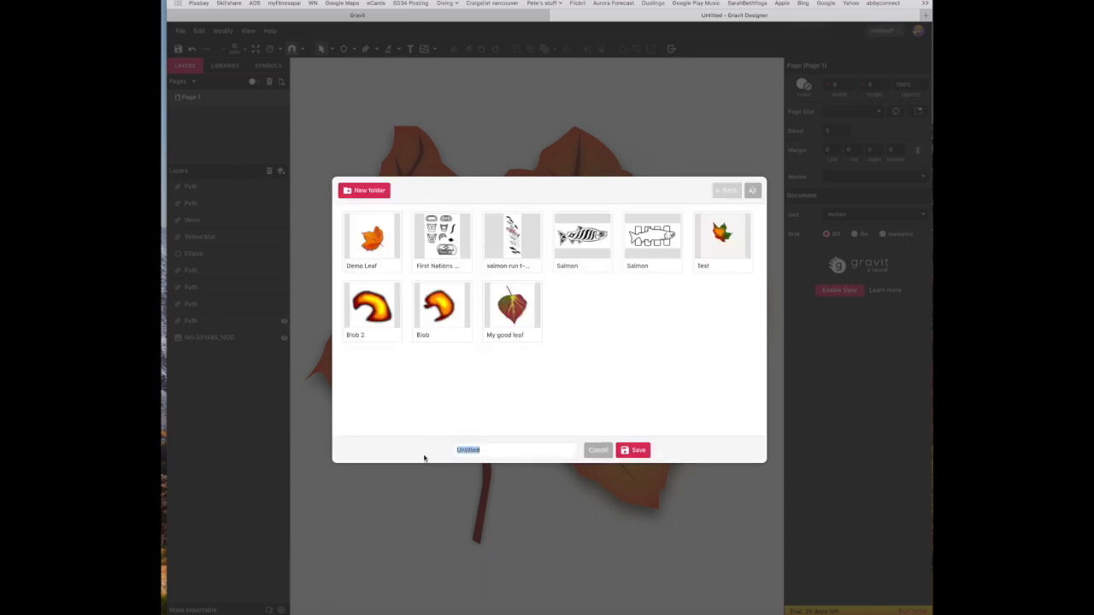
text(Leaf)
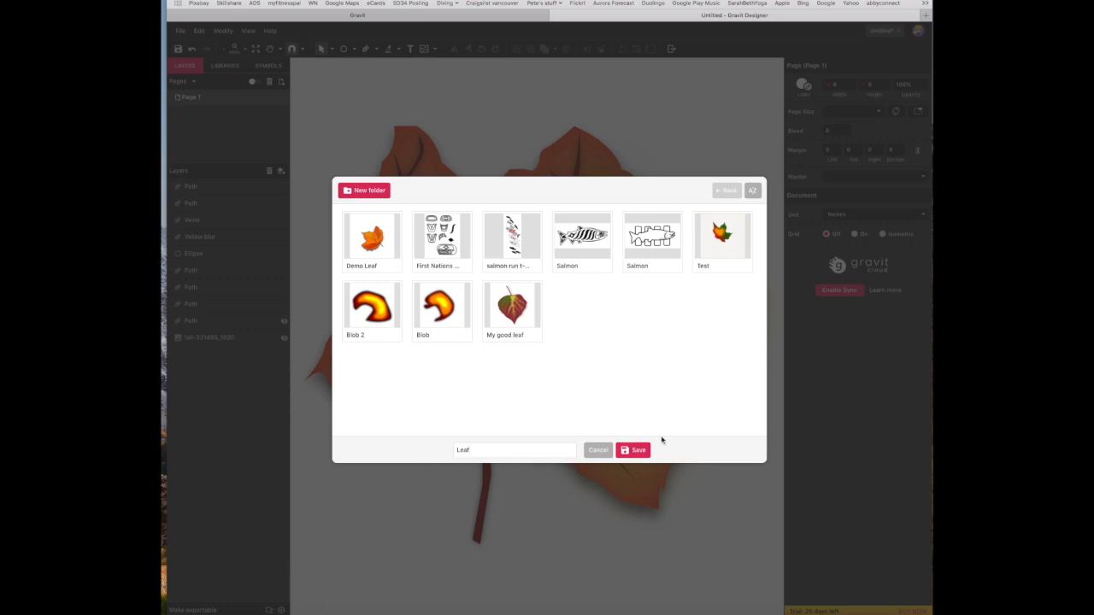
click(633, 450)
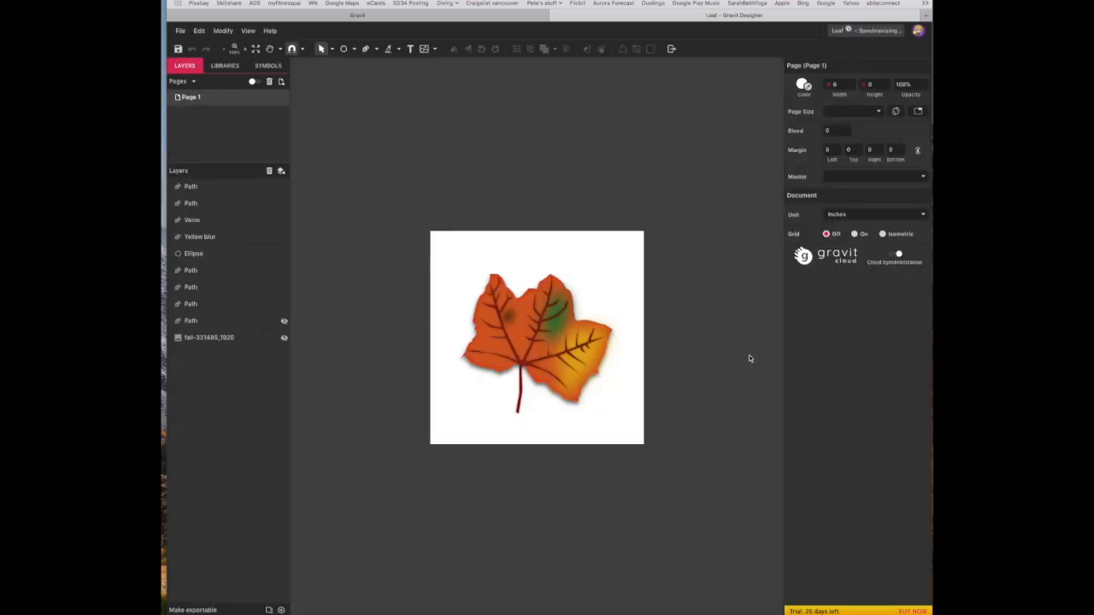
click(180, 30)
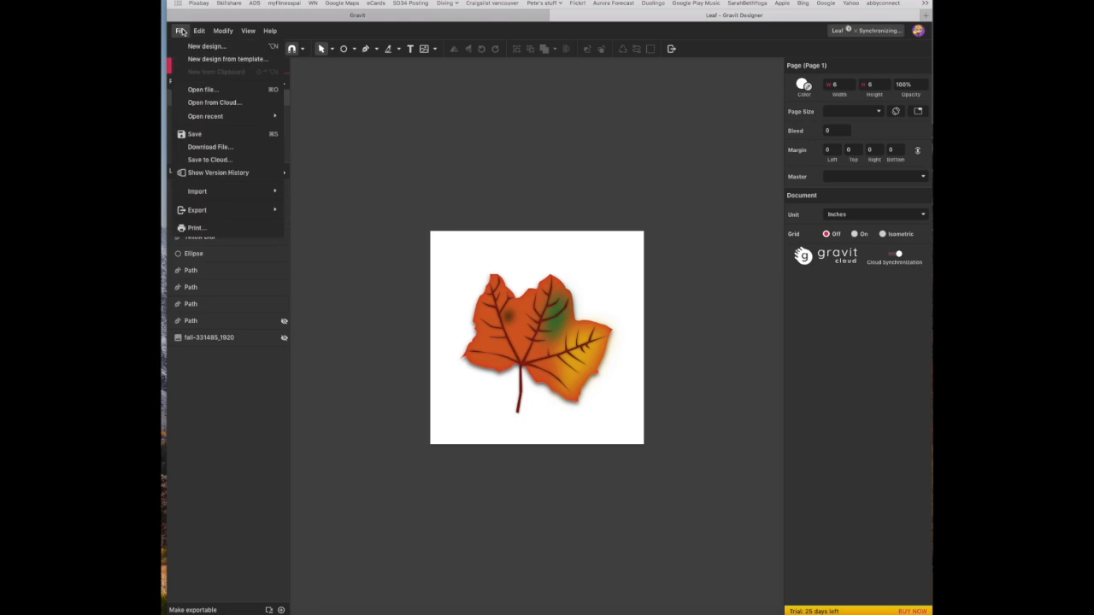
Export the canvas as a PNG with transparent background at 2x size.
click(197, 209)
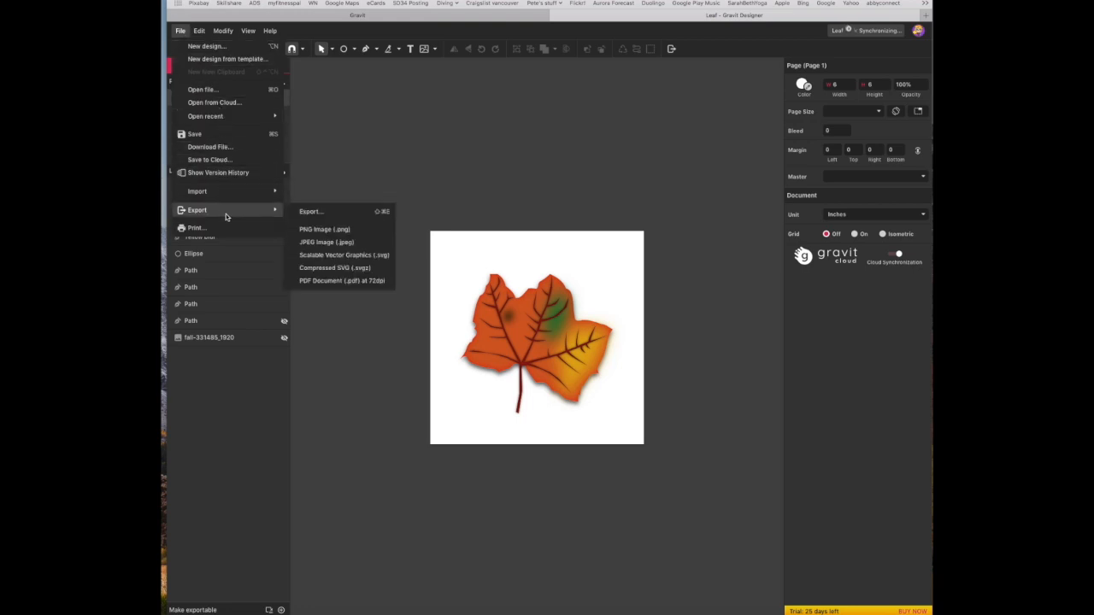
click(311, 211)
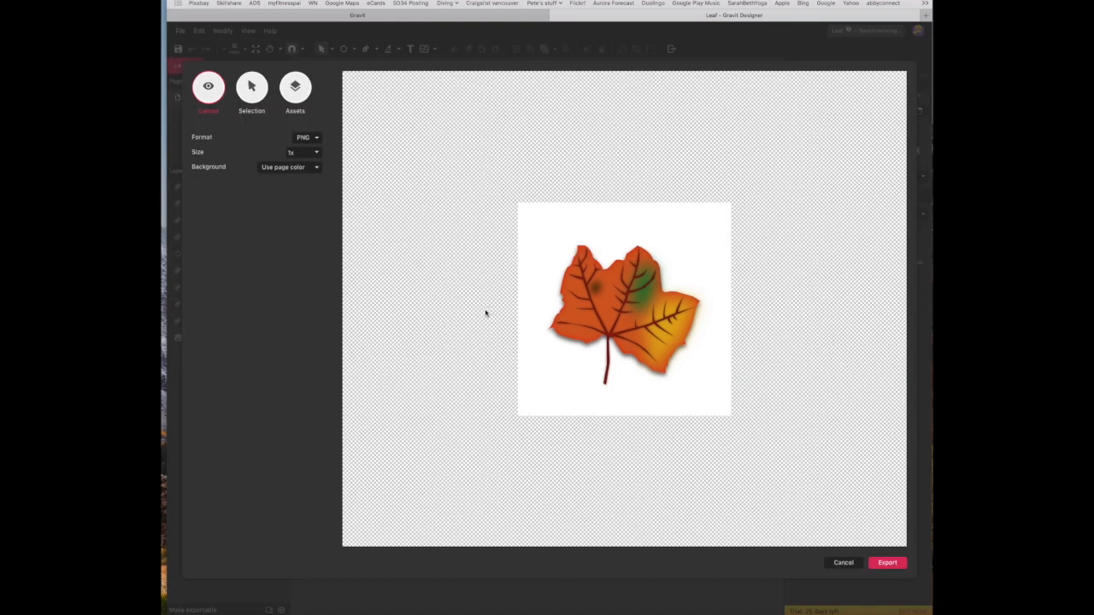
click(291, 166)
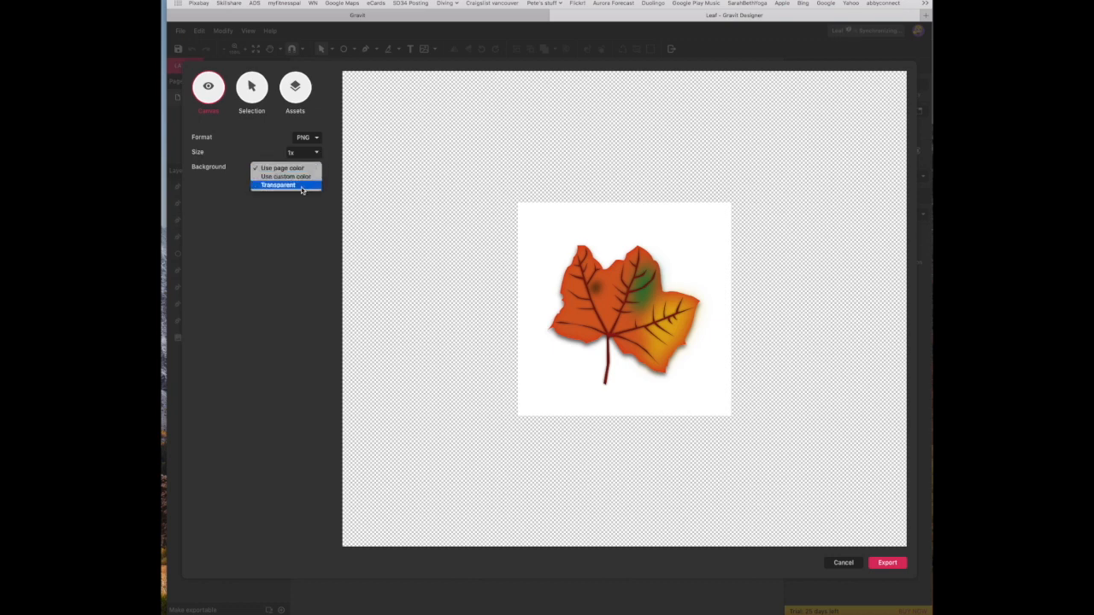
click(276, 186)
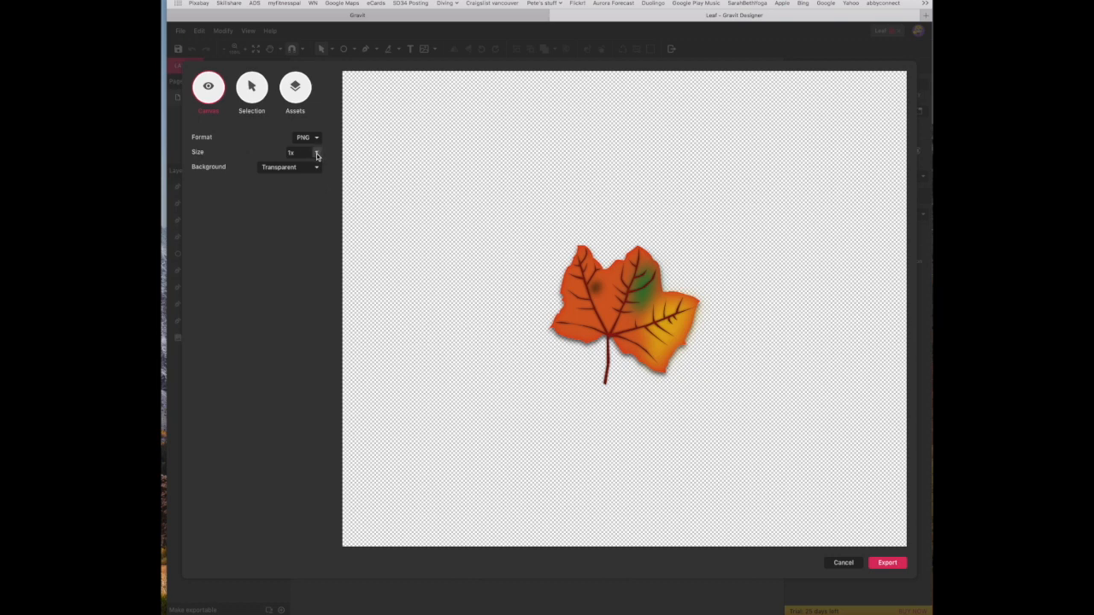
click(304, 153)
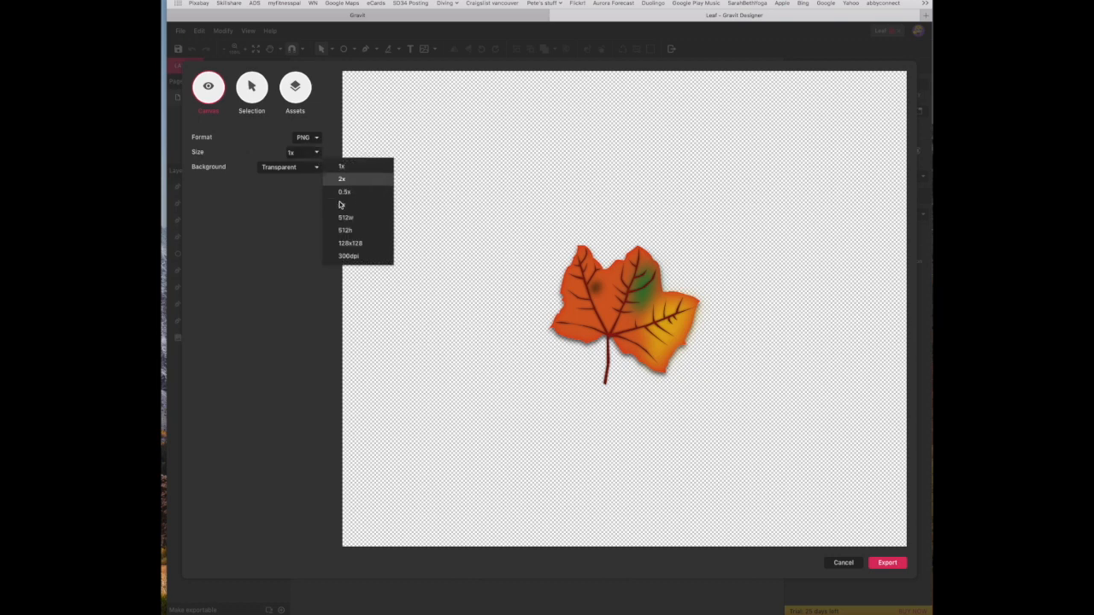
click(342, 179)
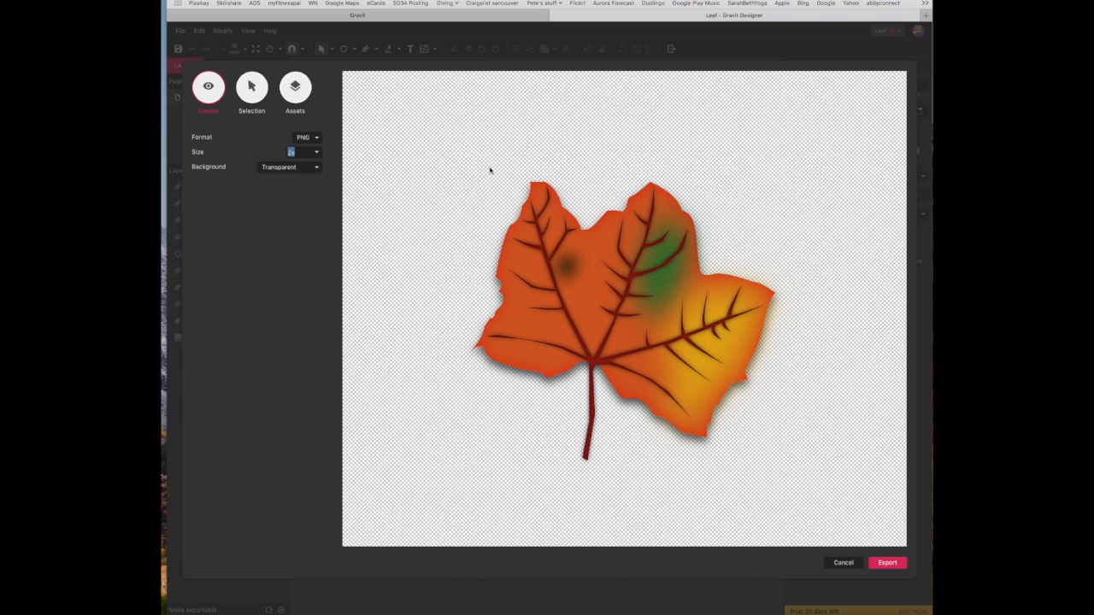
mouse_move(327, 169)
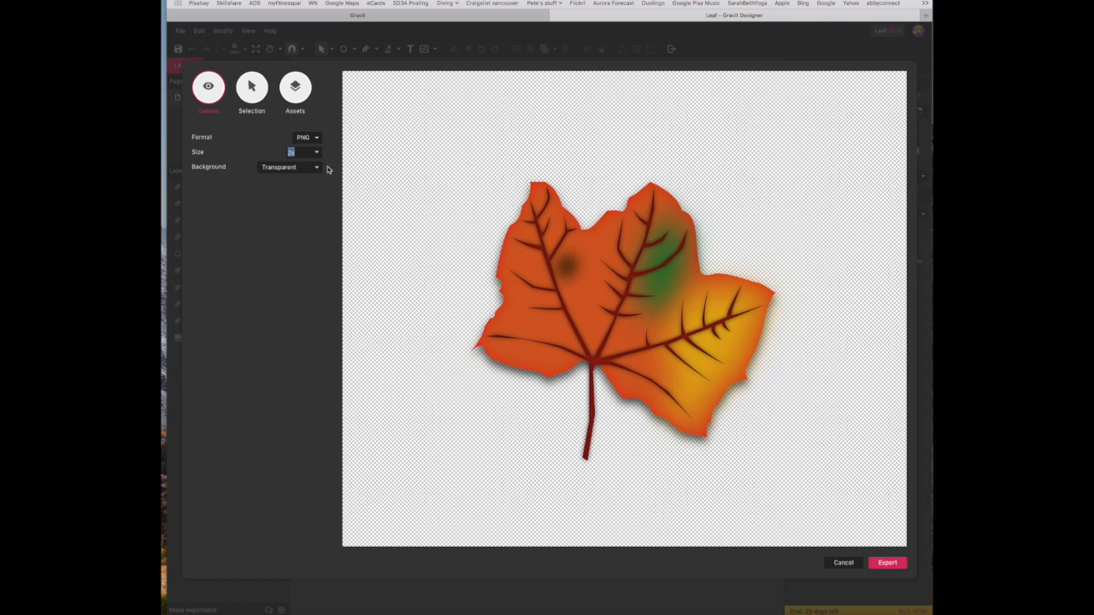
click(305, 152)
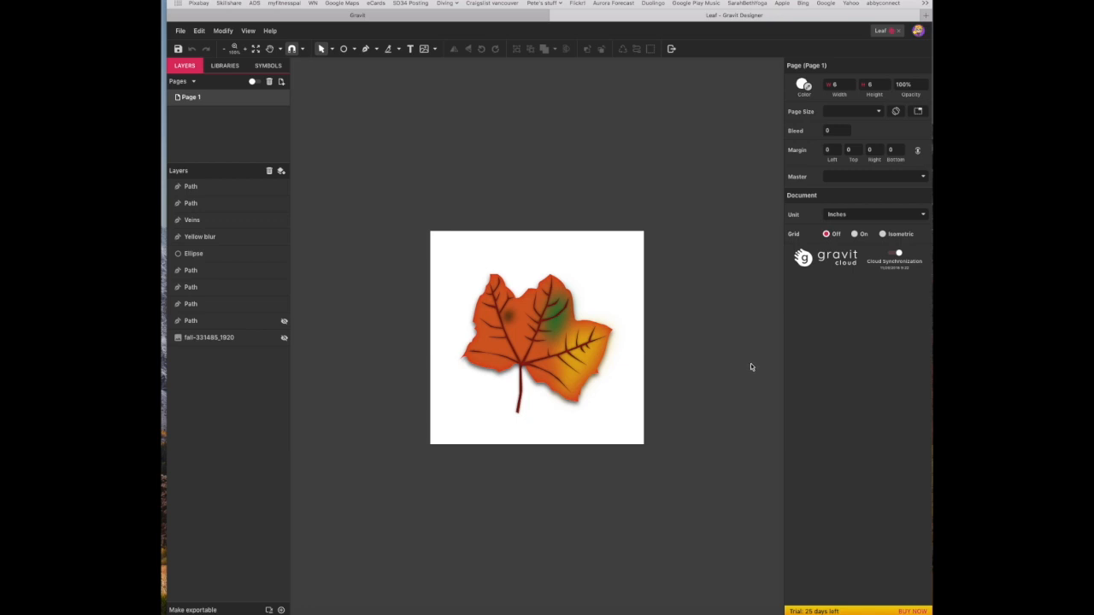
mouse_move(752, 372)
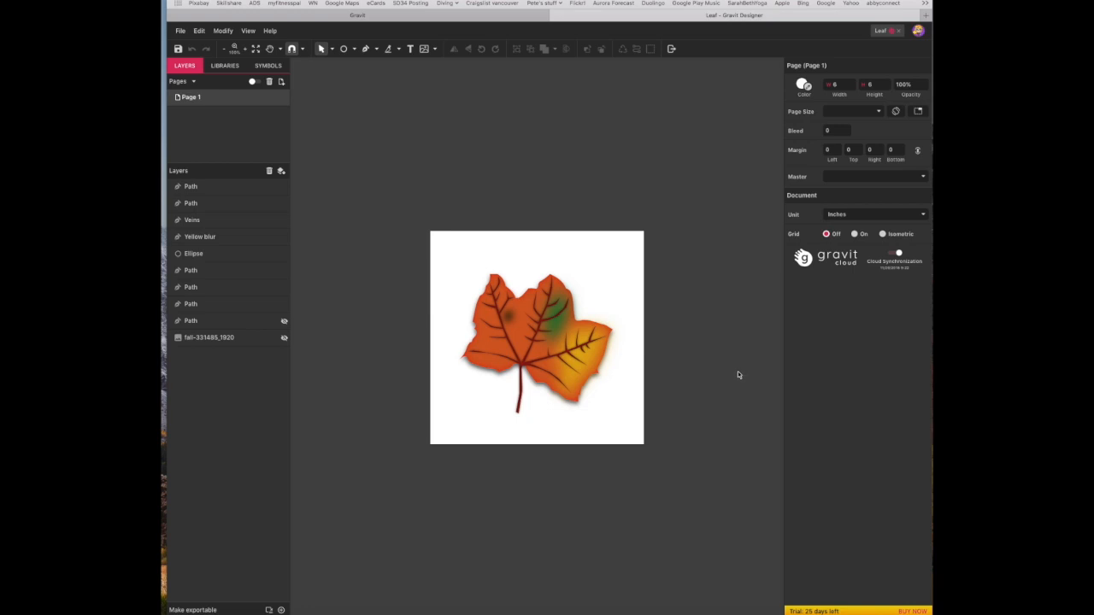
mouse_move(730, 381)
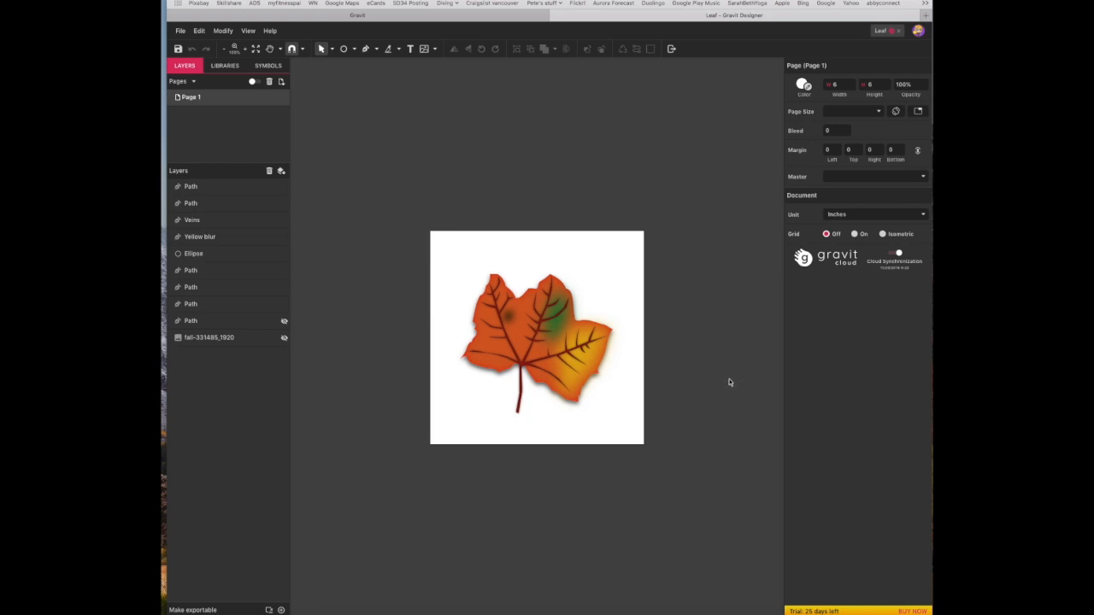
mouse_move(705, 392)
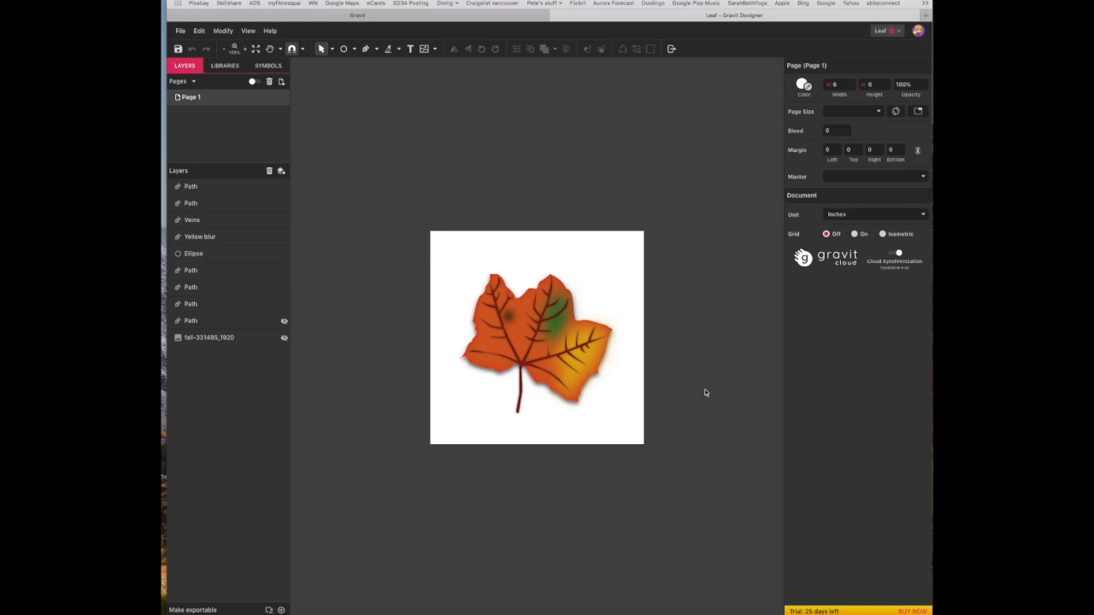
mouse_move(718, 393)
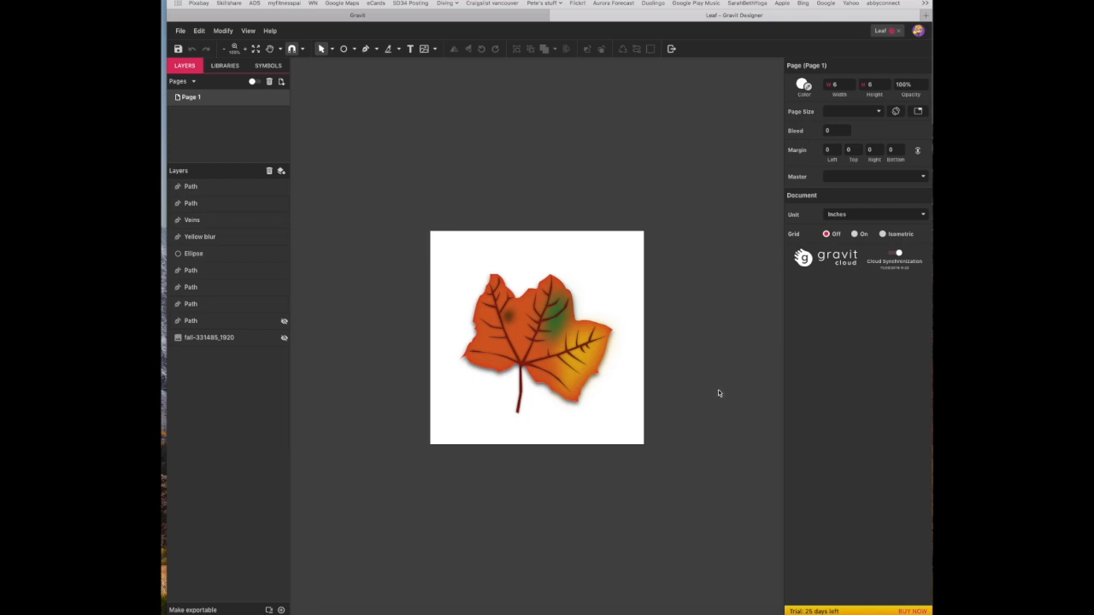